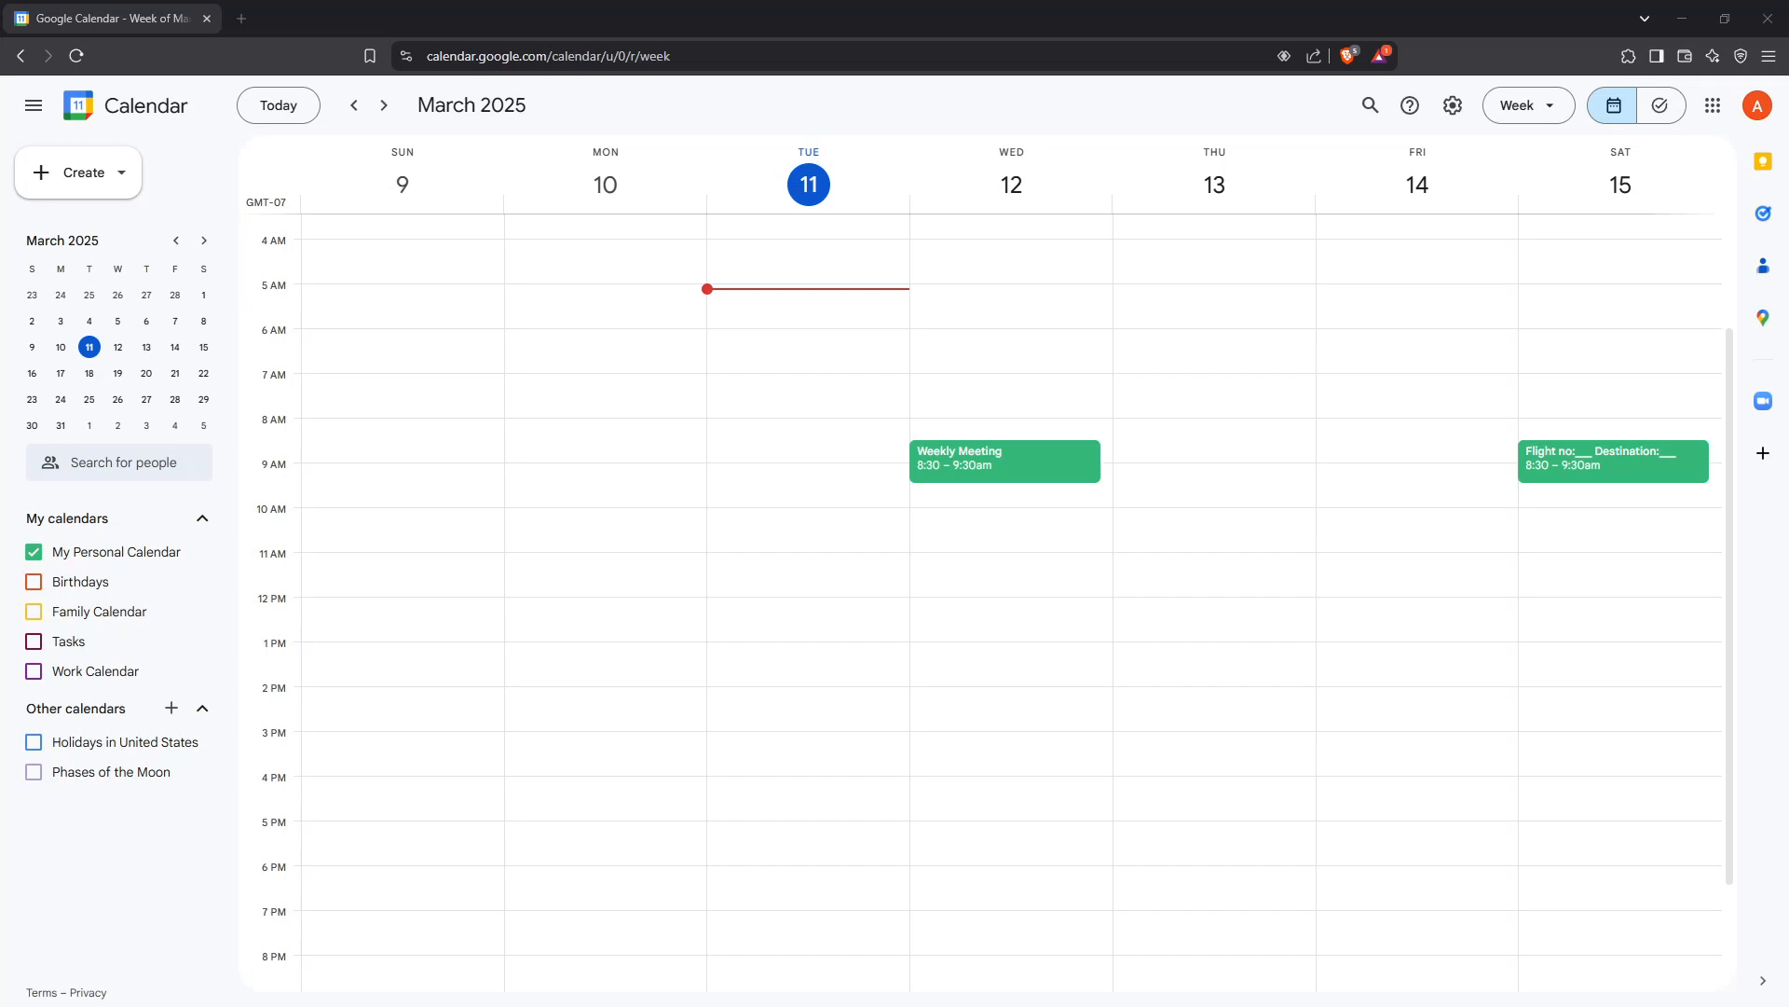
mouse_move(229, 619)
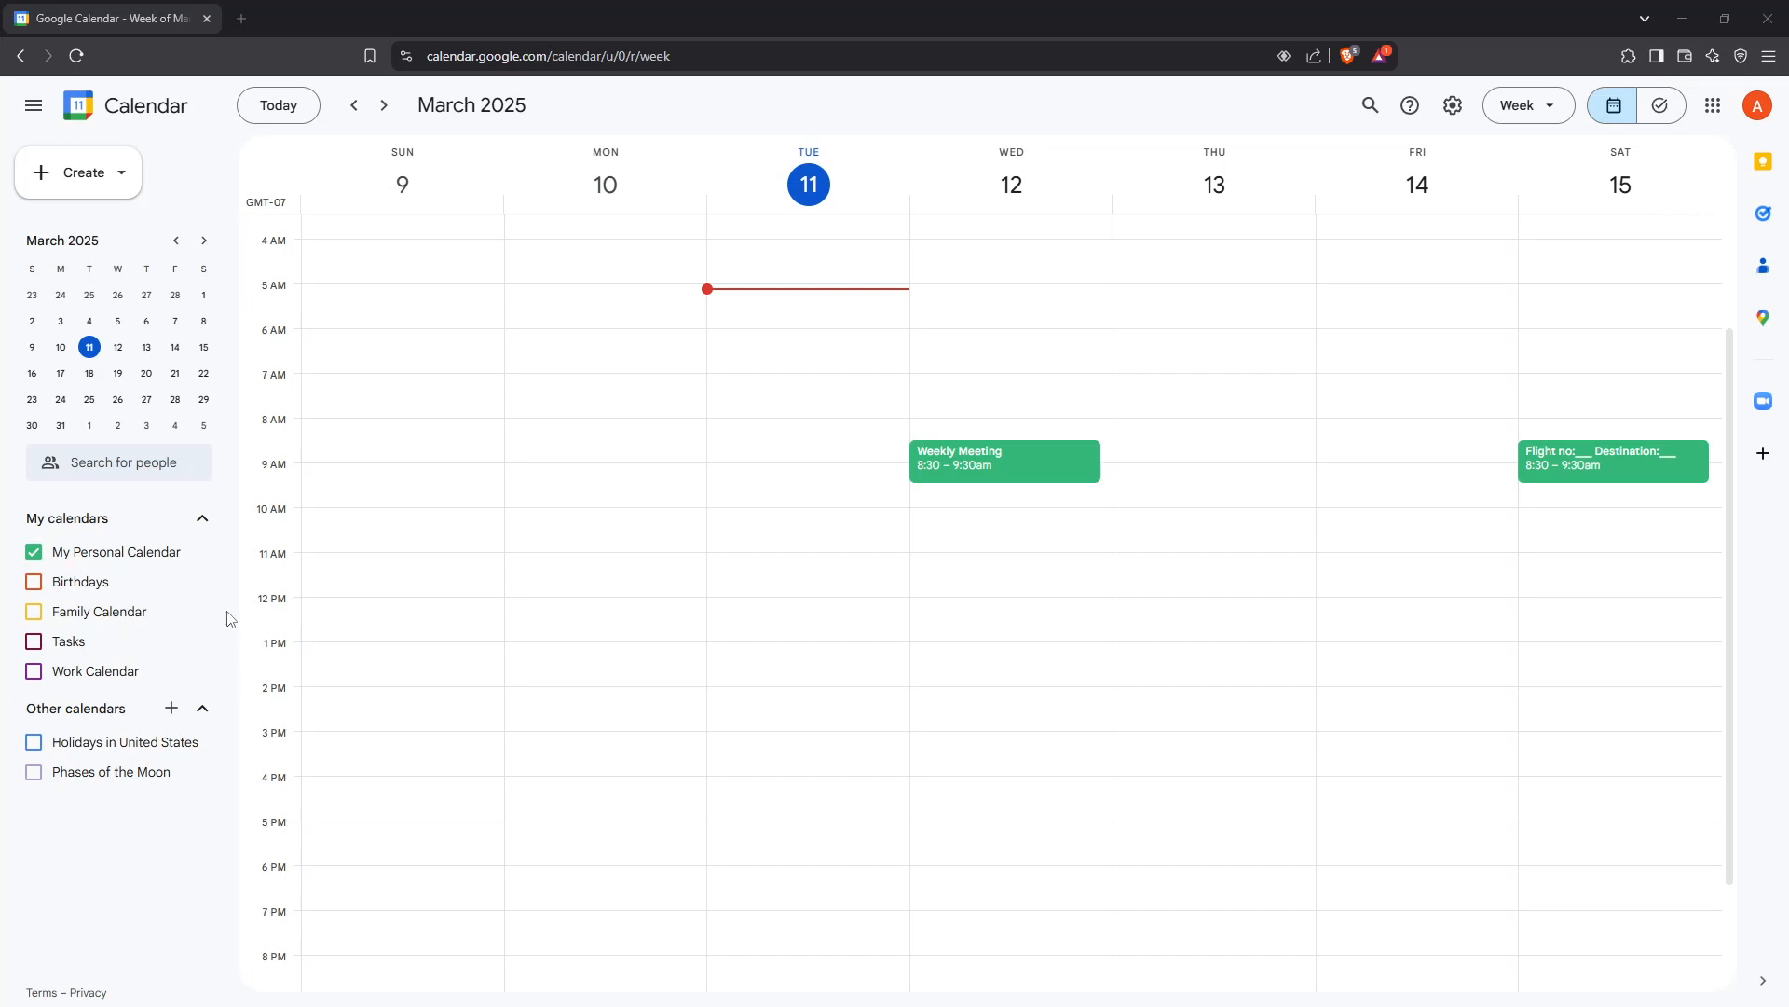
mouse_move(499, 580)
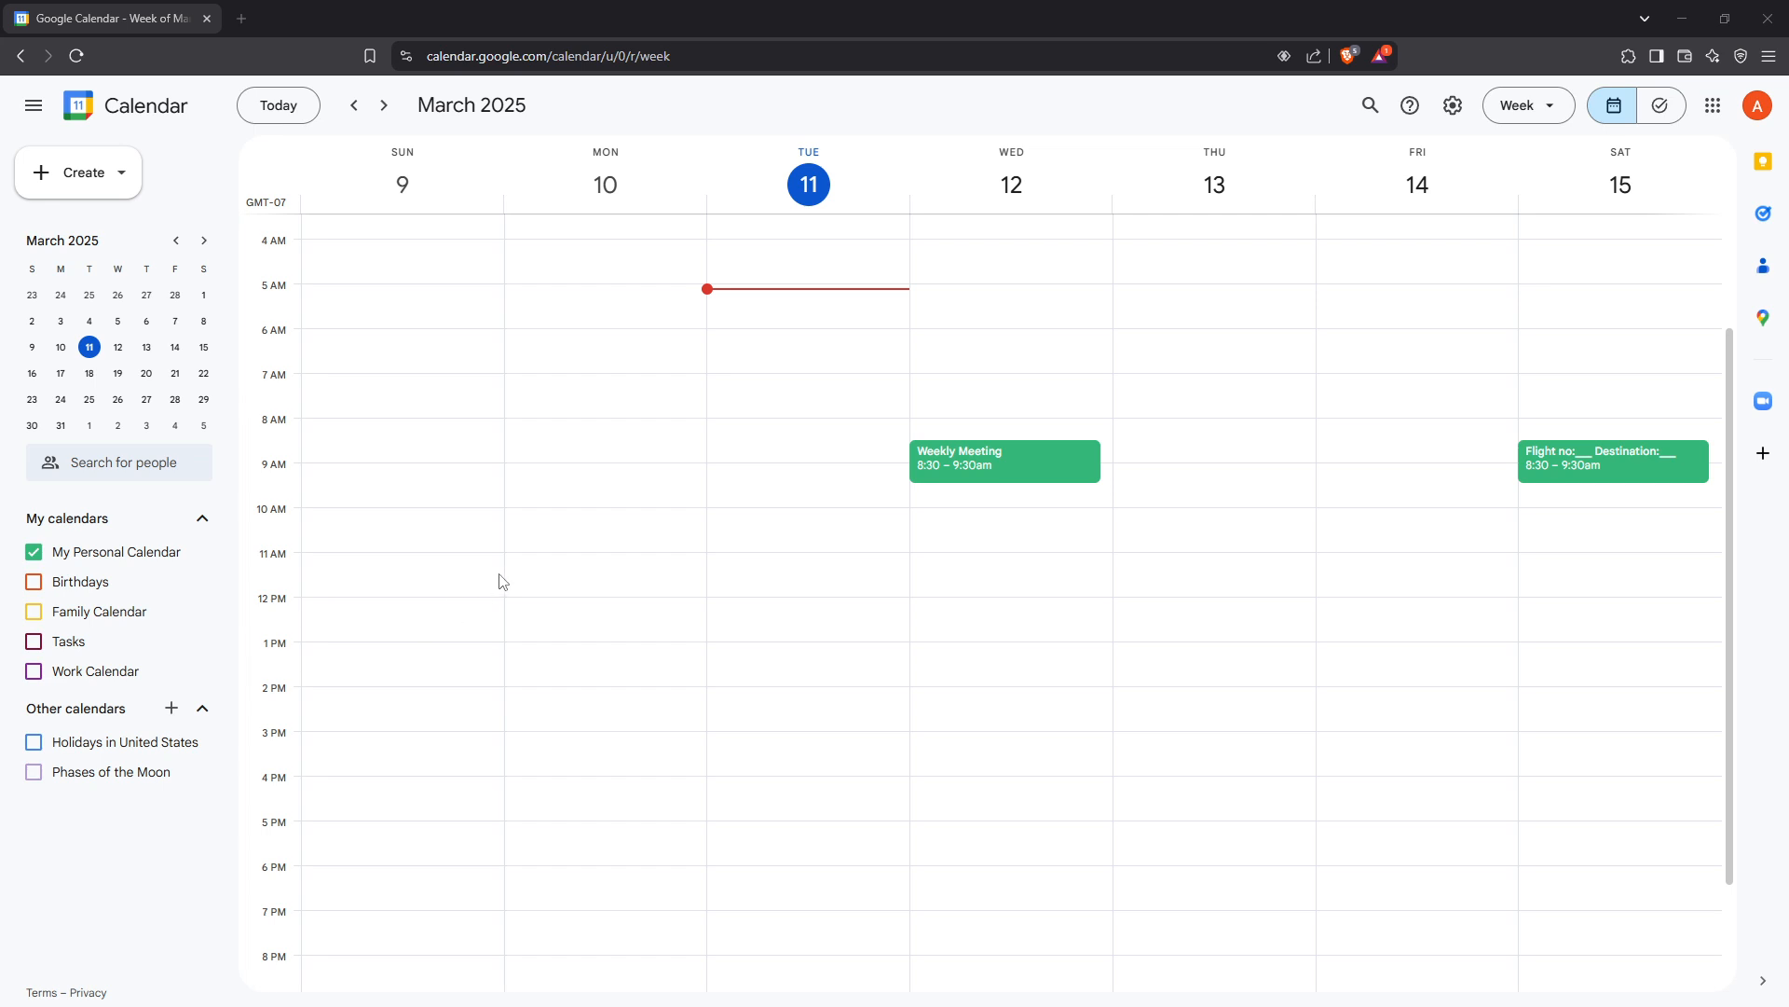
mouse_move(593, 486)
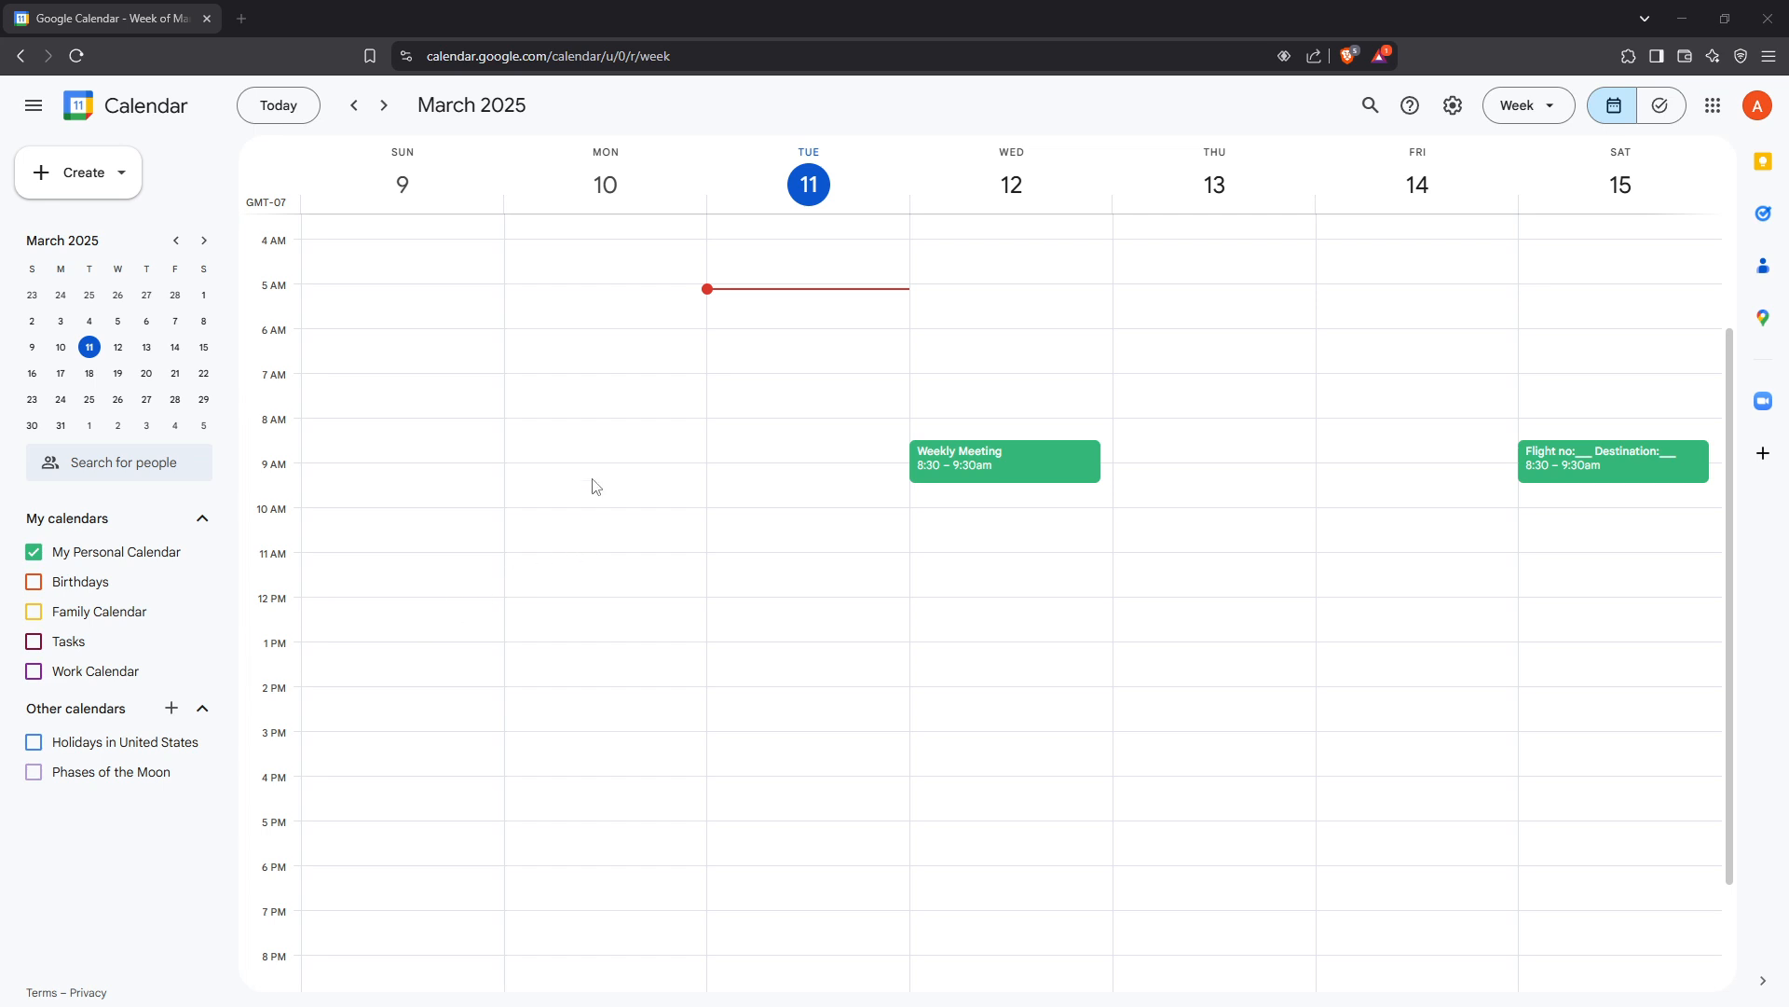
mouse_move(633, 375)
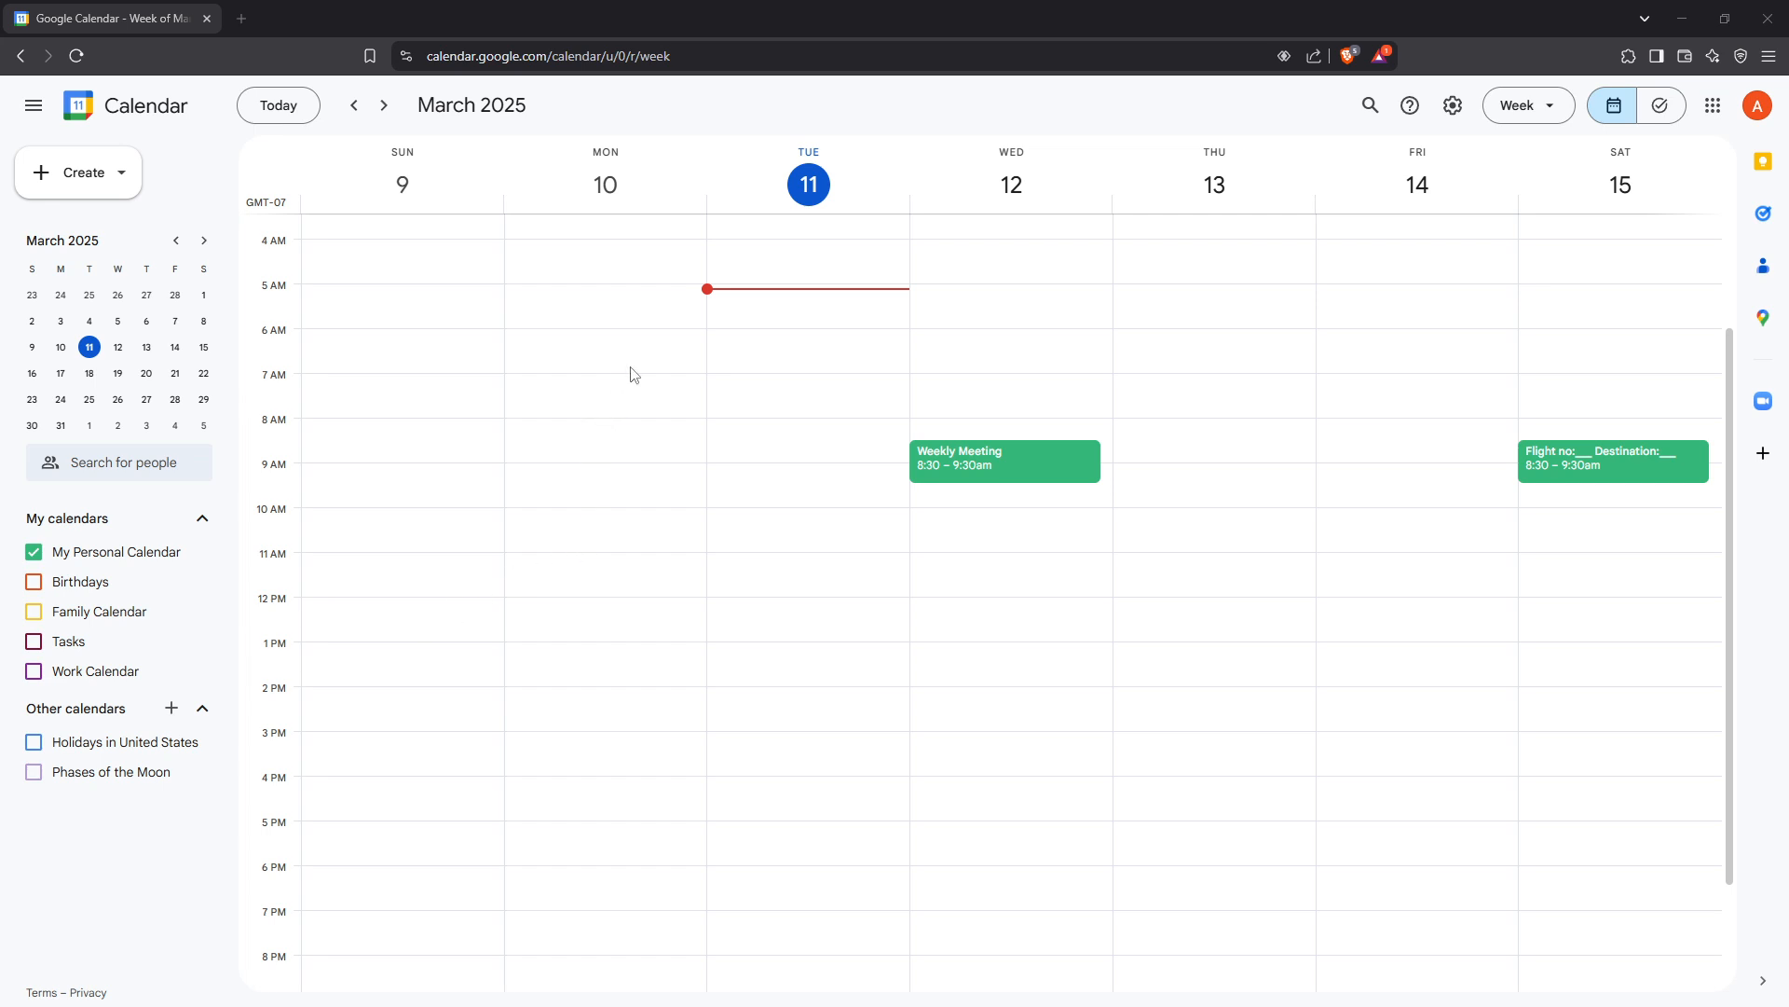
mouse_move(586, 196)
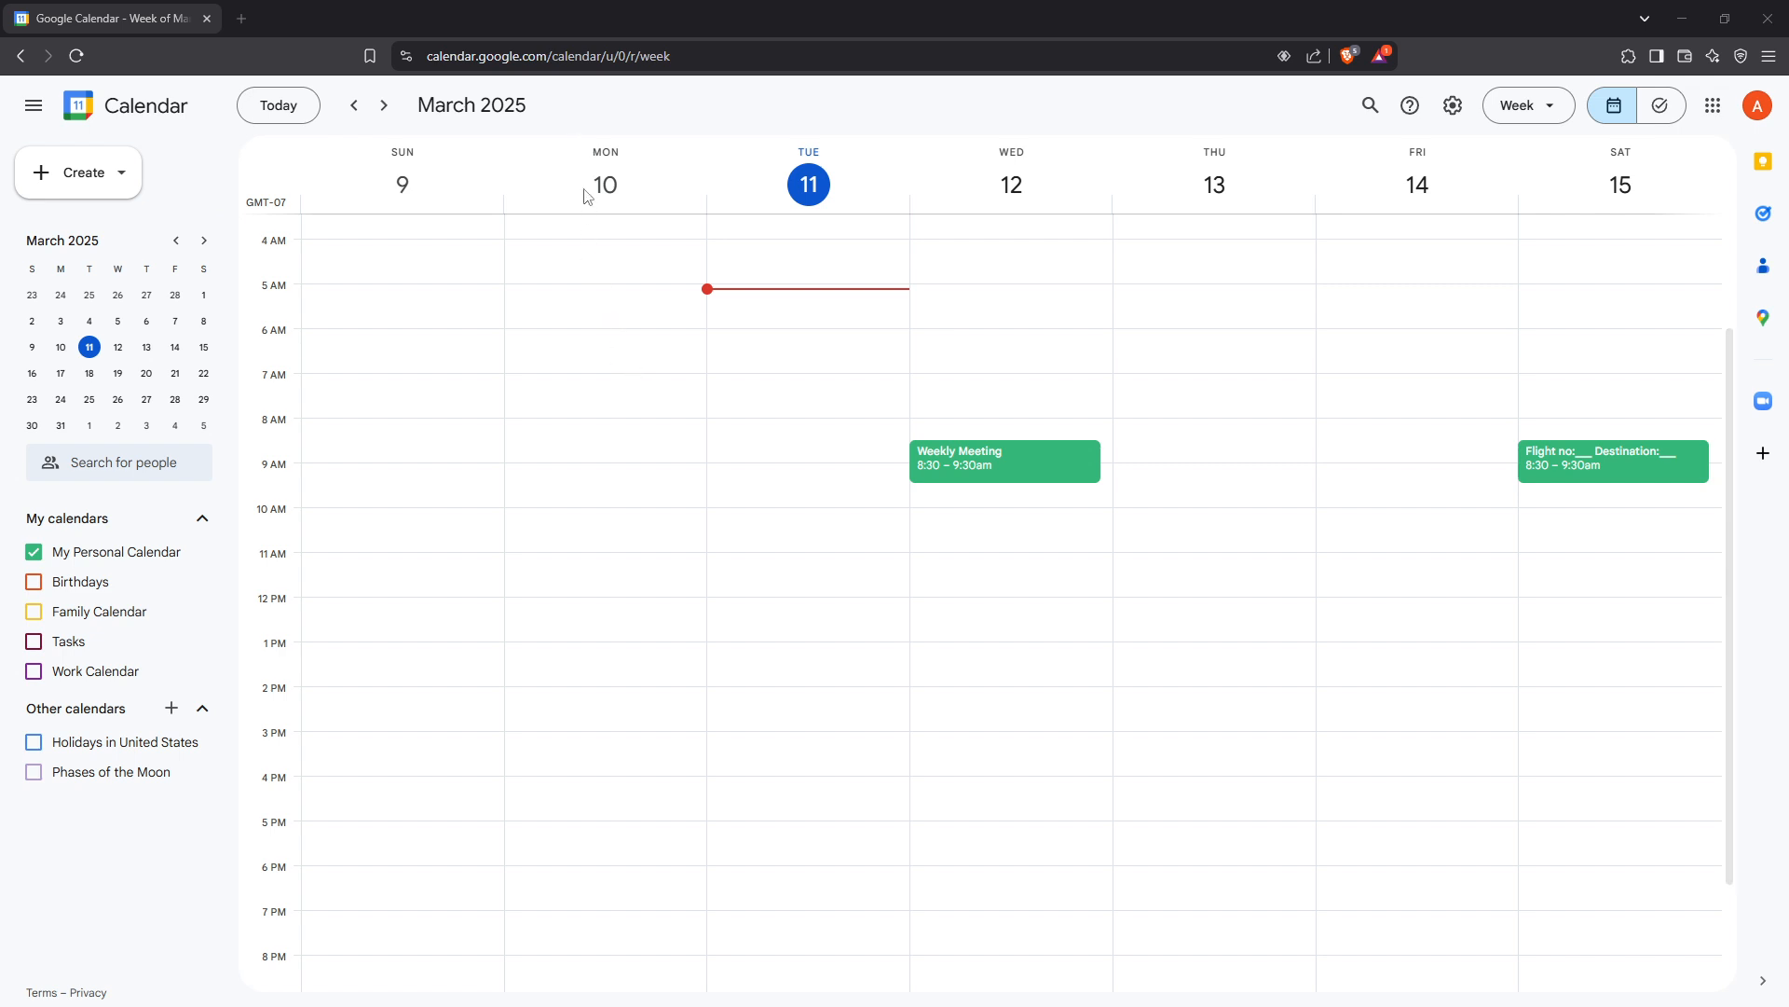
mouse_move(647, 142)
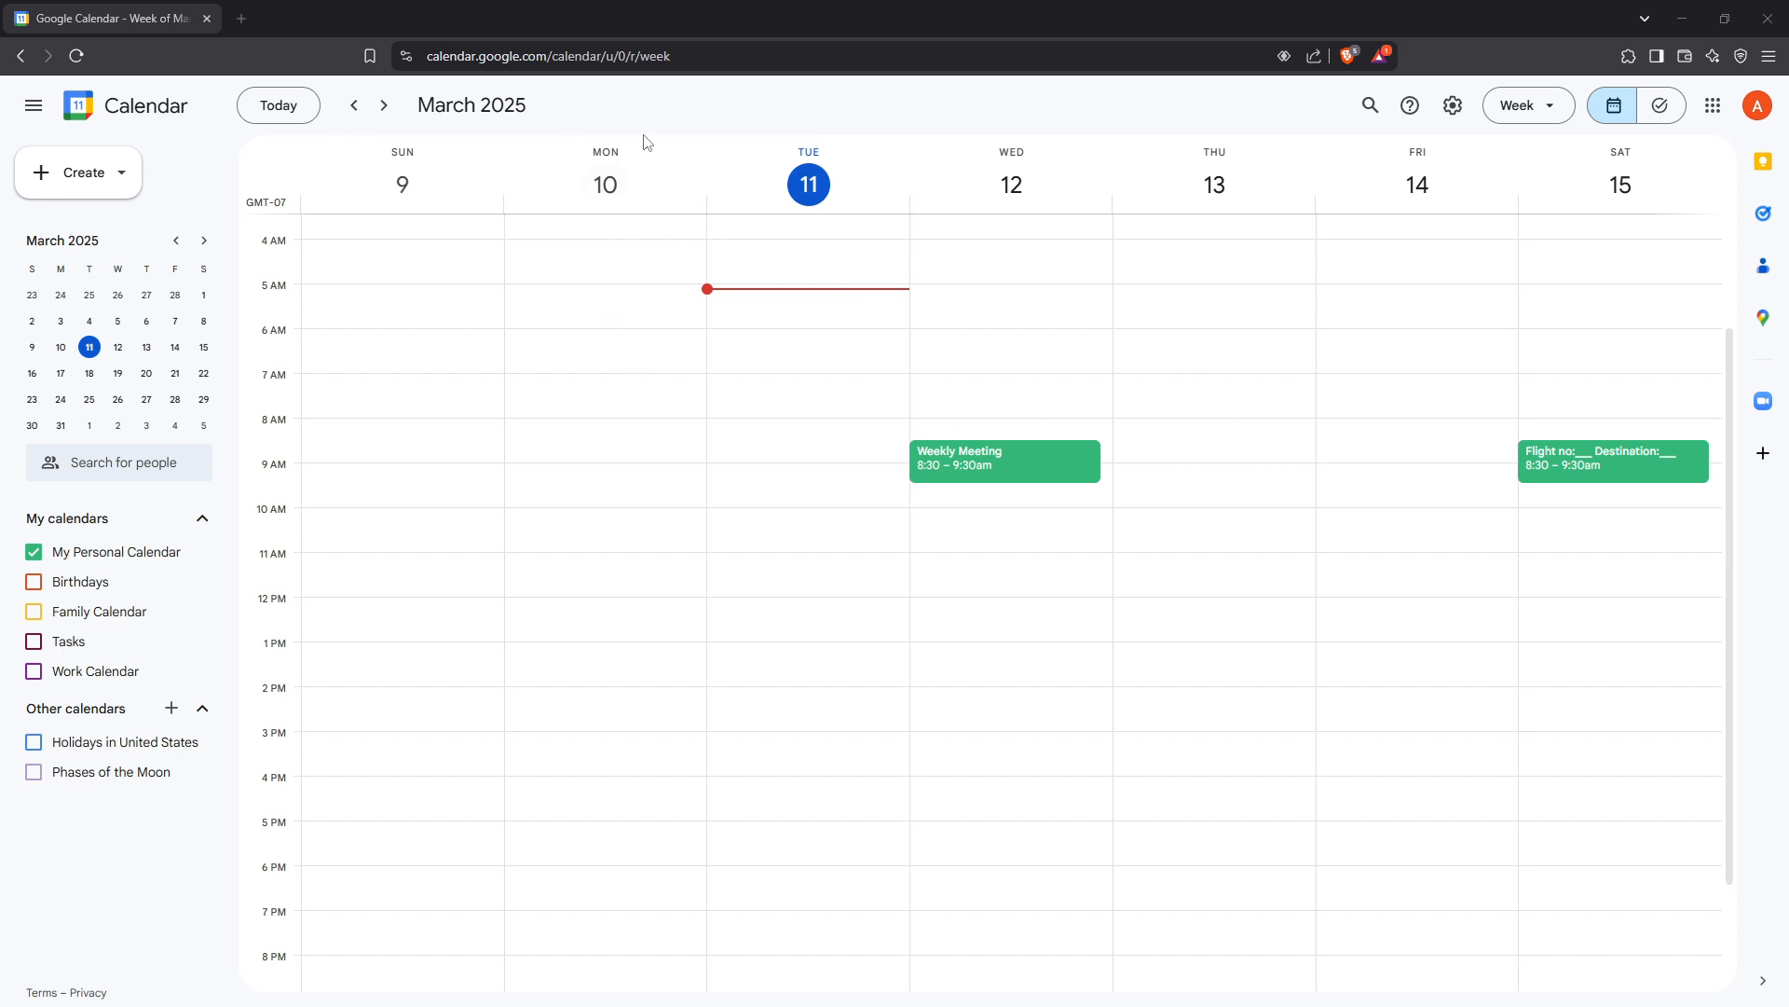
From the Settings menu, bring up the Get add-ons marketplace for Calendar
left_click(548, 56)
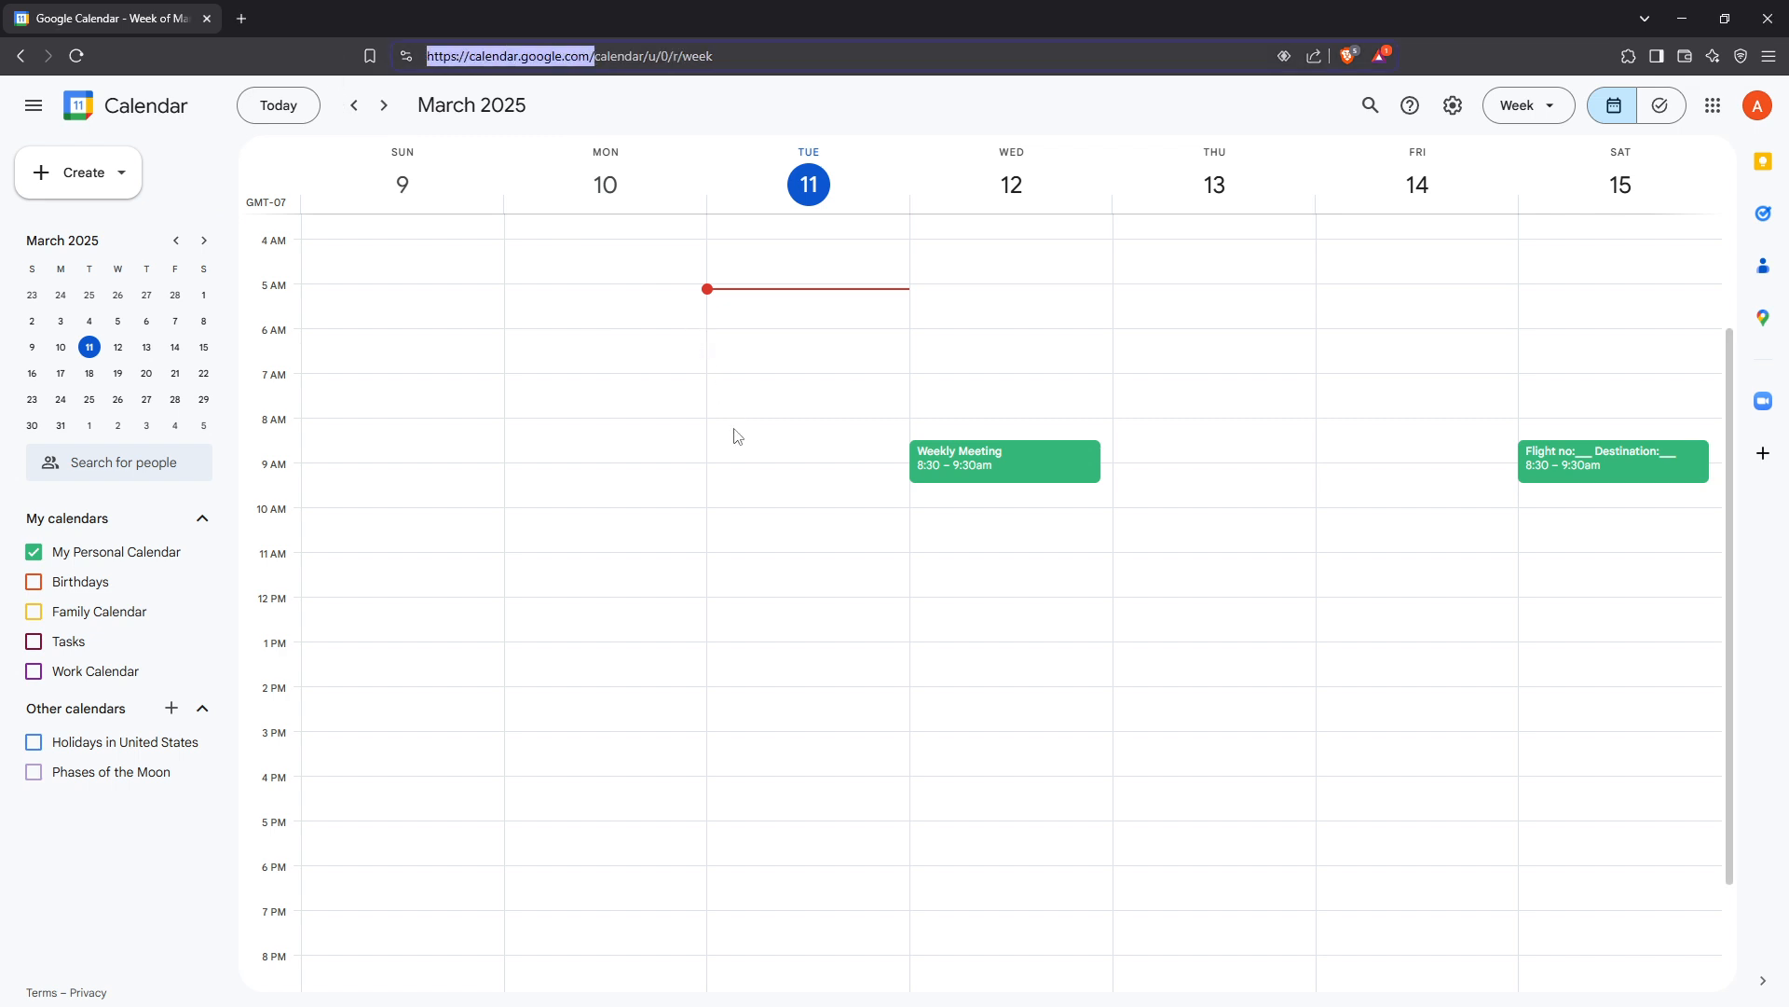
mouse_move(760, 438)
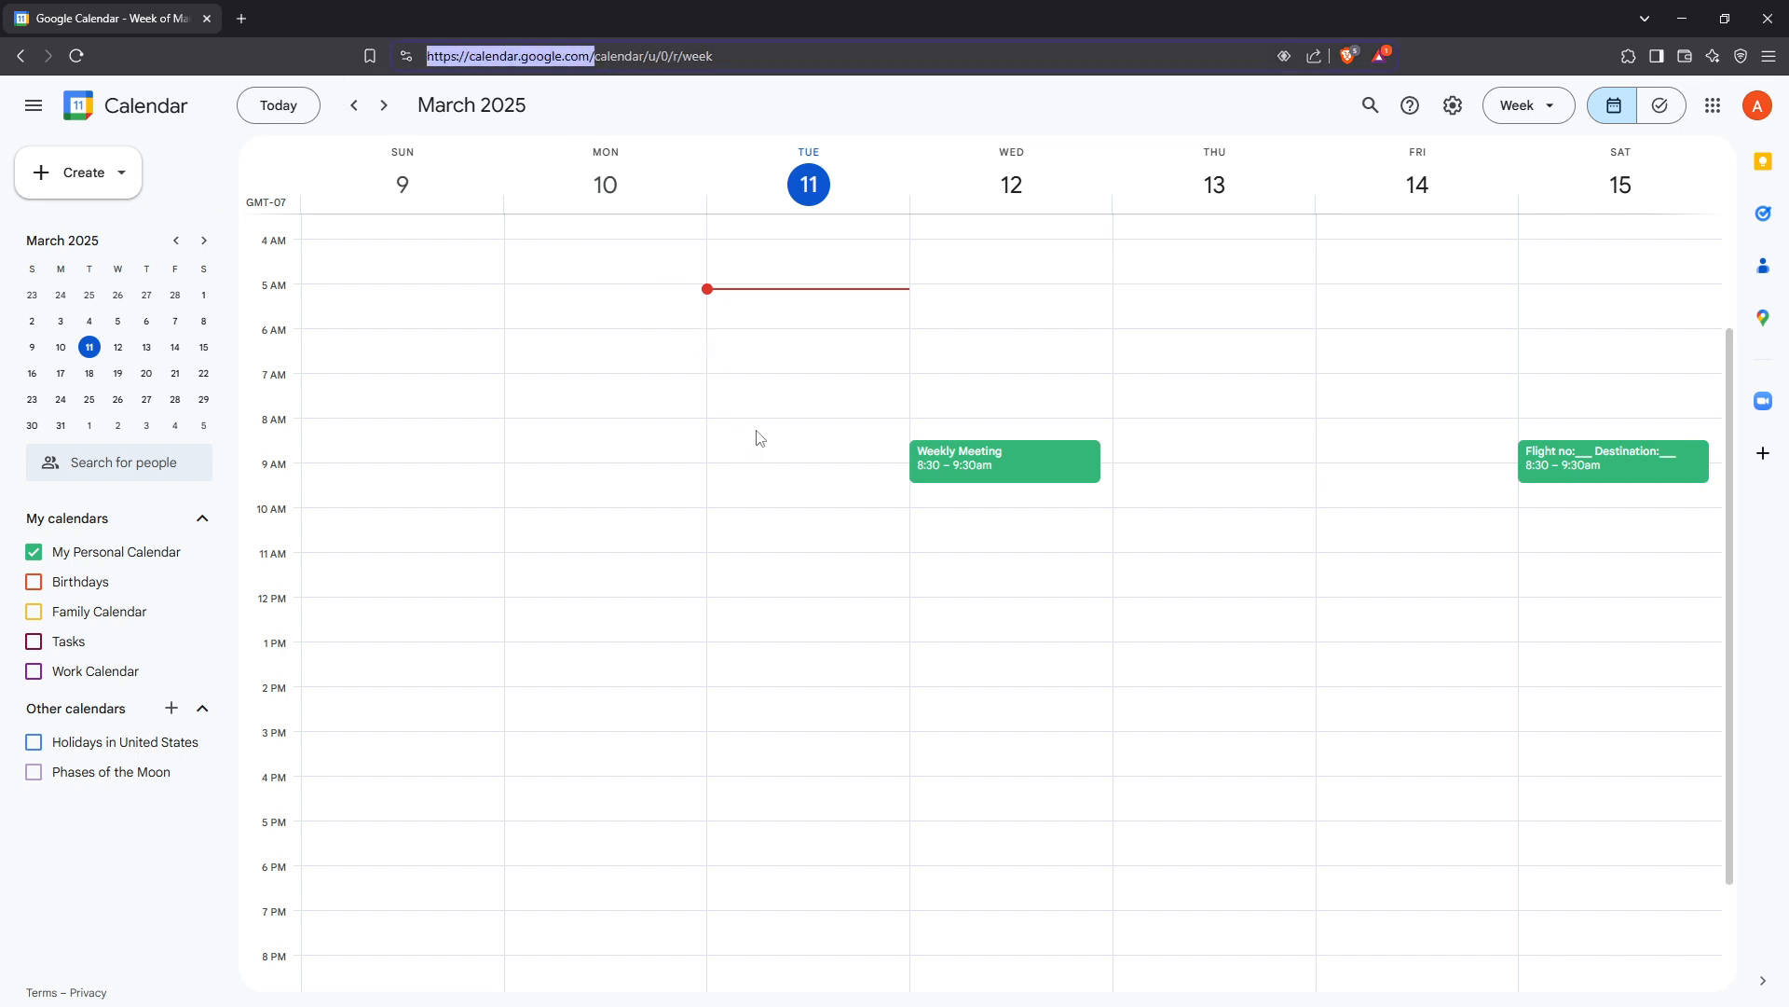
mouse_move(1296, 355)
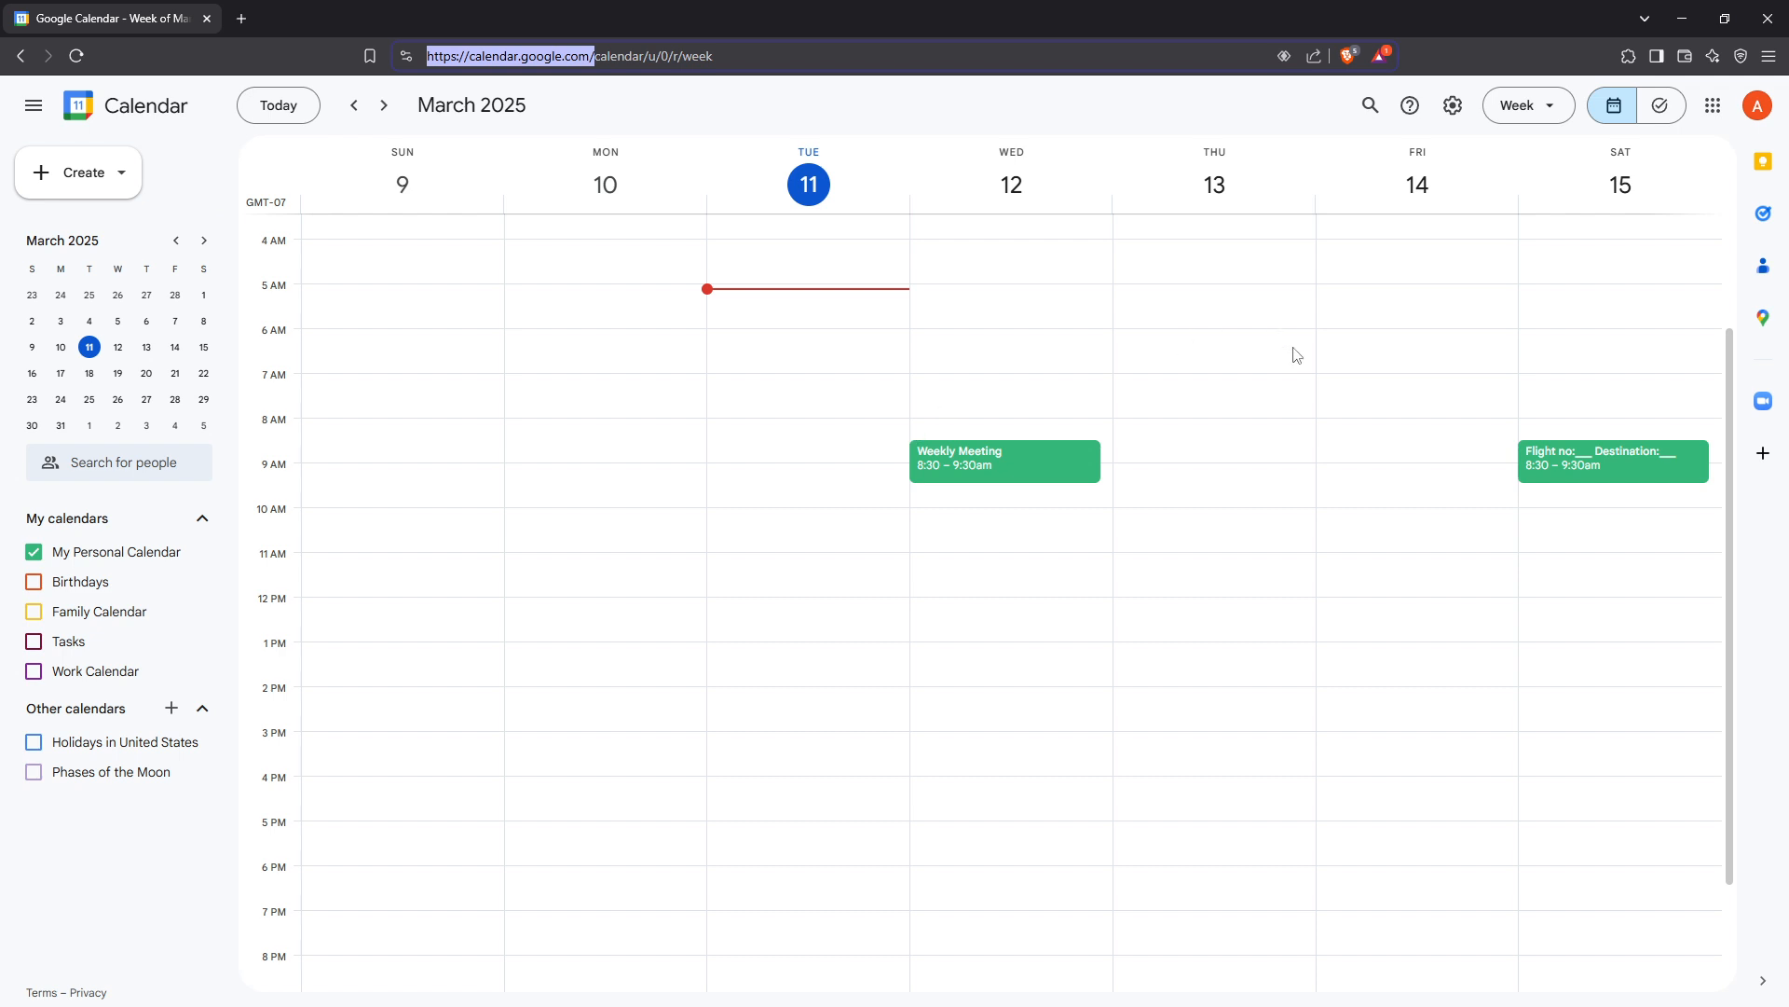
mouse_move(1305, 353)
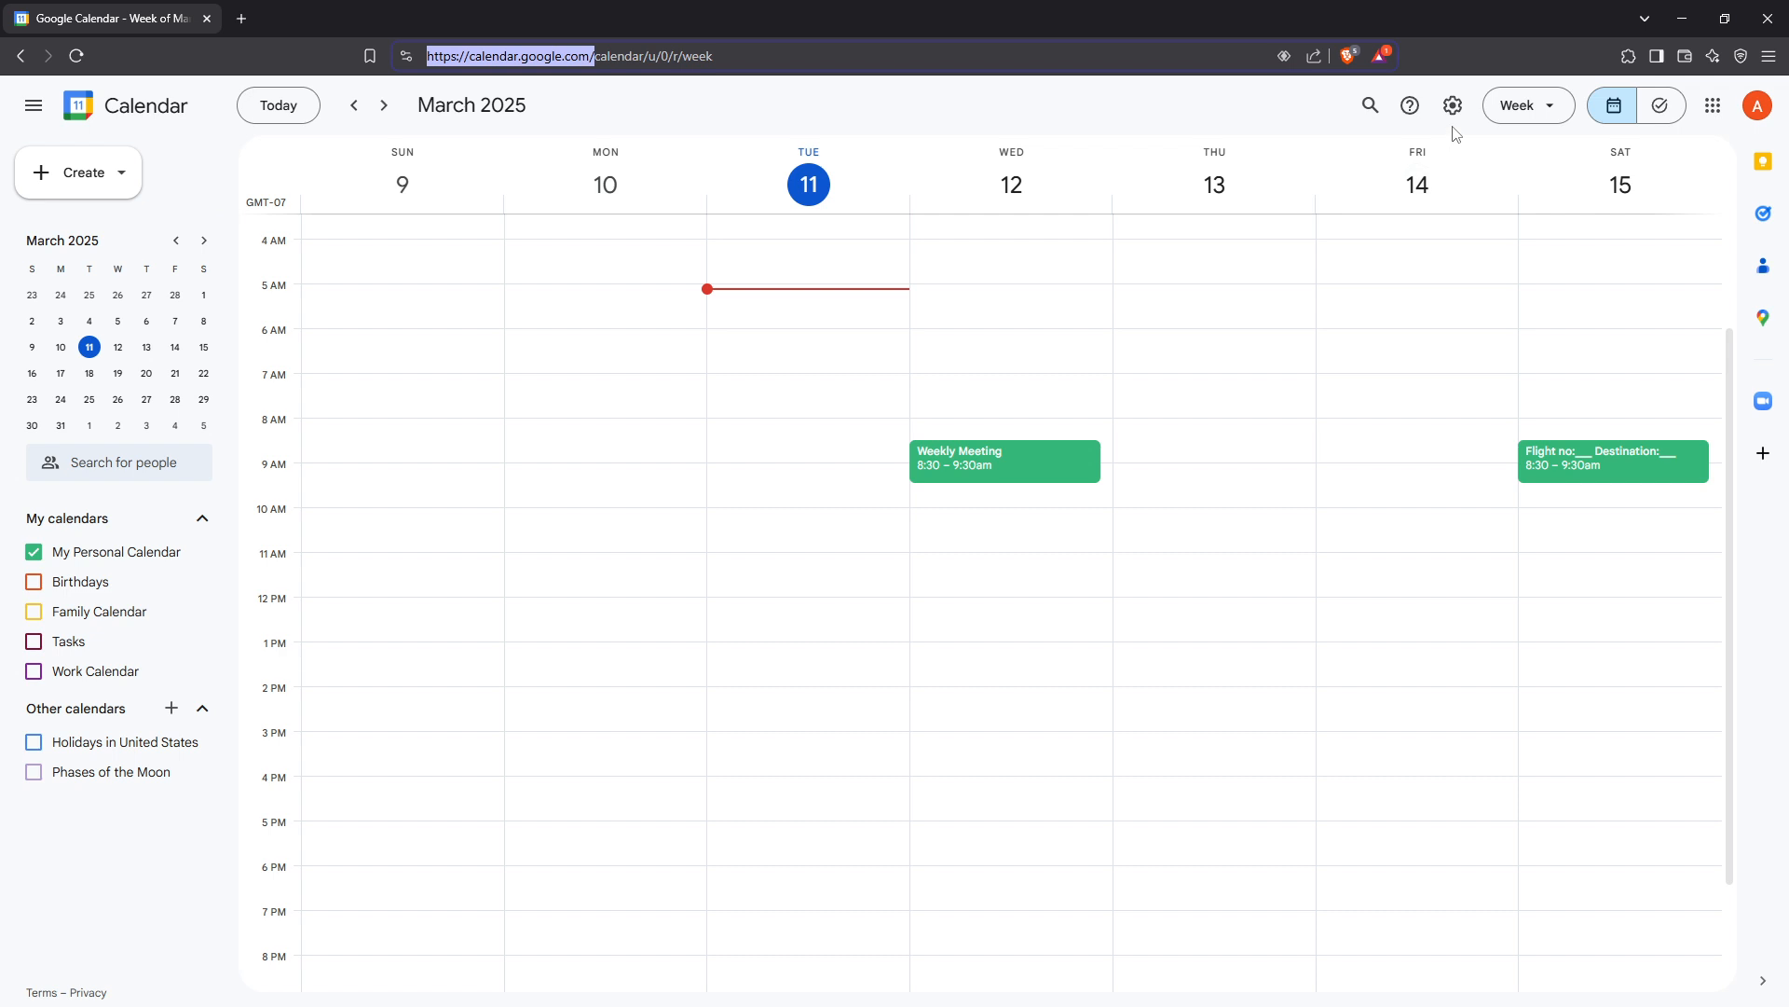
left_click(1452, 105)
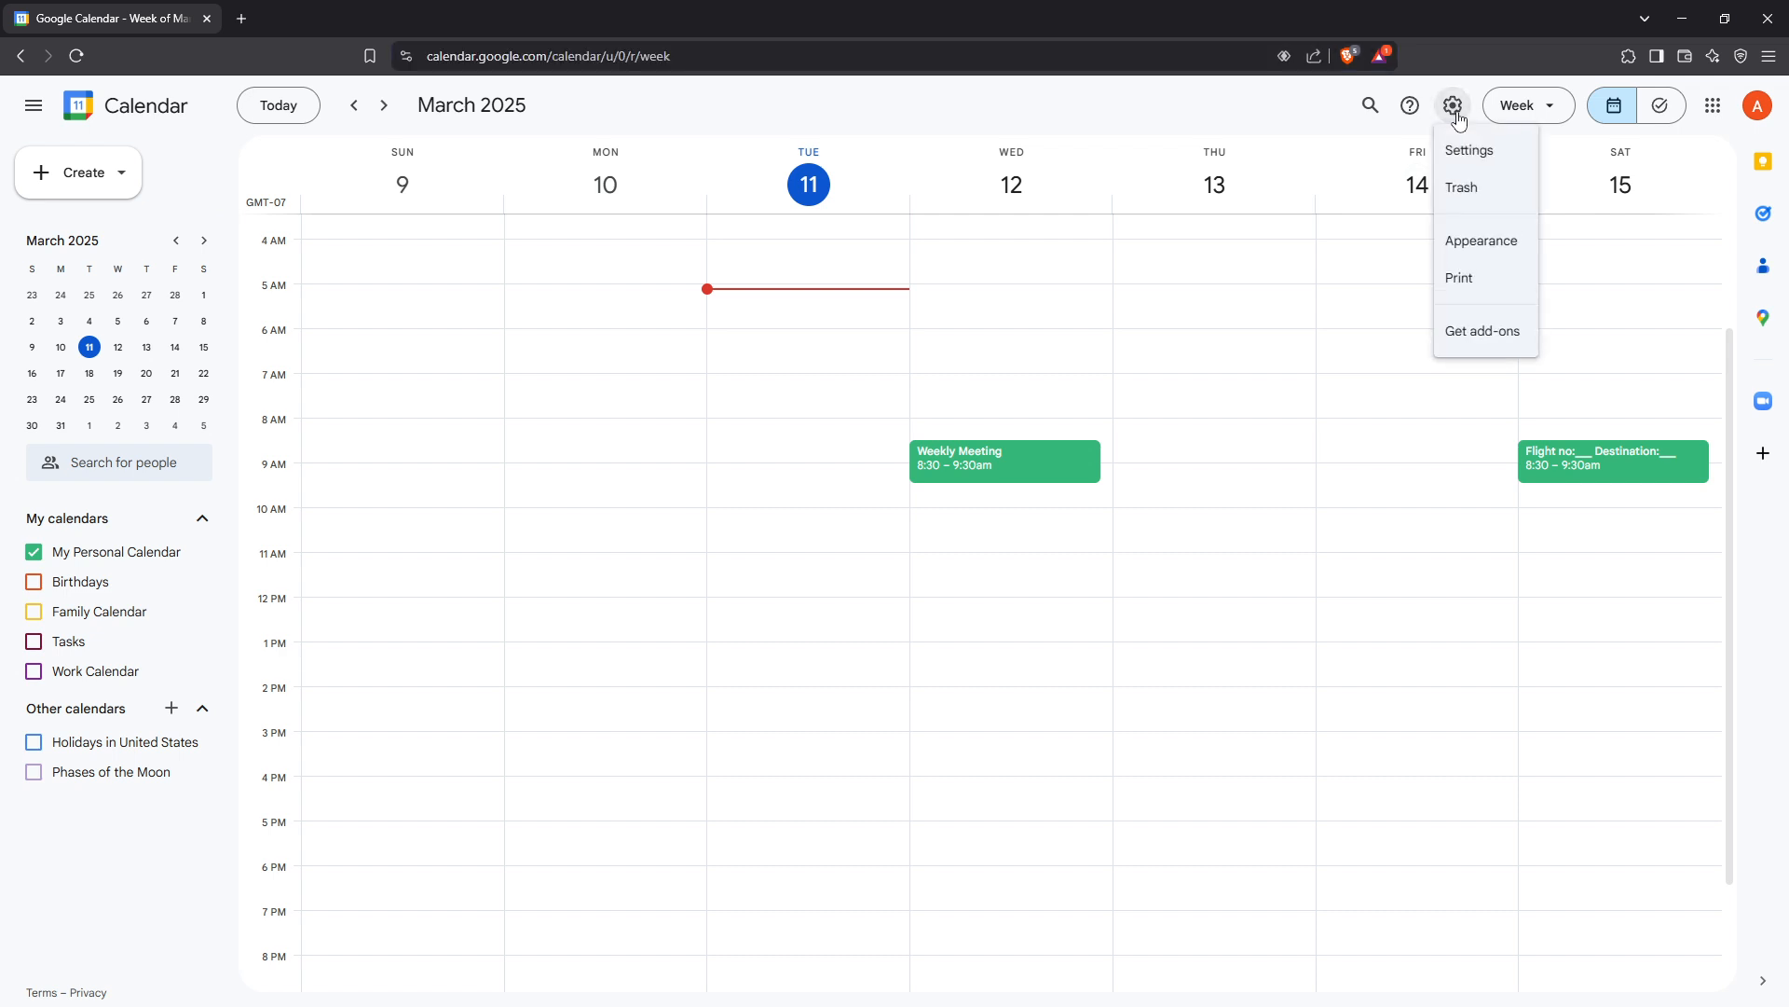
mouse_move(1480, 331)
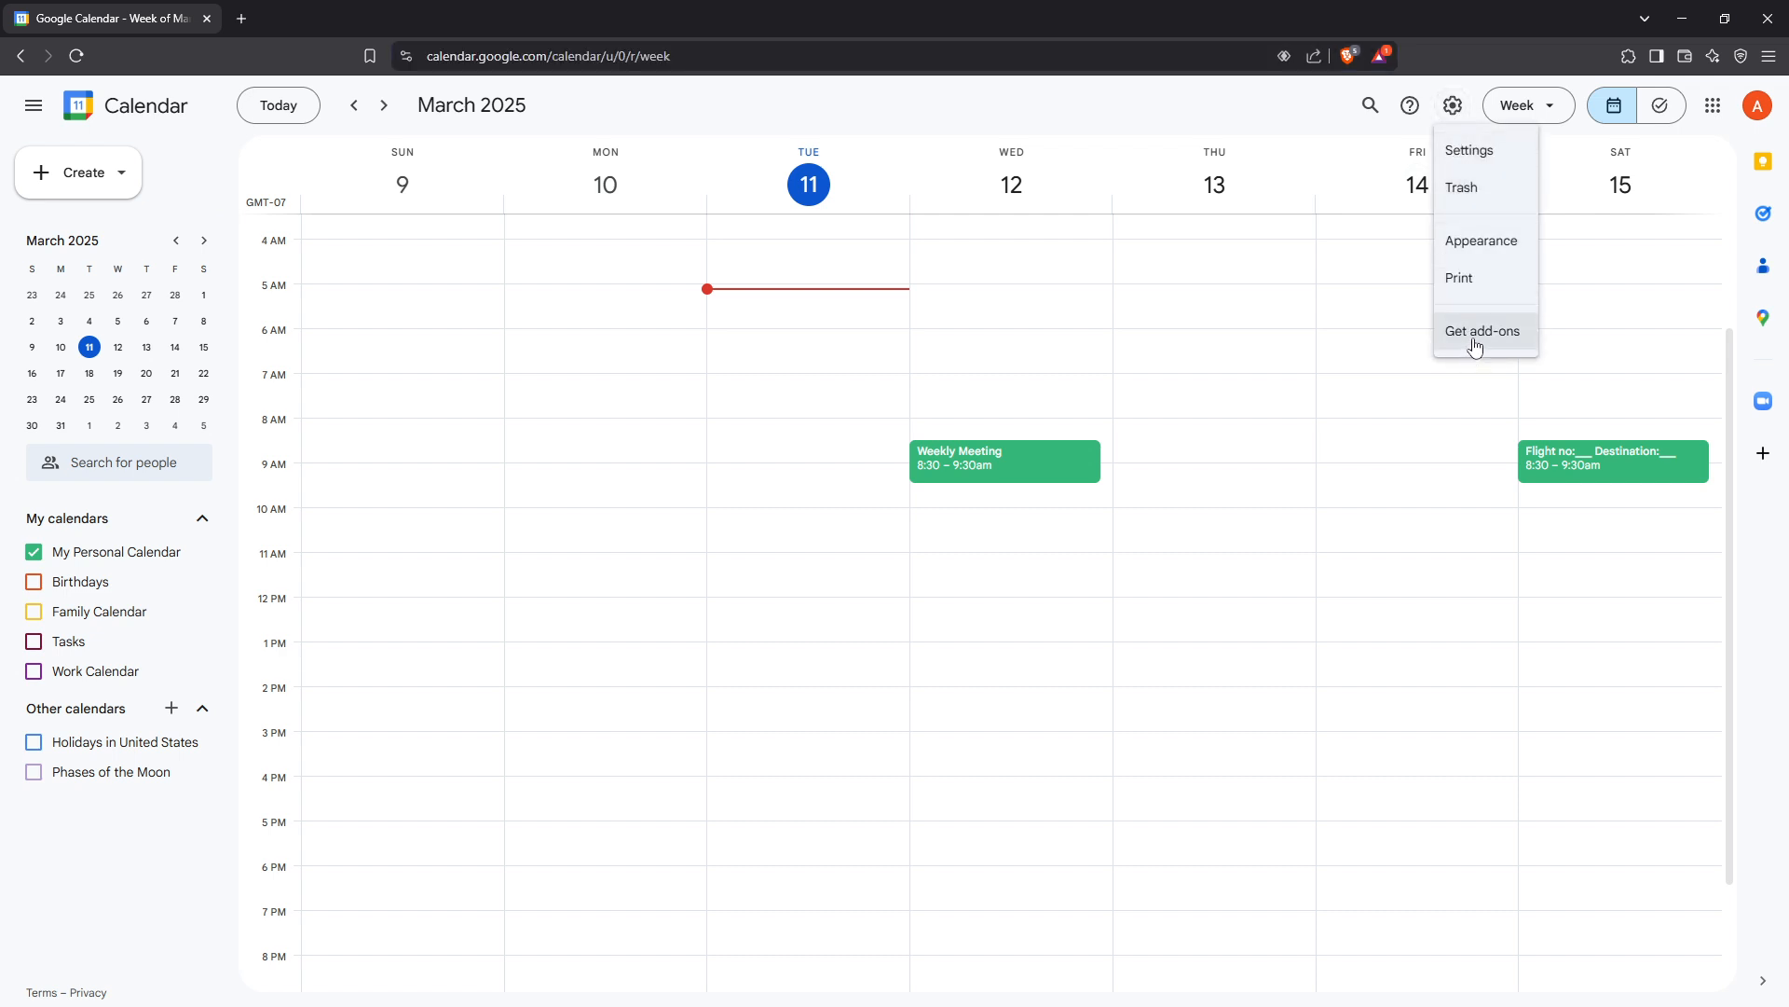
left_click(1481, 331)
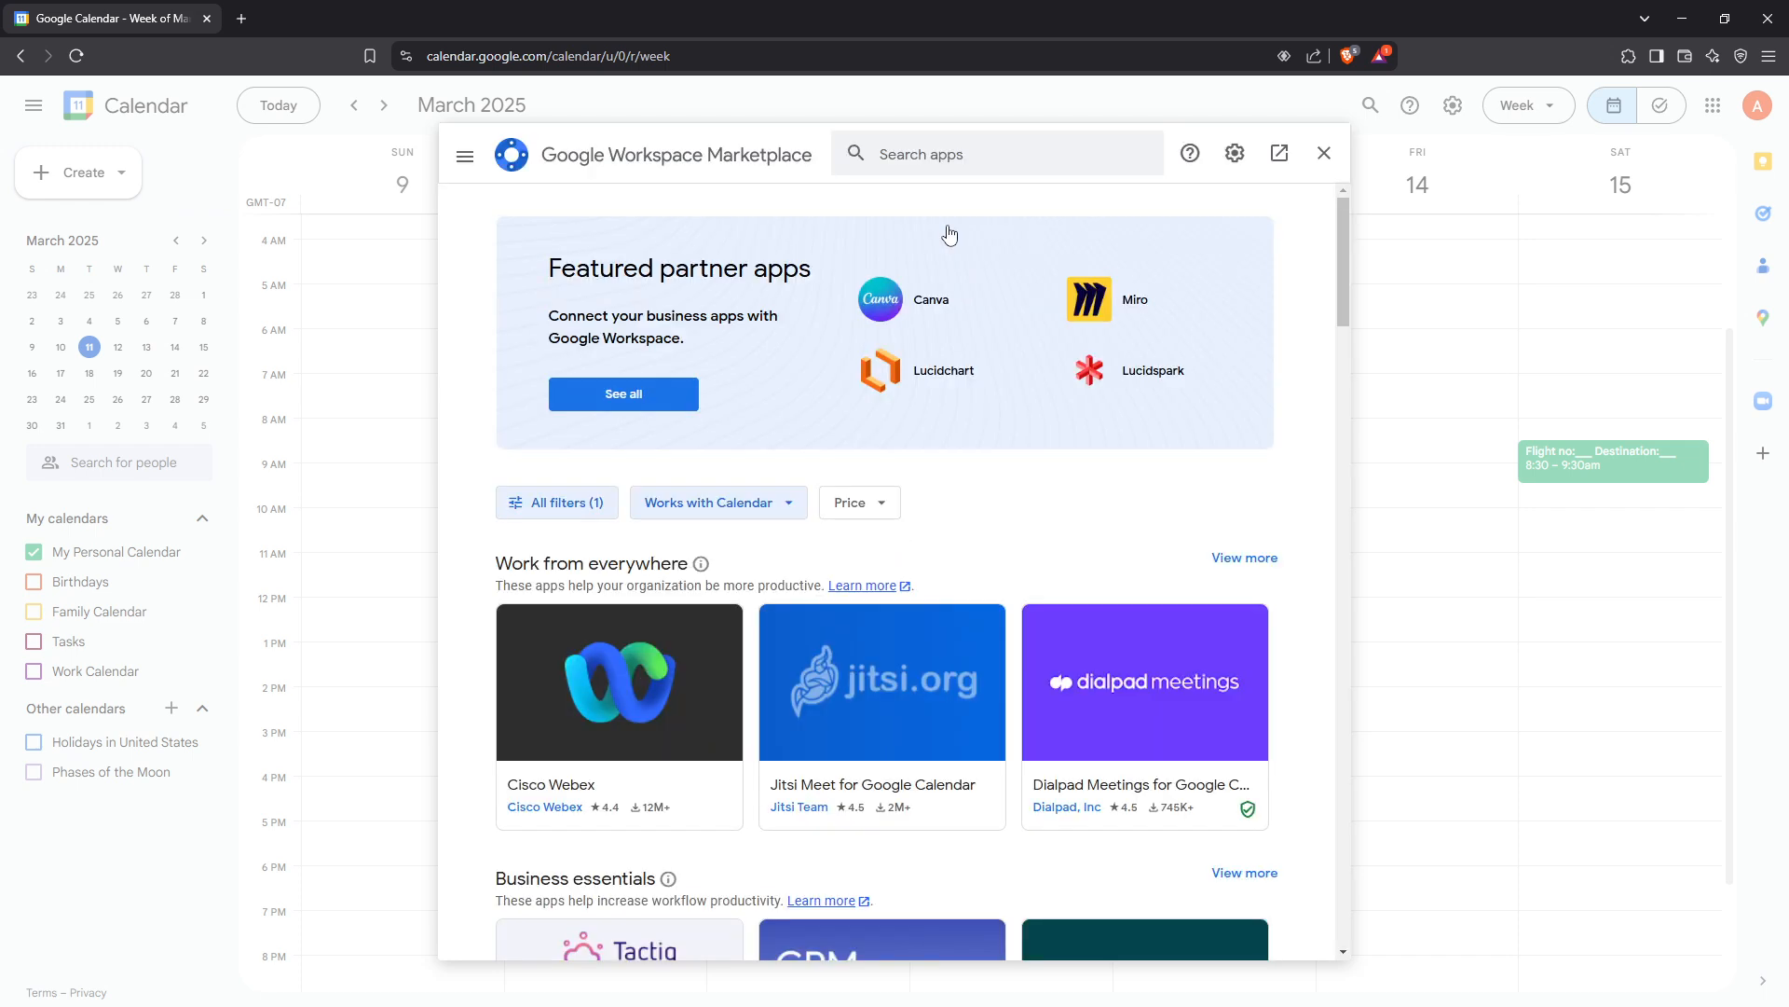
Search 'zoom' and open the already-installed Zoom for Google Workspace listing
left_click(997, 153)
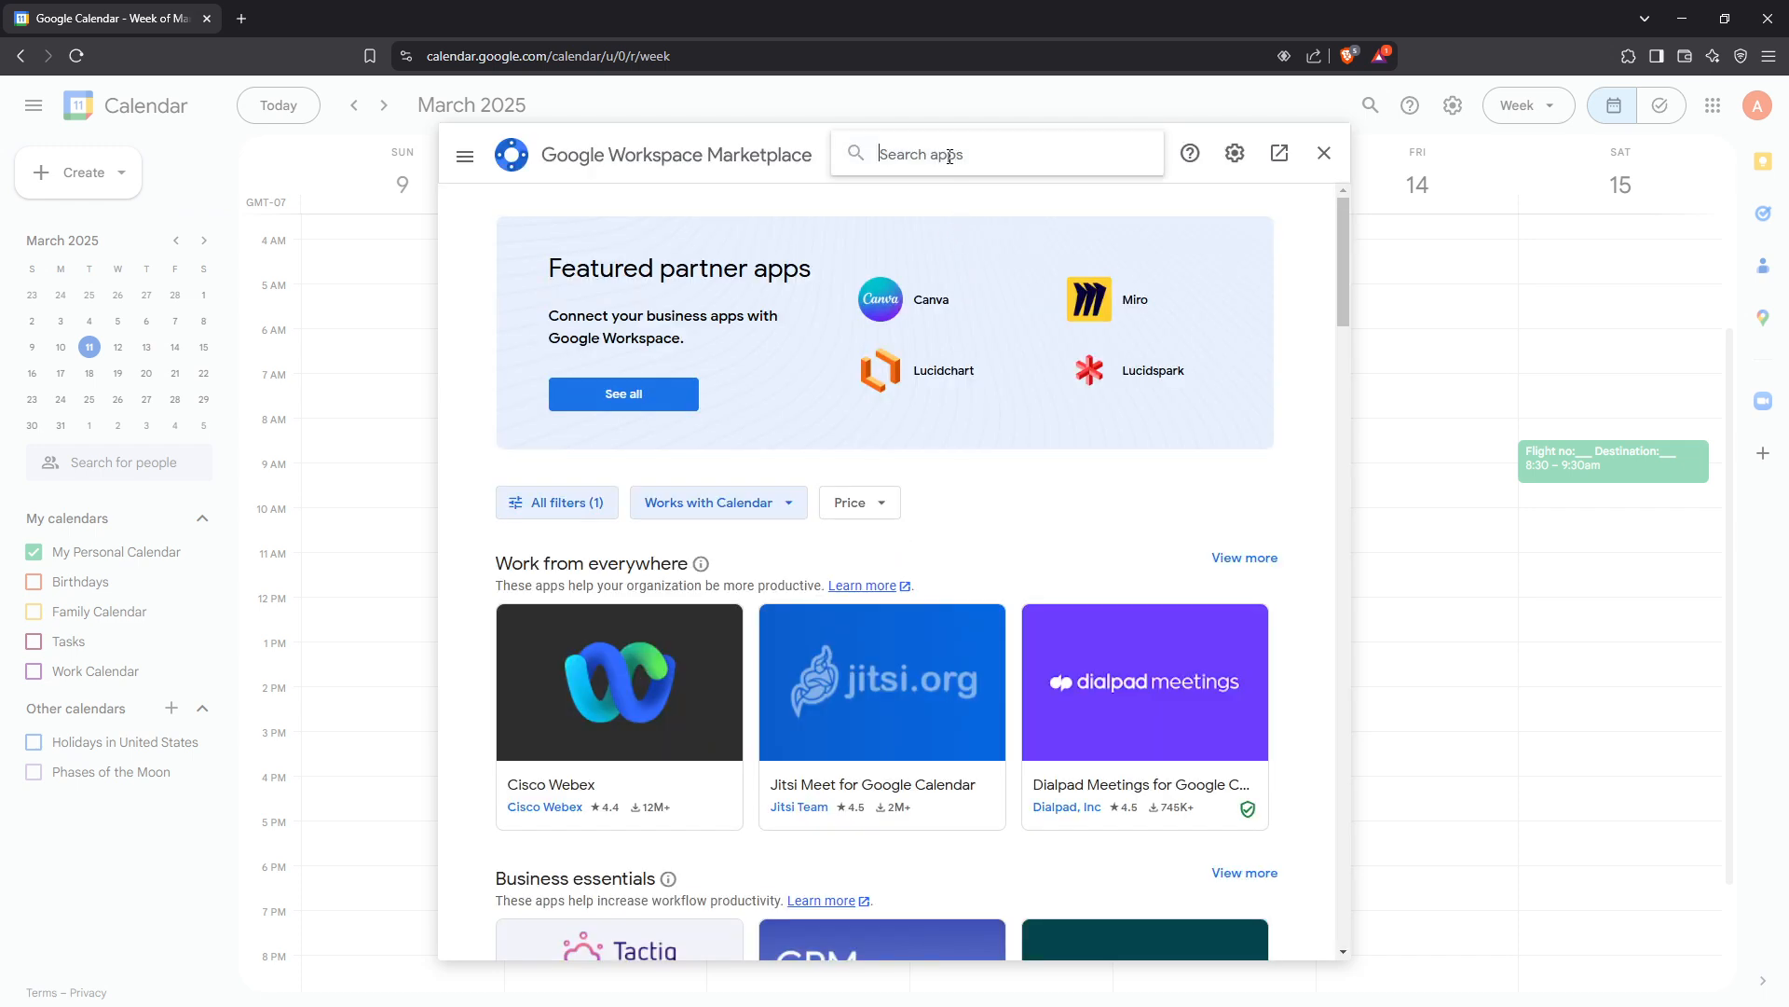
type("zoom")
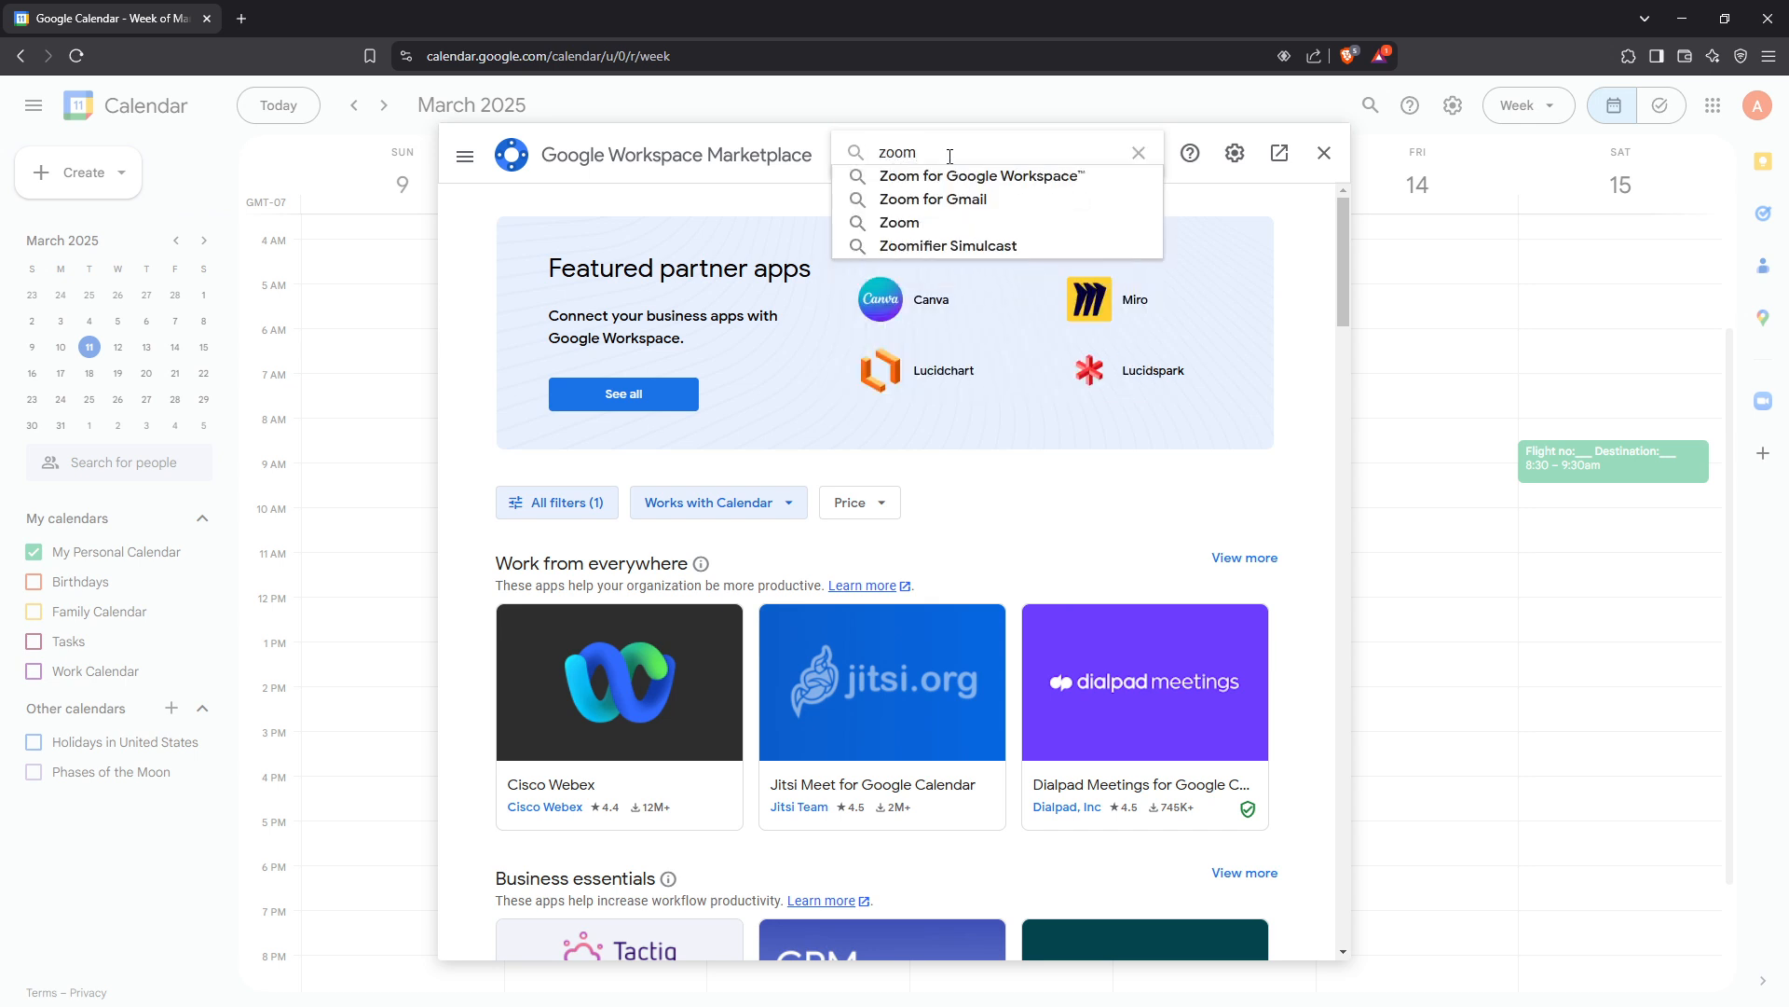
mouse_move(980, 176)
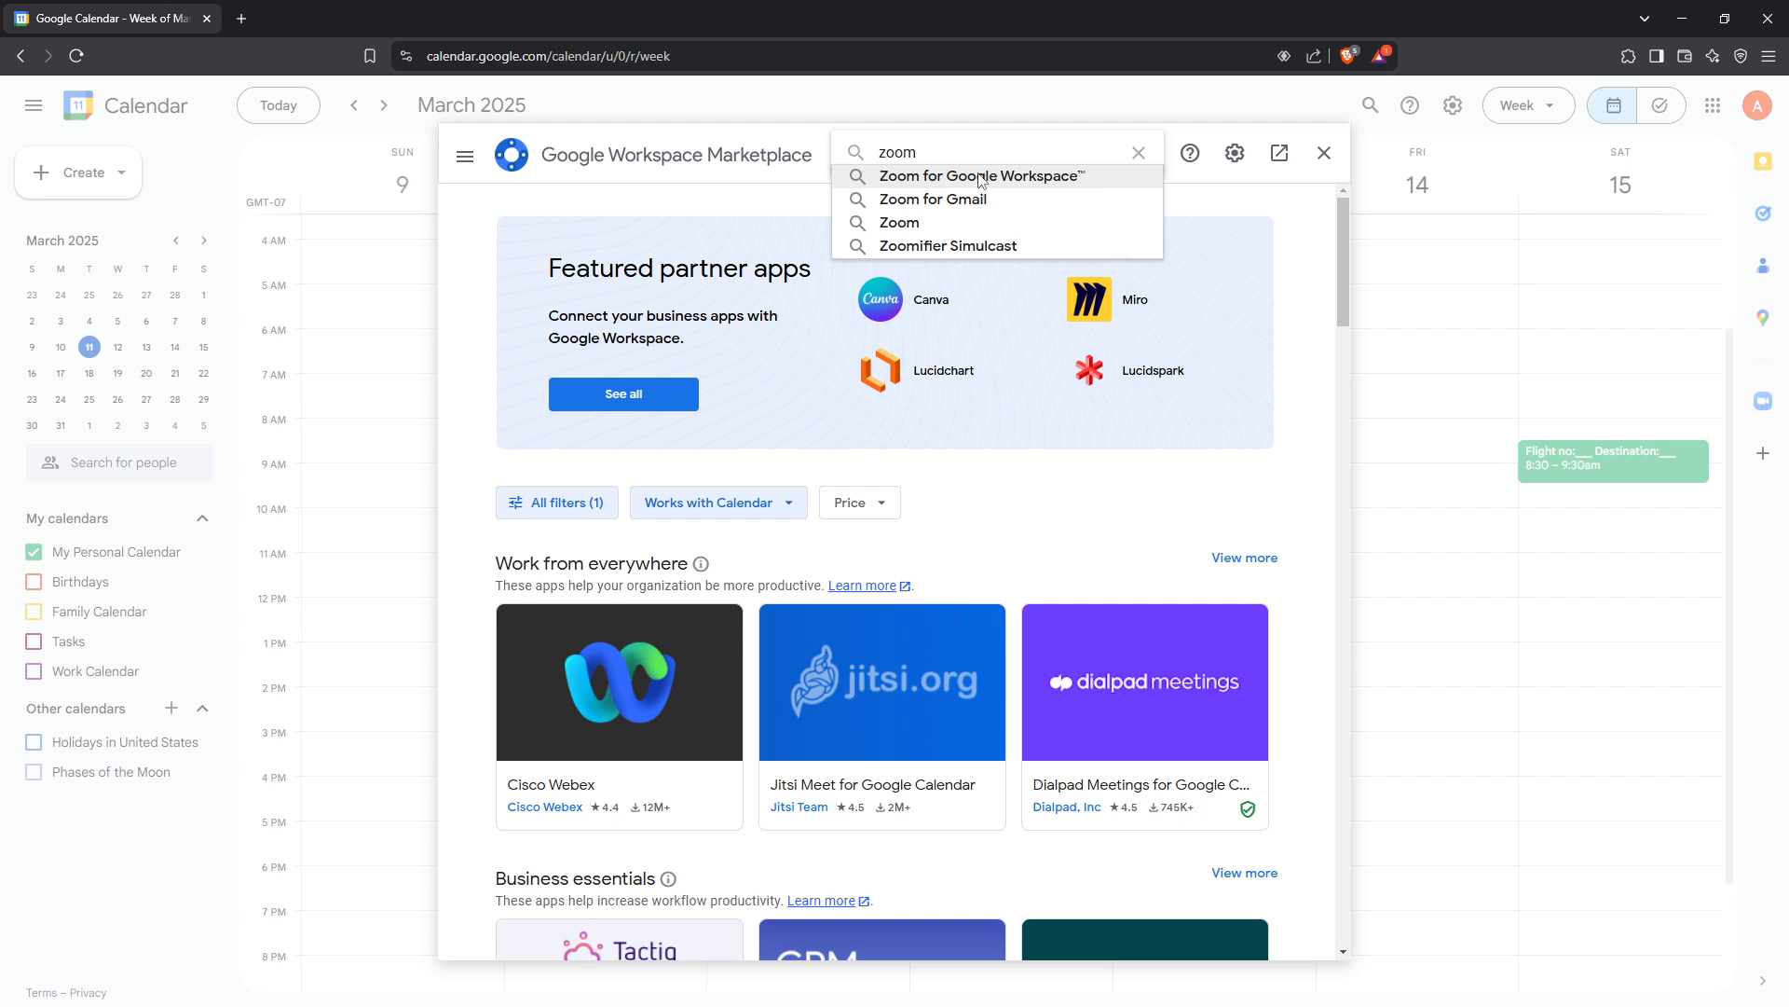
left_click(979, 176)
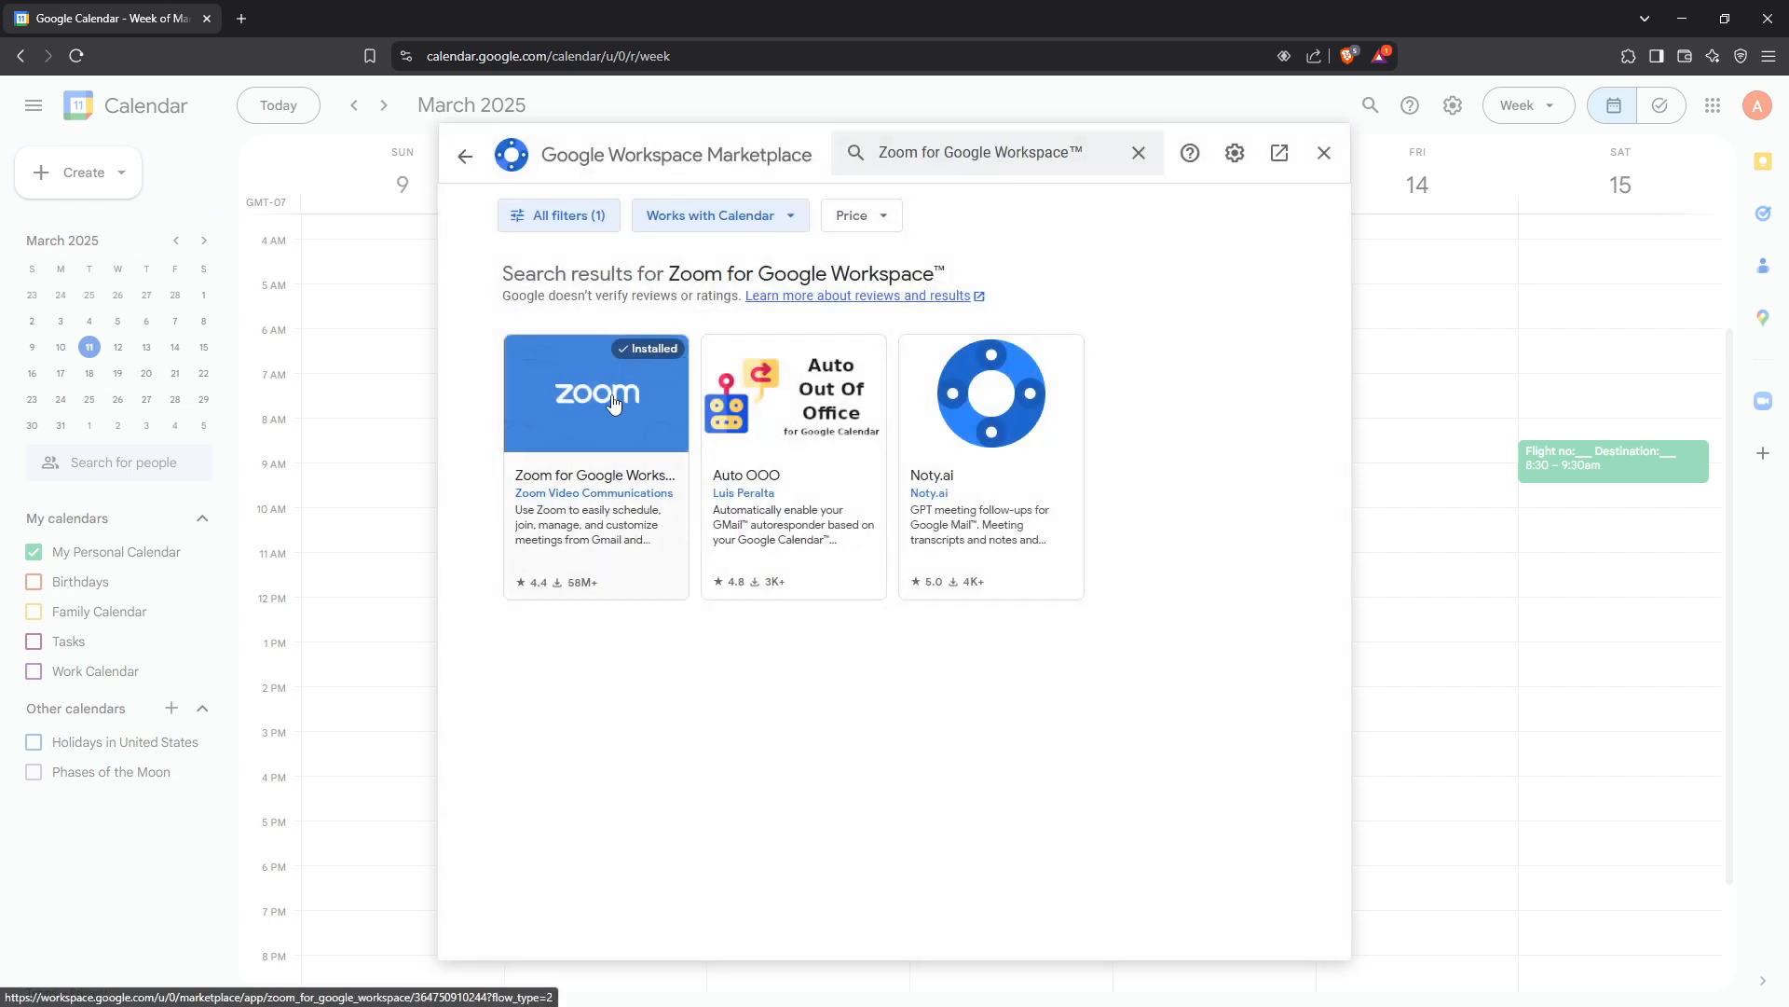
left_click(595, 392)
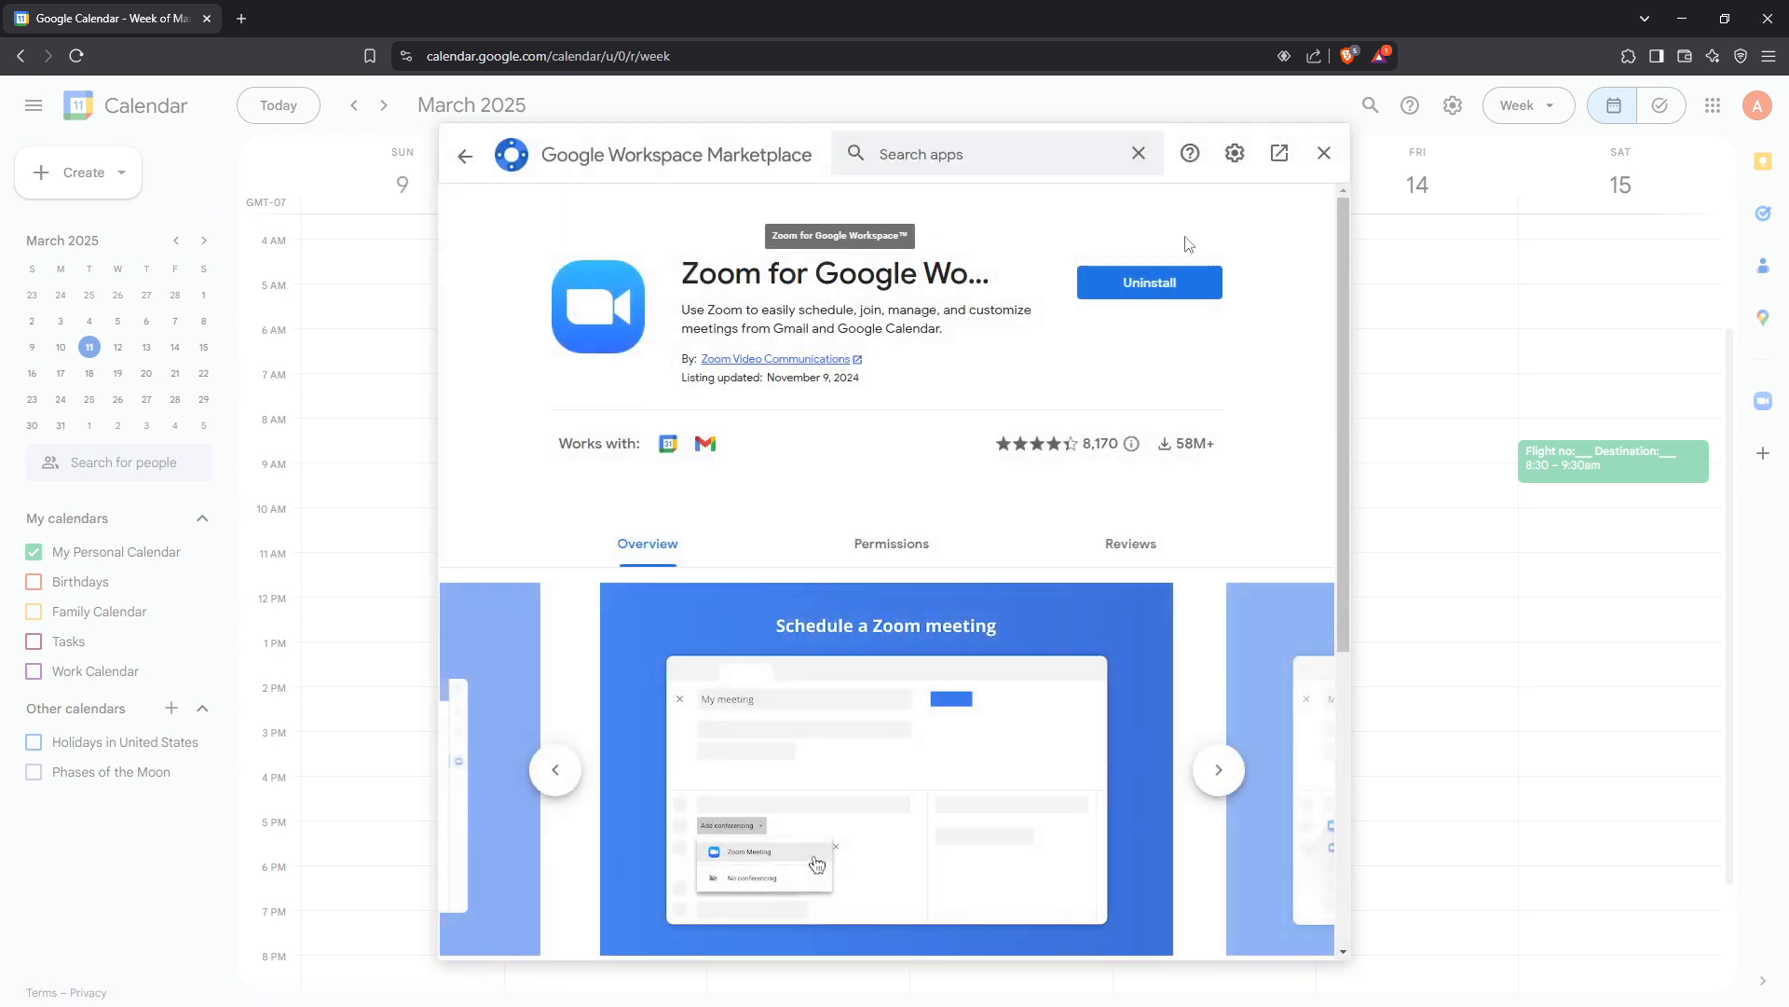
mouse_move(1148, 283)
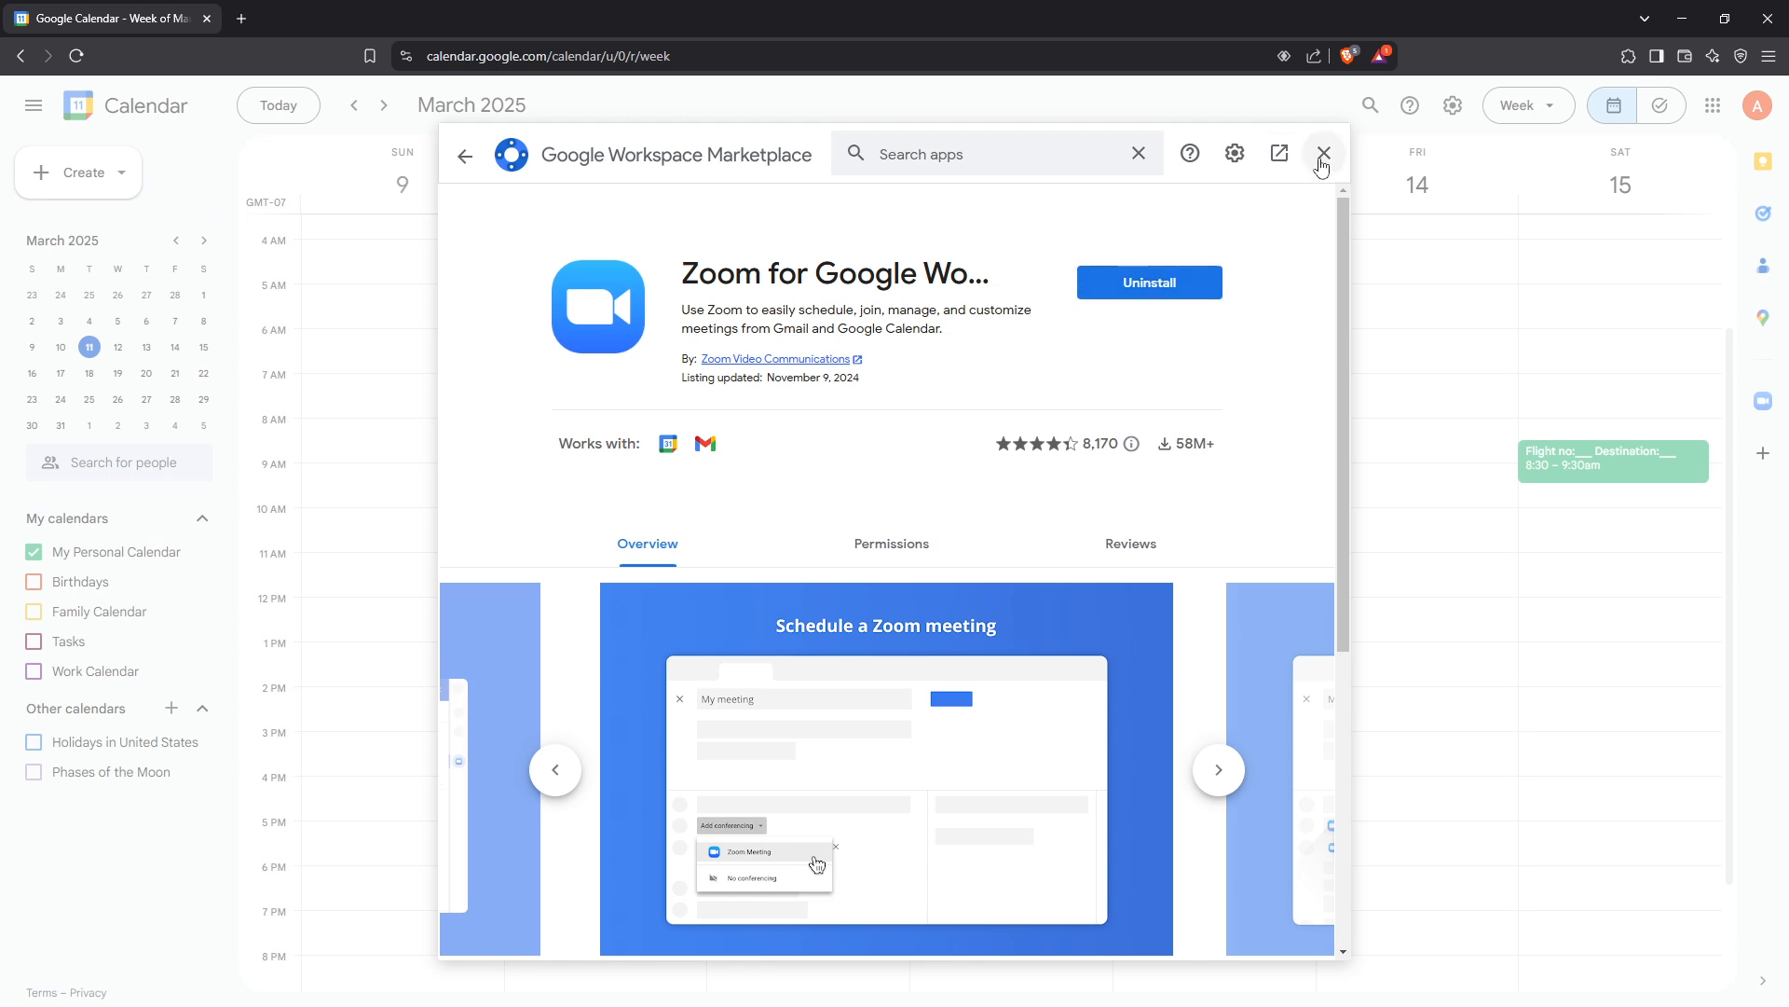
Close the Marketplace panel to return to the March 9–15 week
left_click(1323, 152)
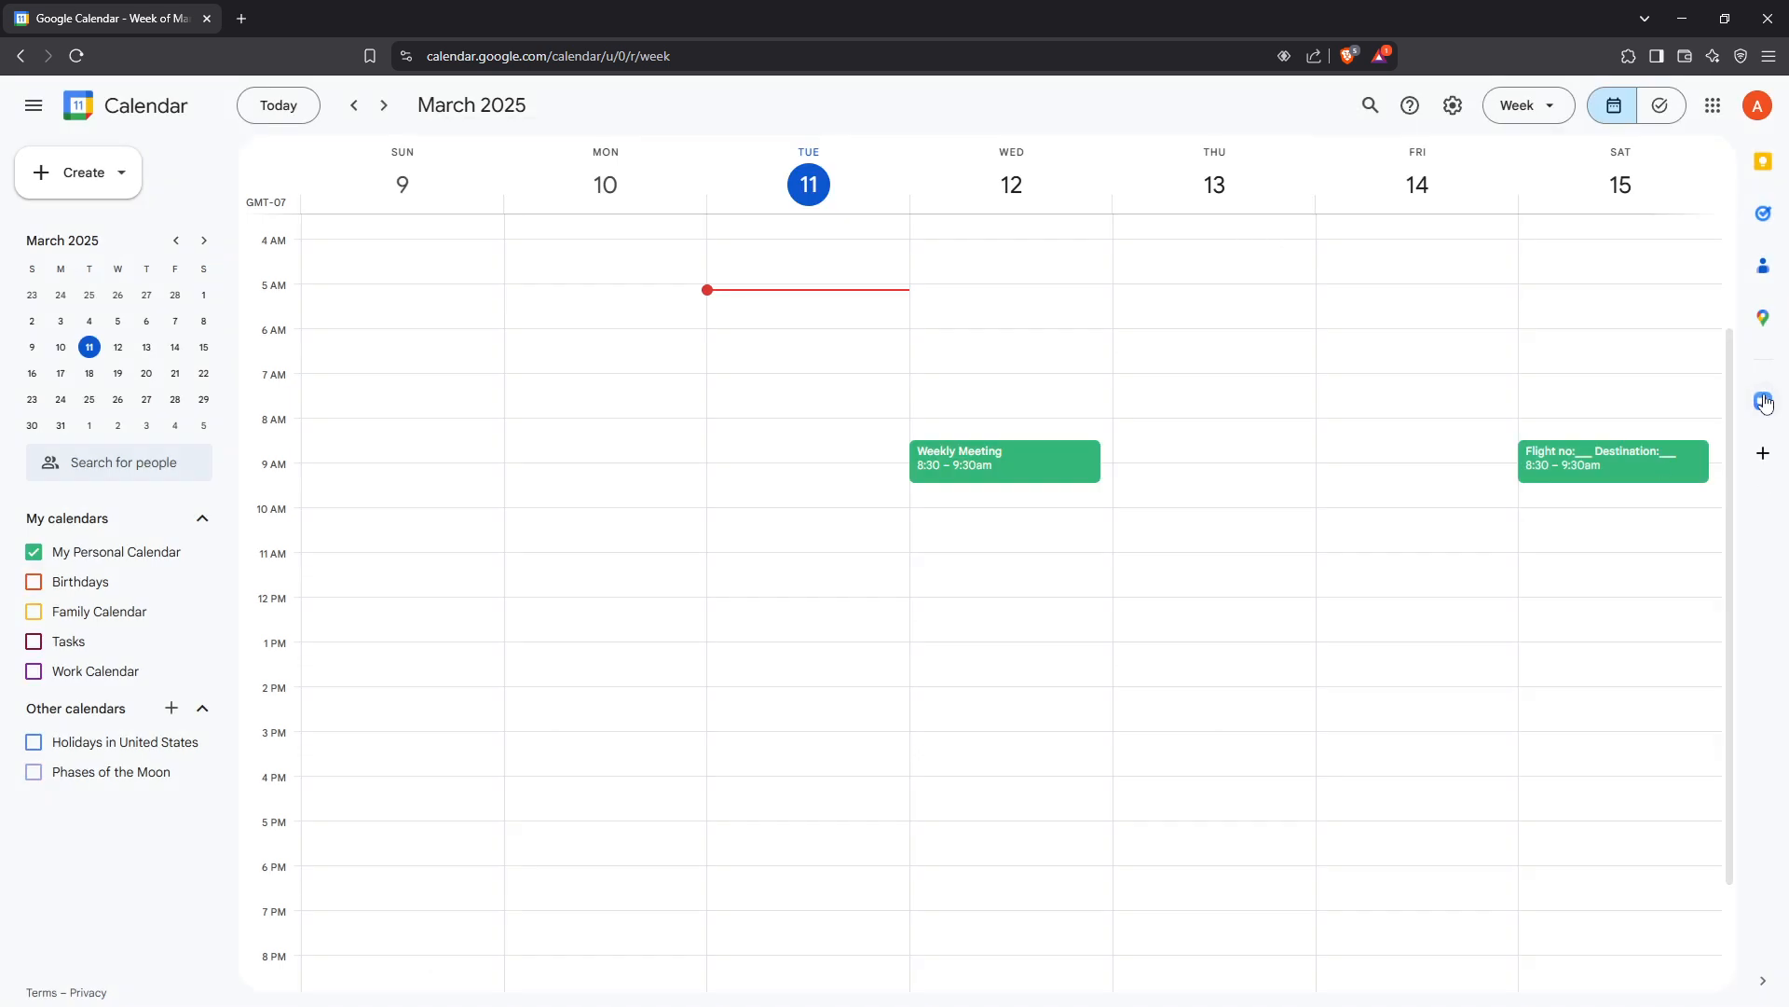
mouse_move(1762, 401)
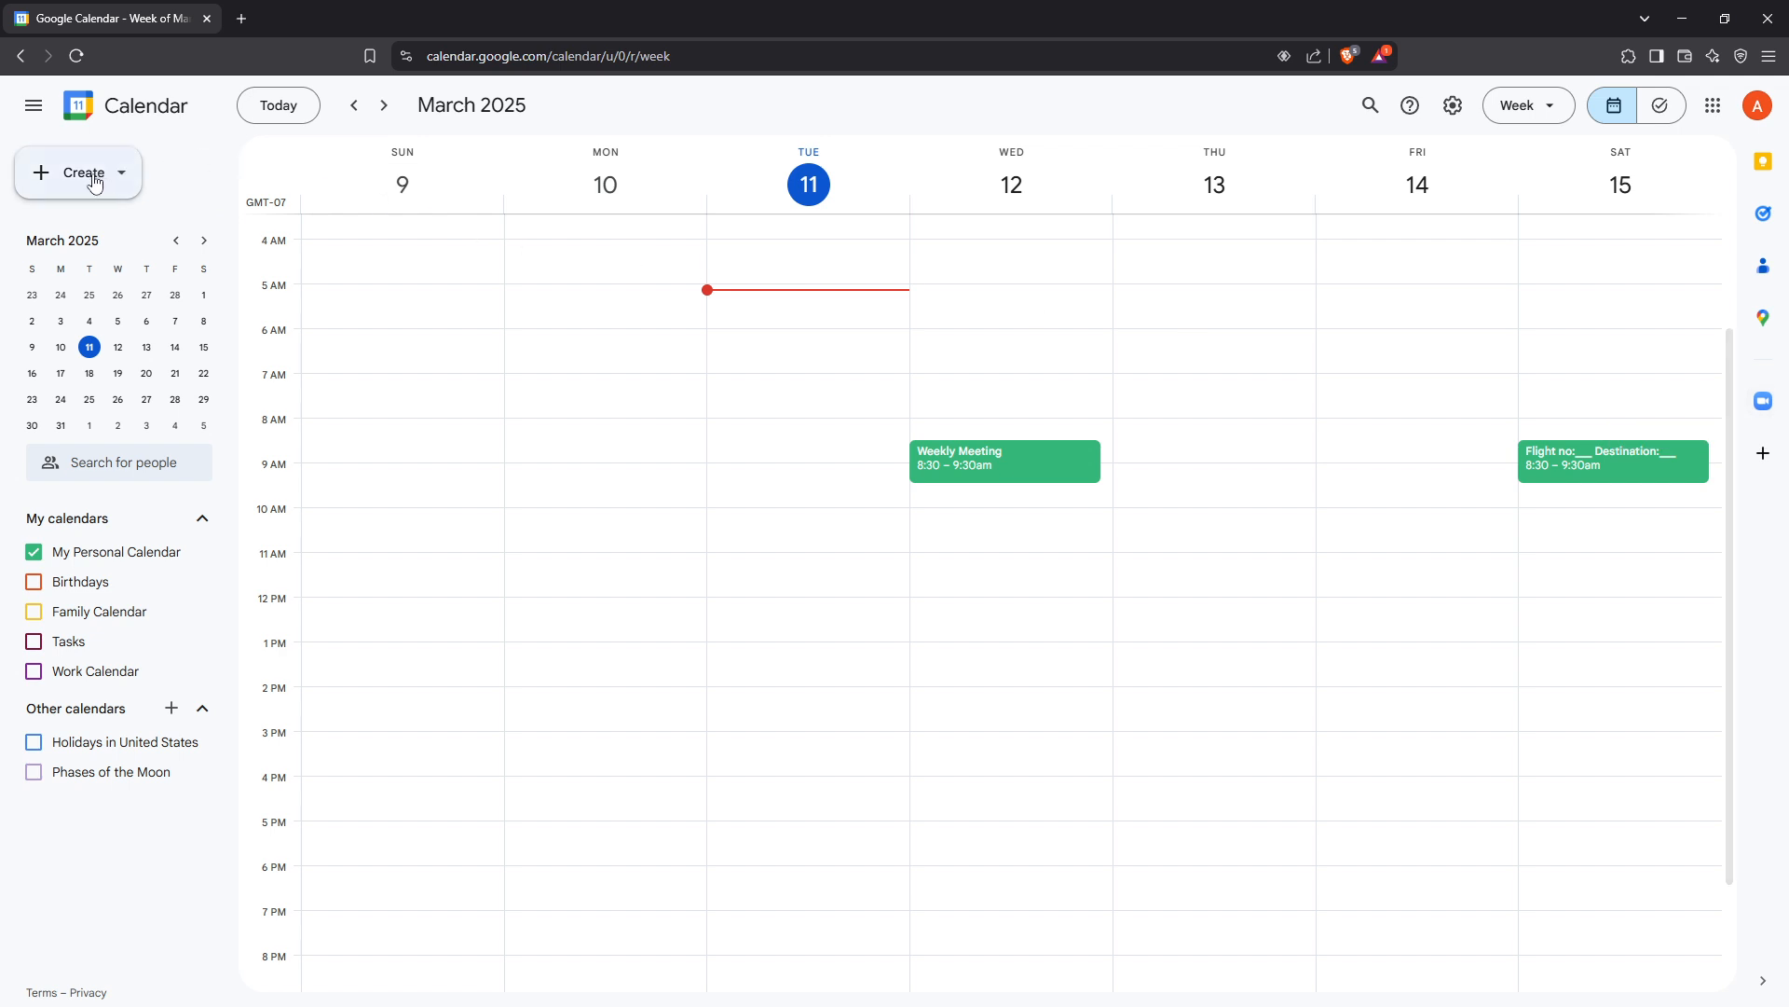
Create a new Tuesday March 11, 5:30–6:30am event titled 'Company Meeting'
left_click(77, 172)
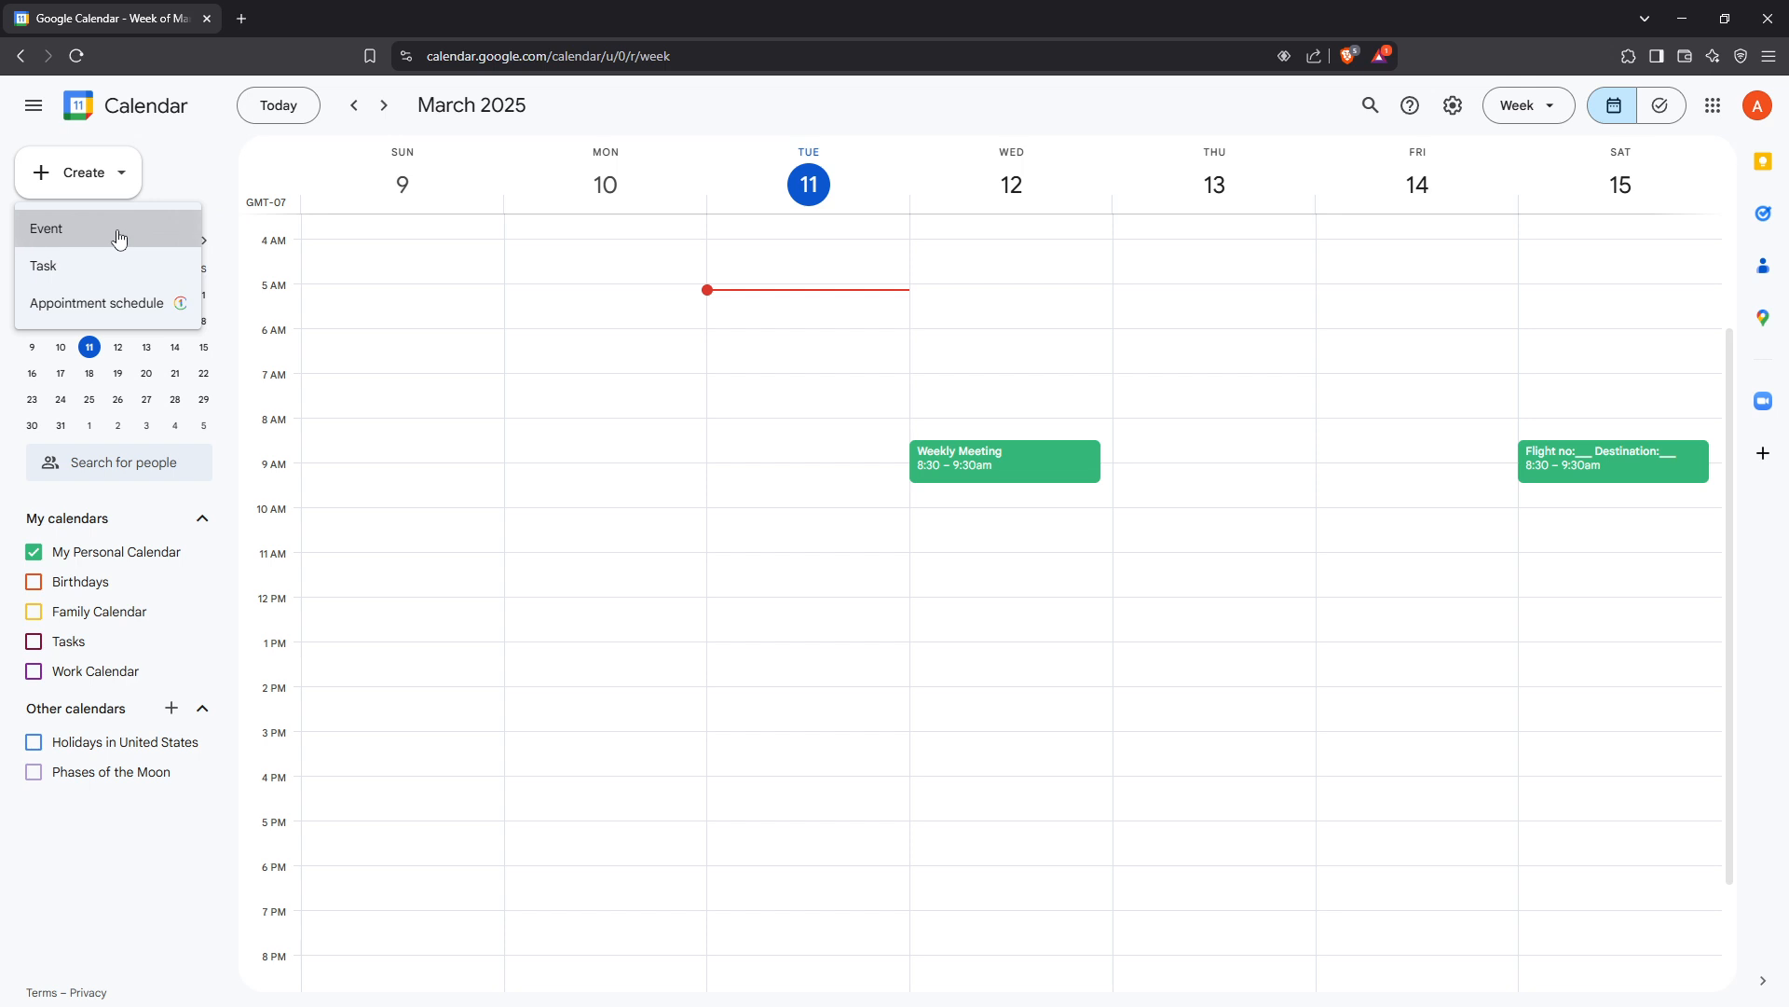
left_click(46, 229)
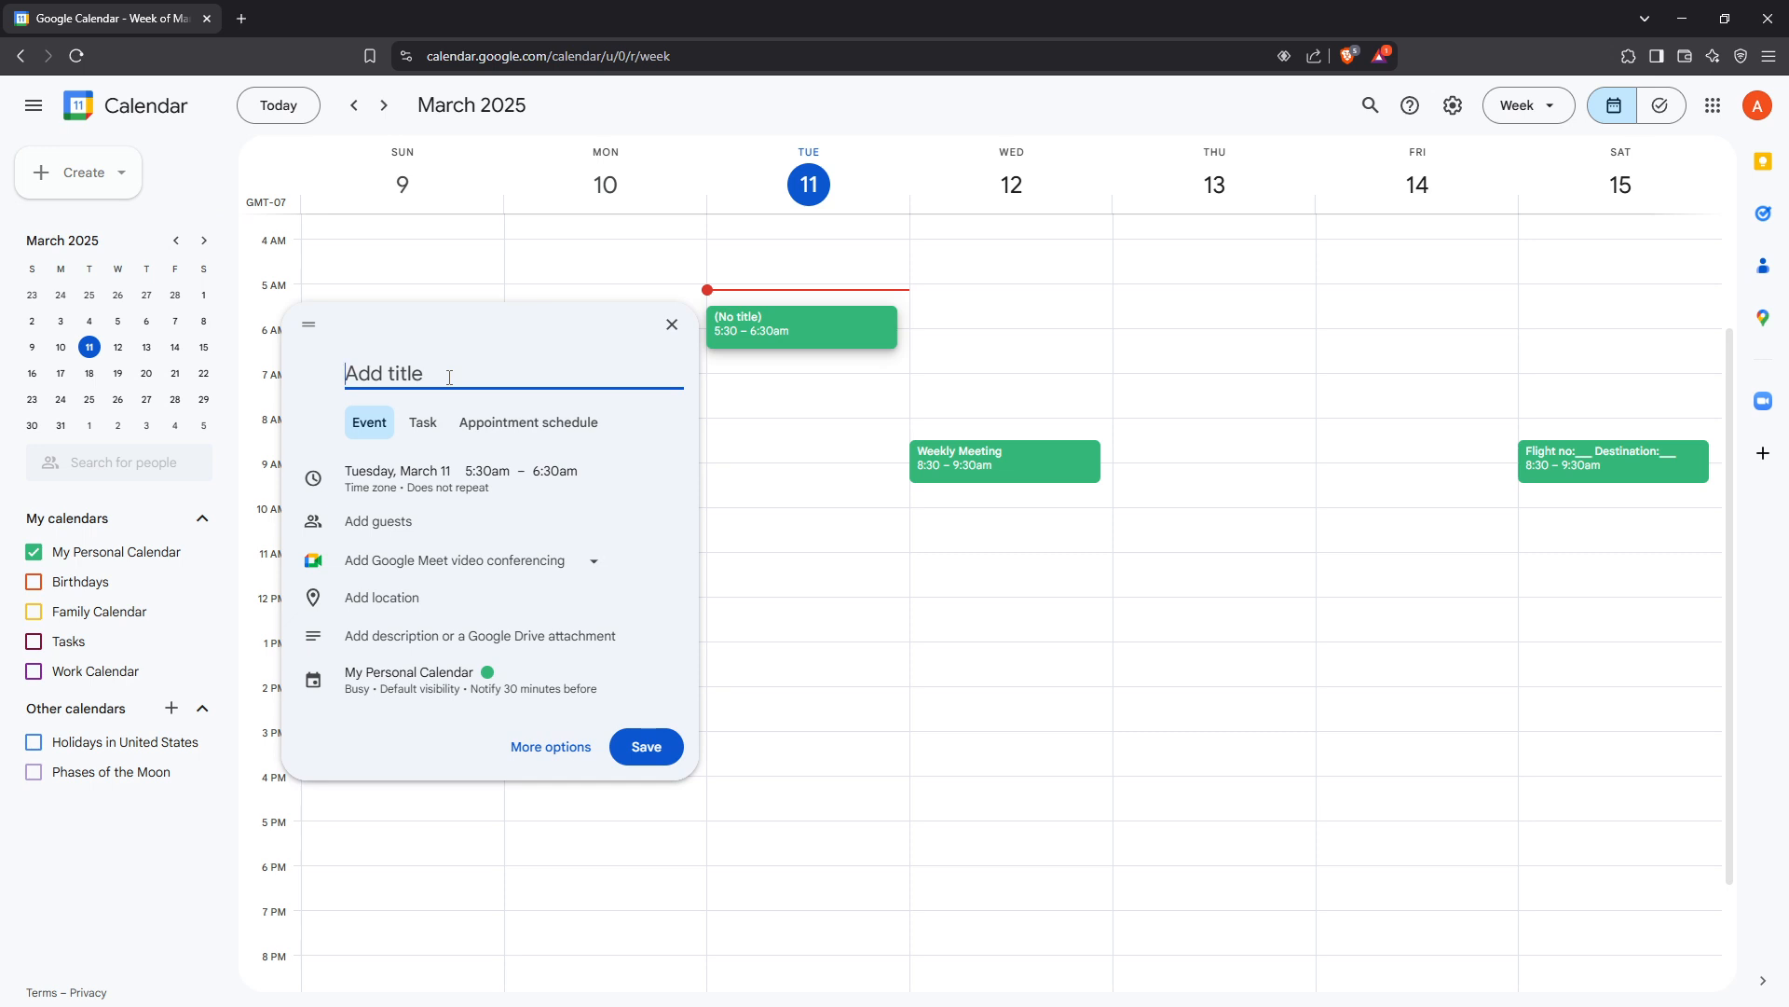
type("Company Mee")
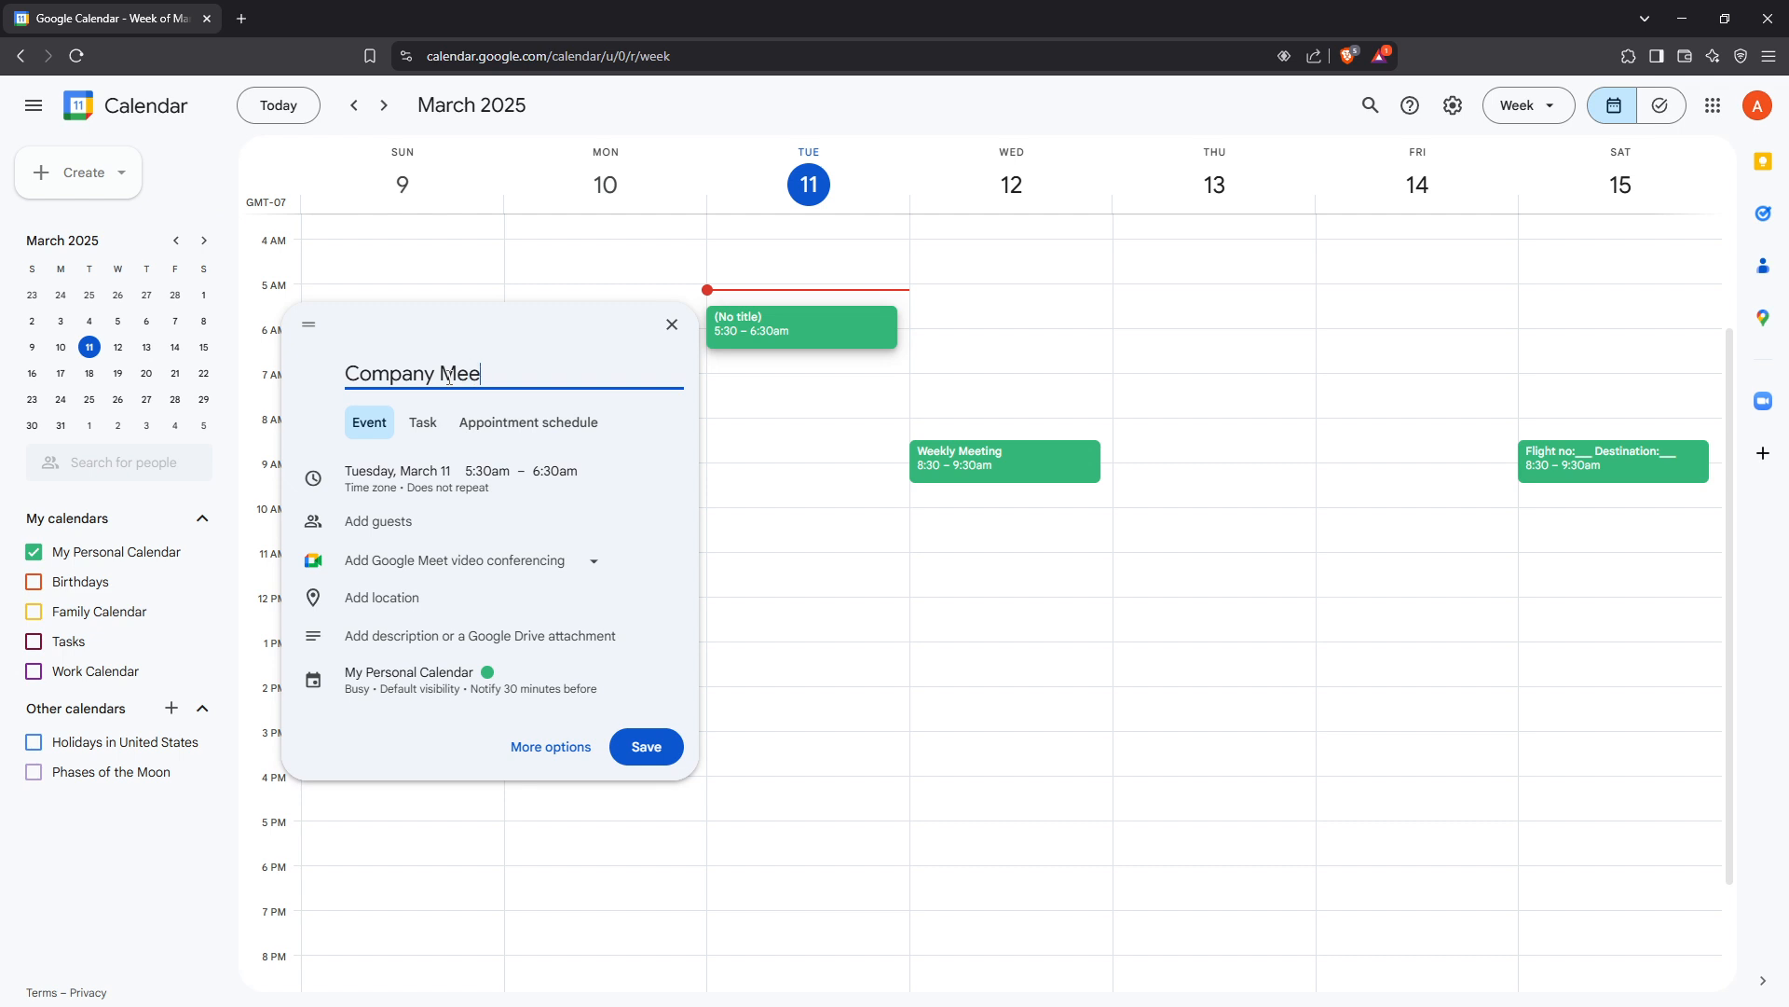
type("ting")
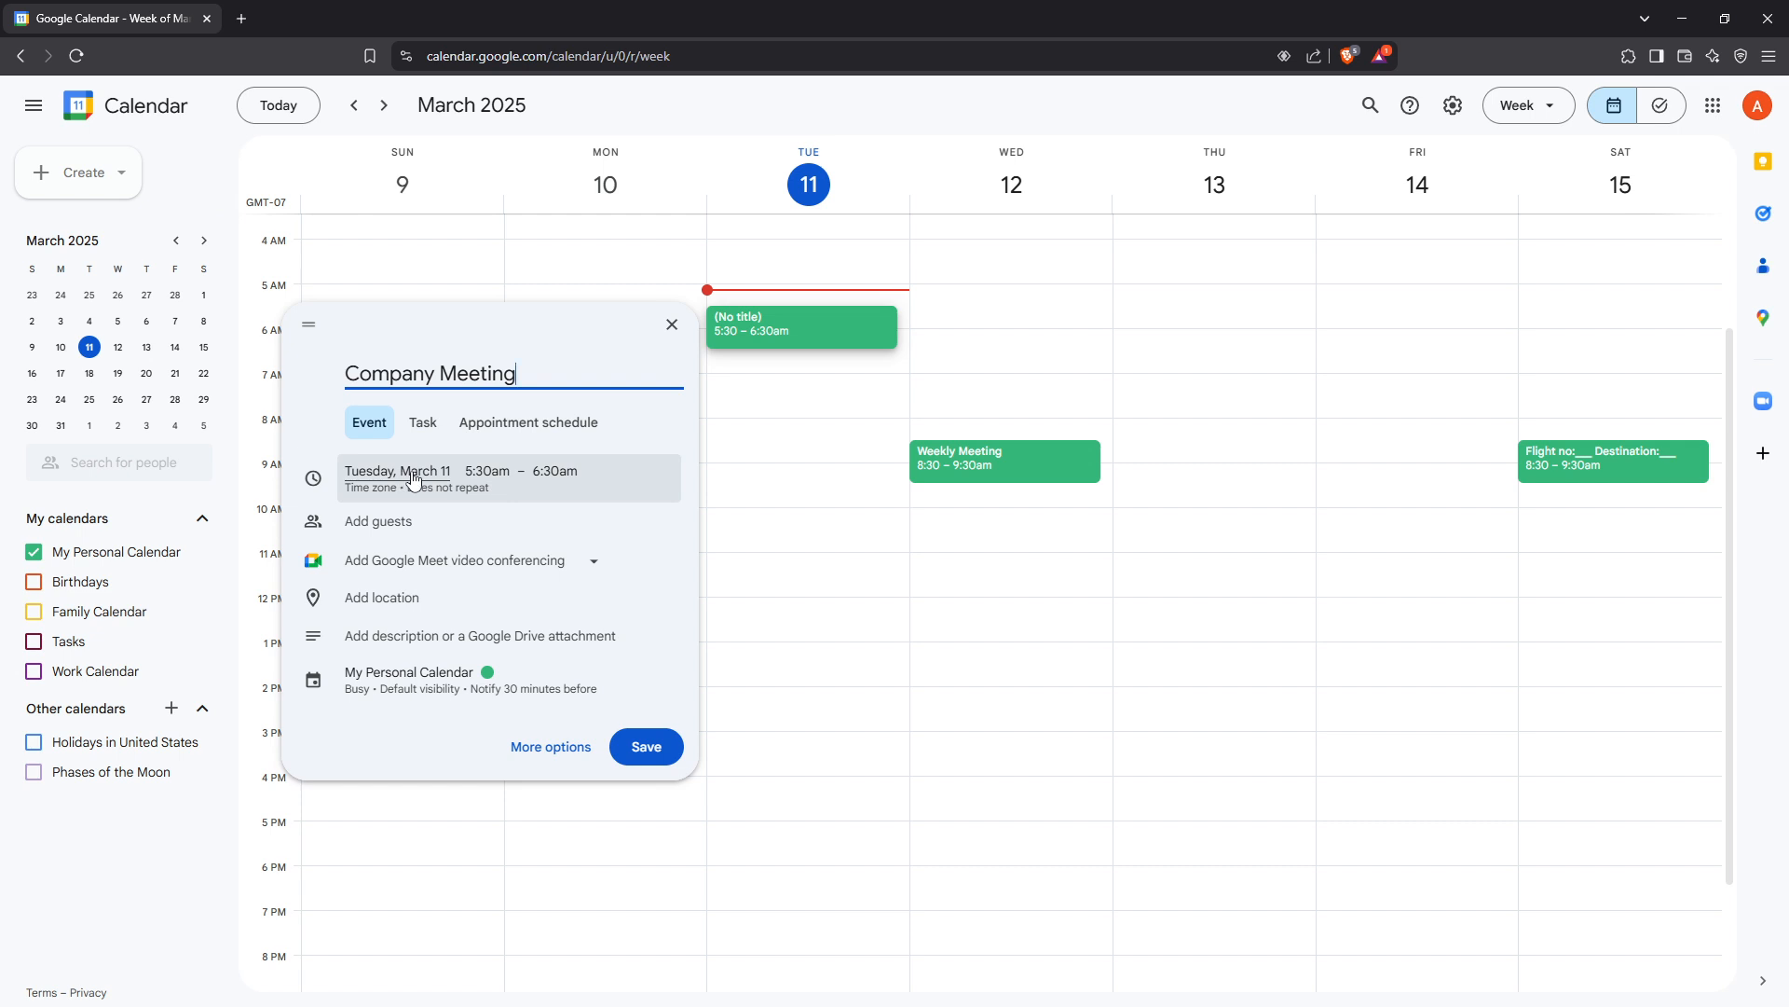
mouse_move(486, 481)
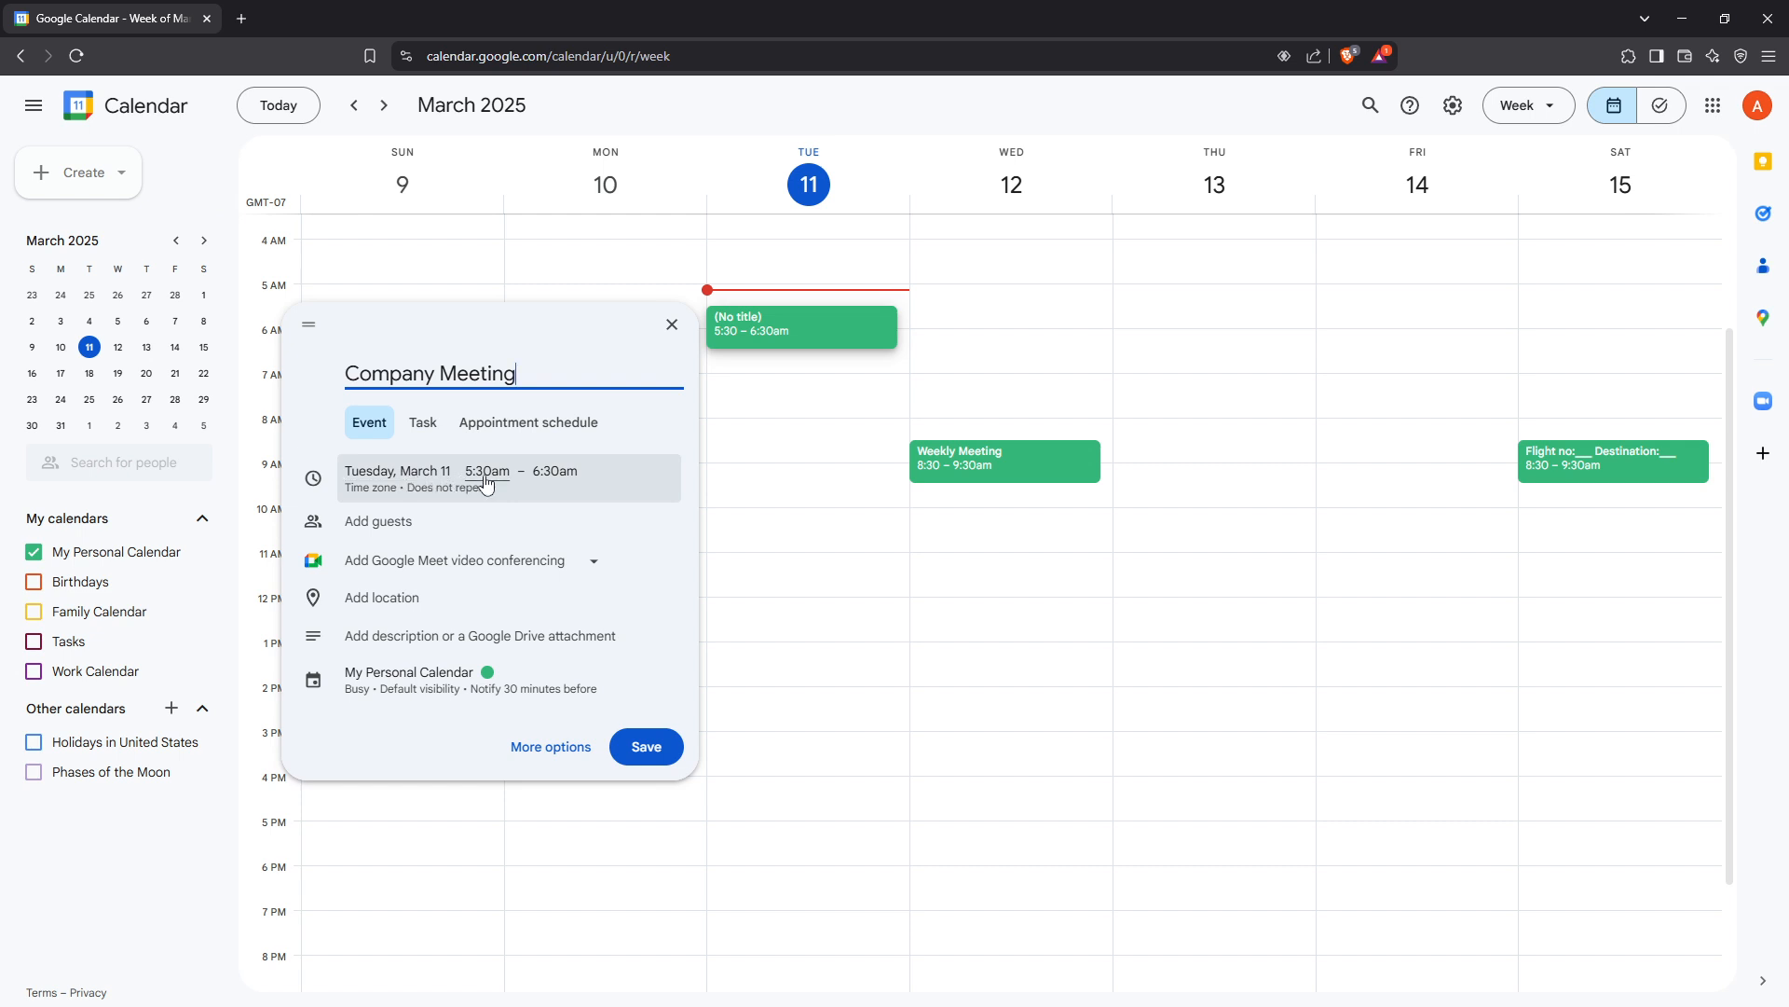
mouse_move(539, 484)
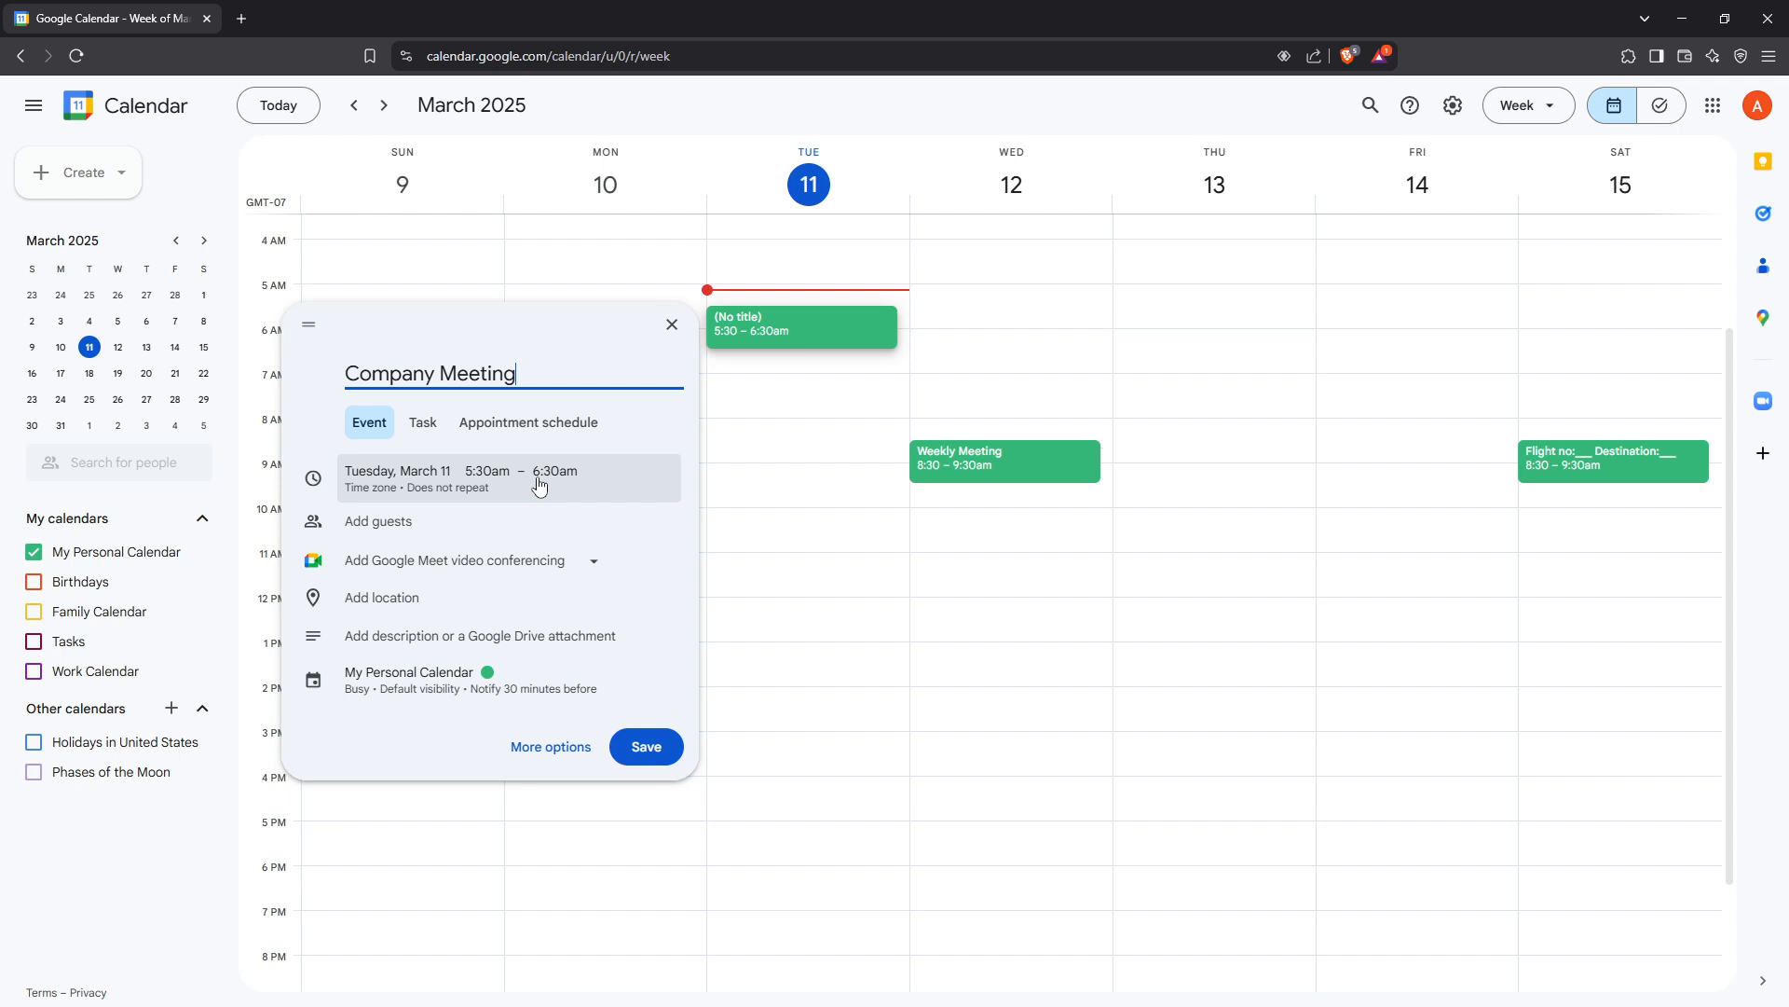
mouse_move(522, 491)
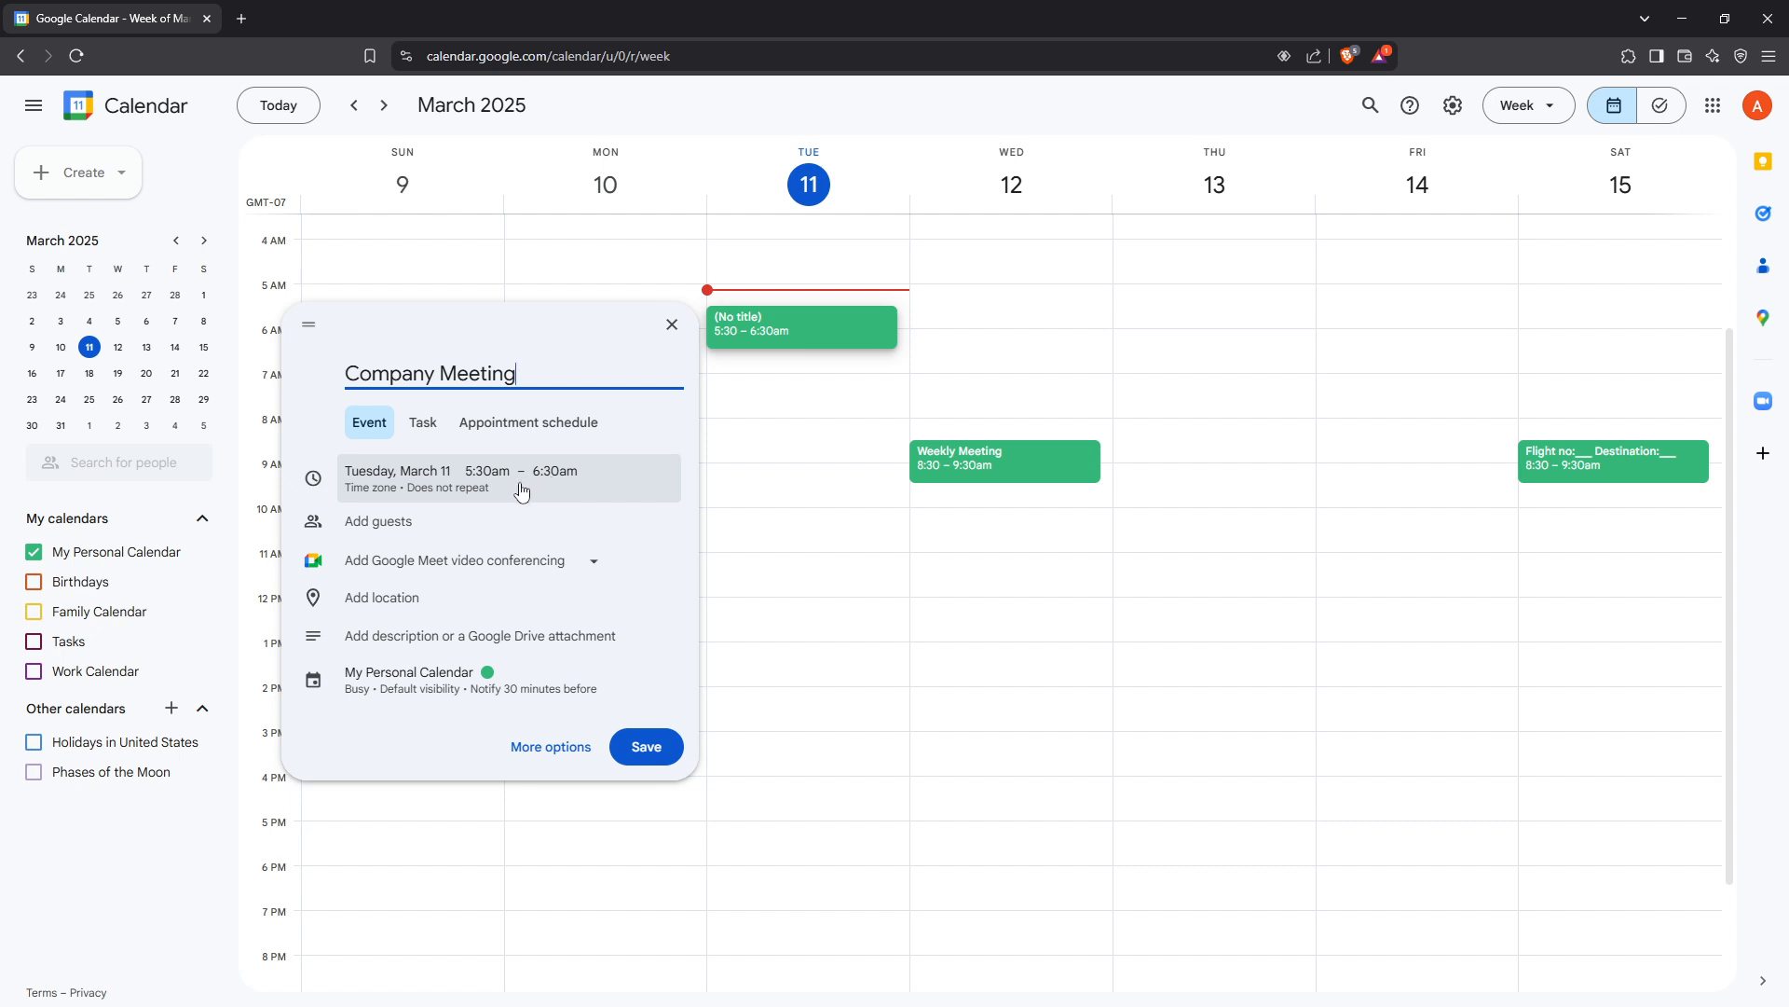
mouse_move(453, 560)
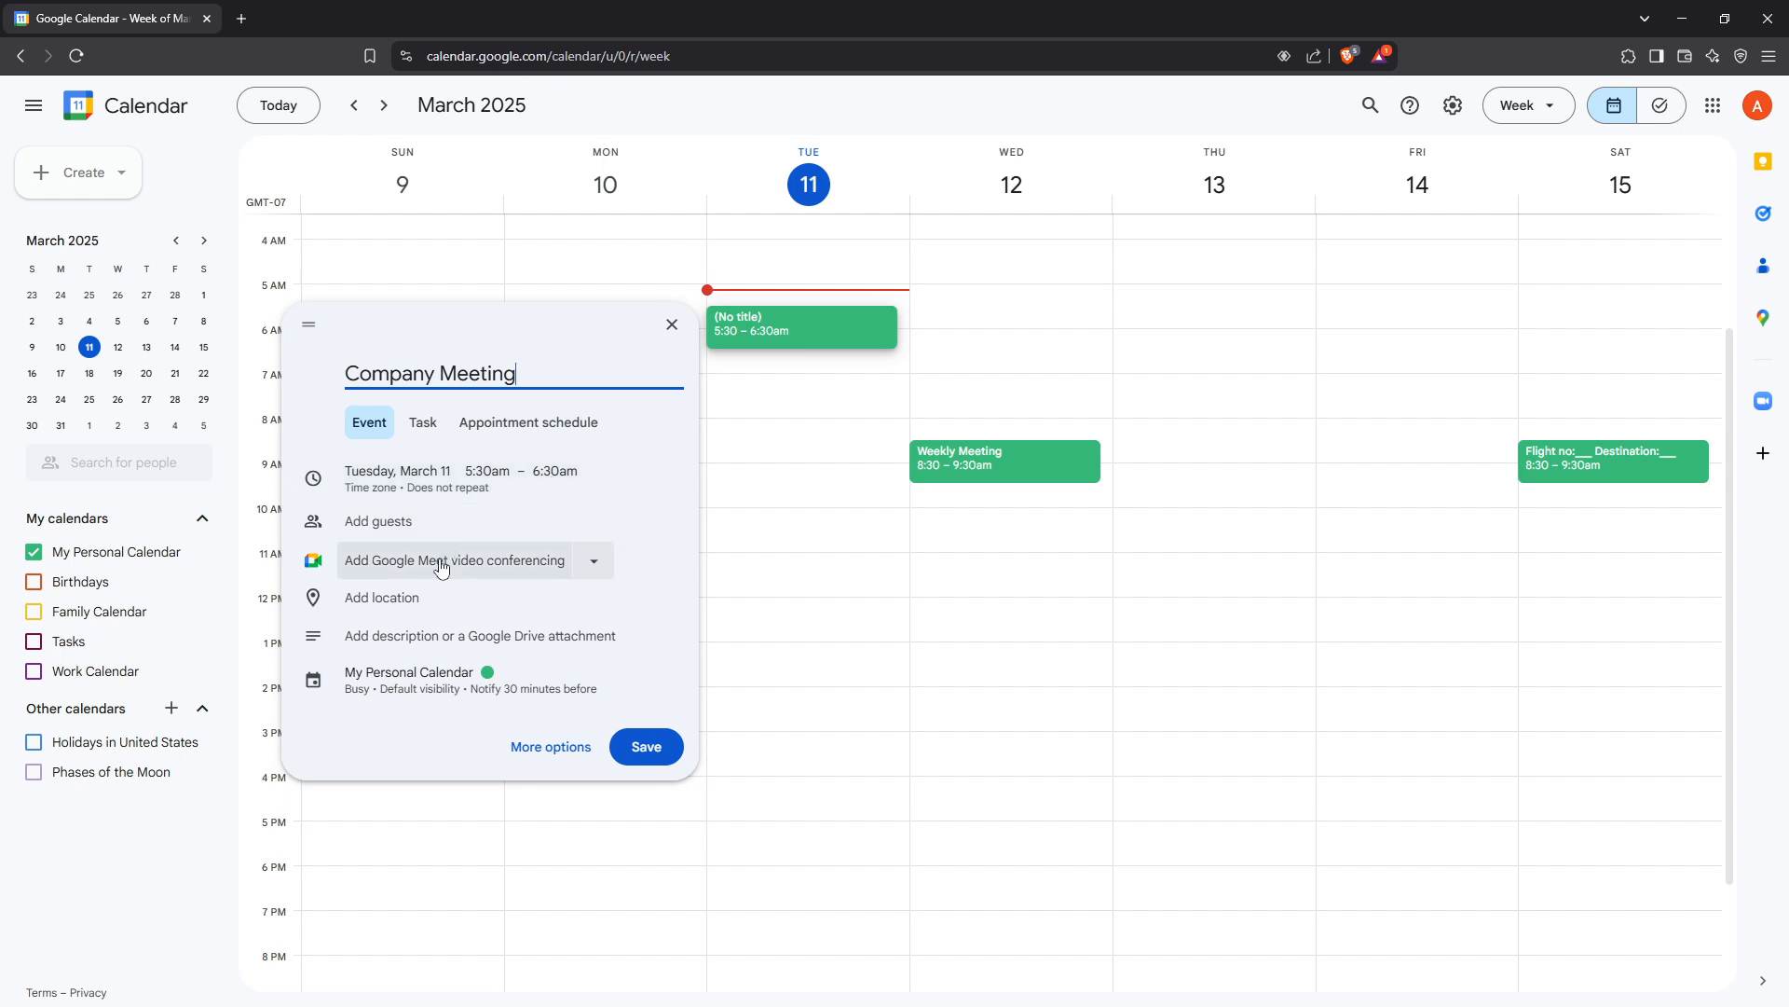
mouse_move(430, 679)
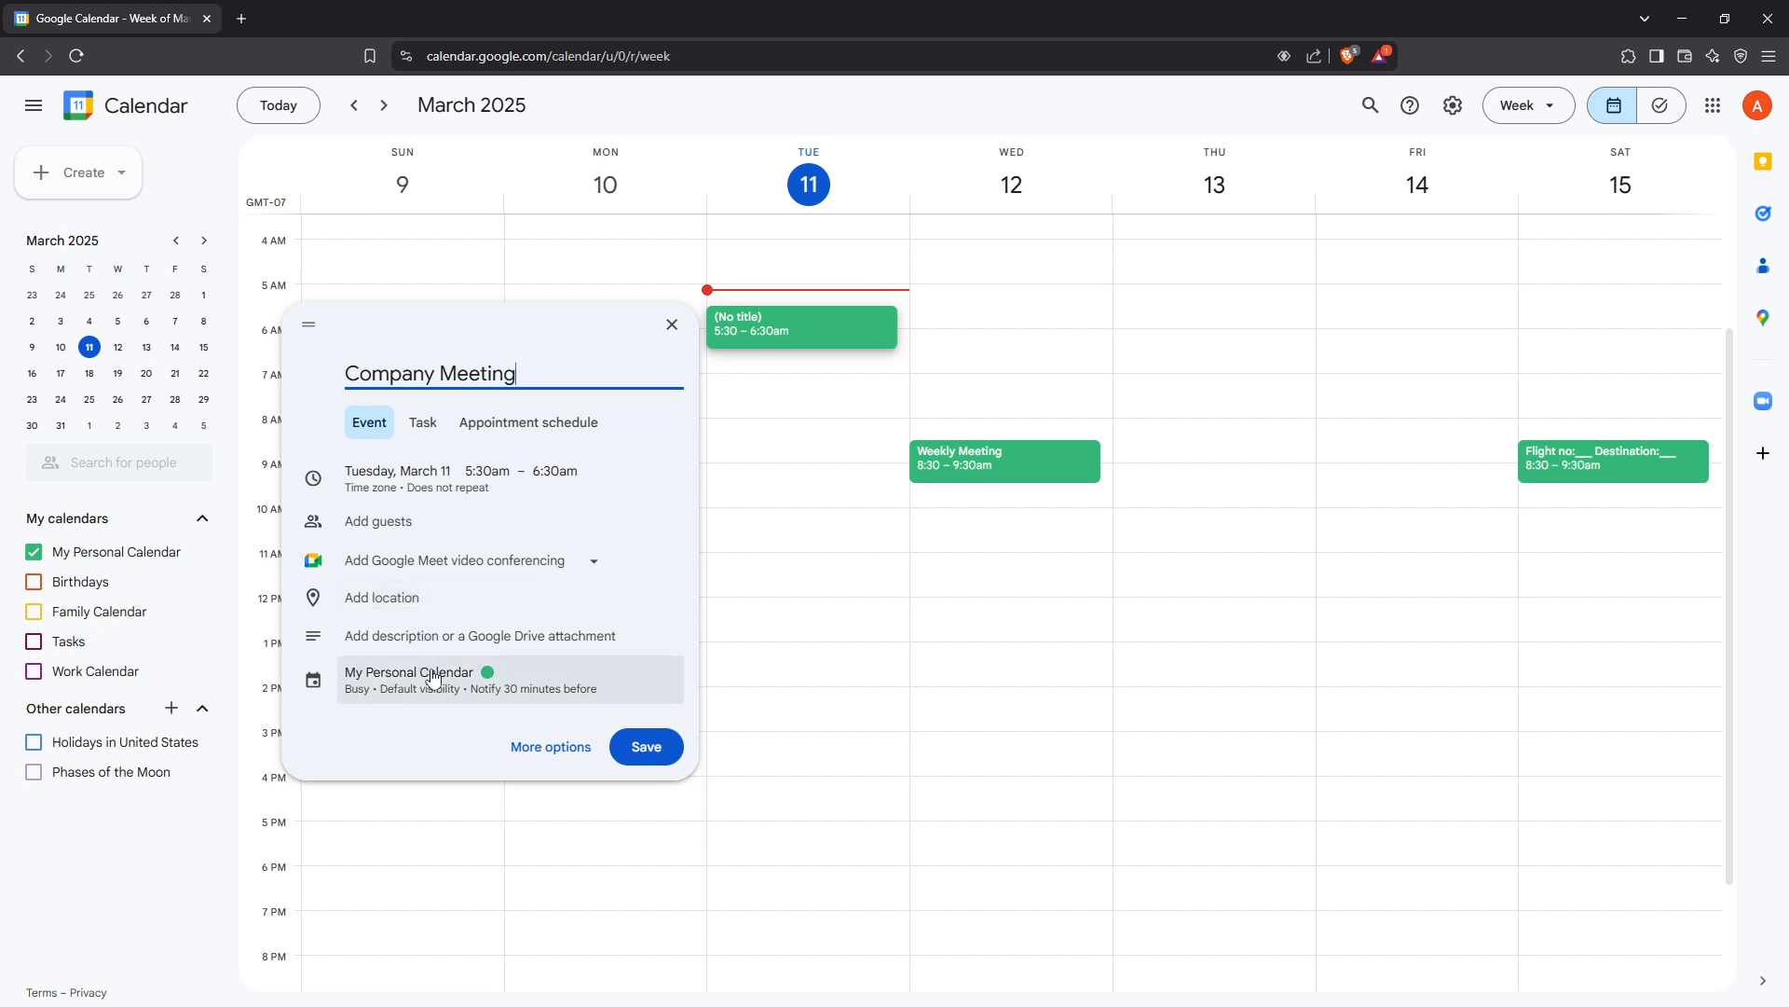
mouse_move(428, 650)
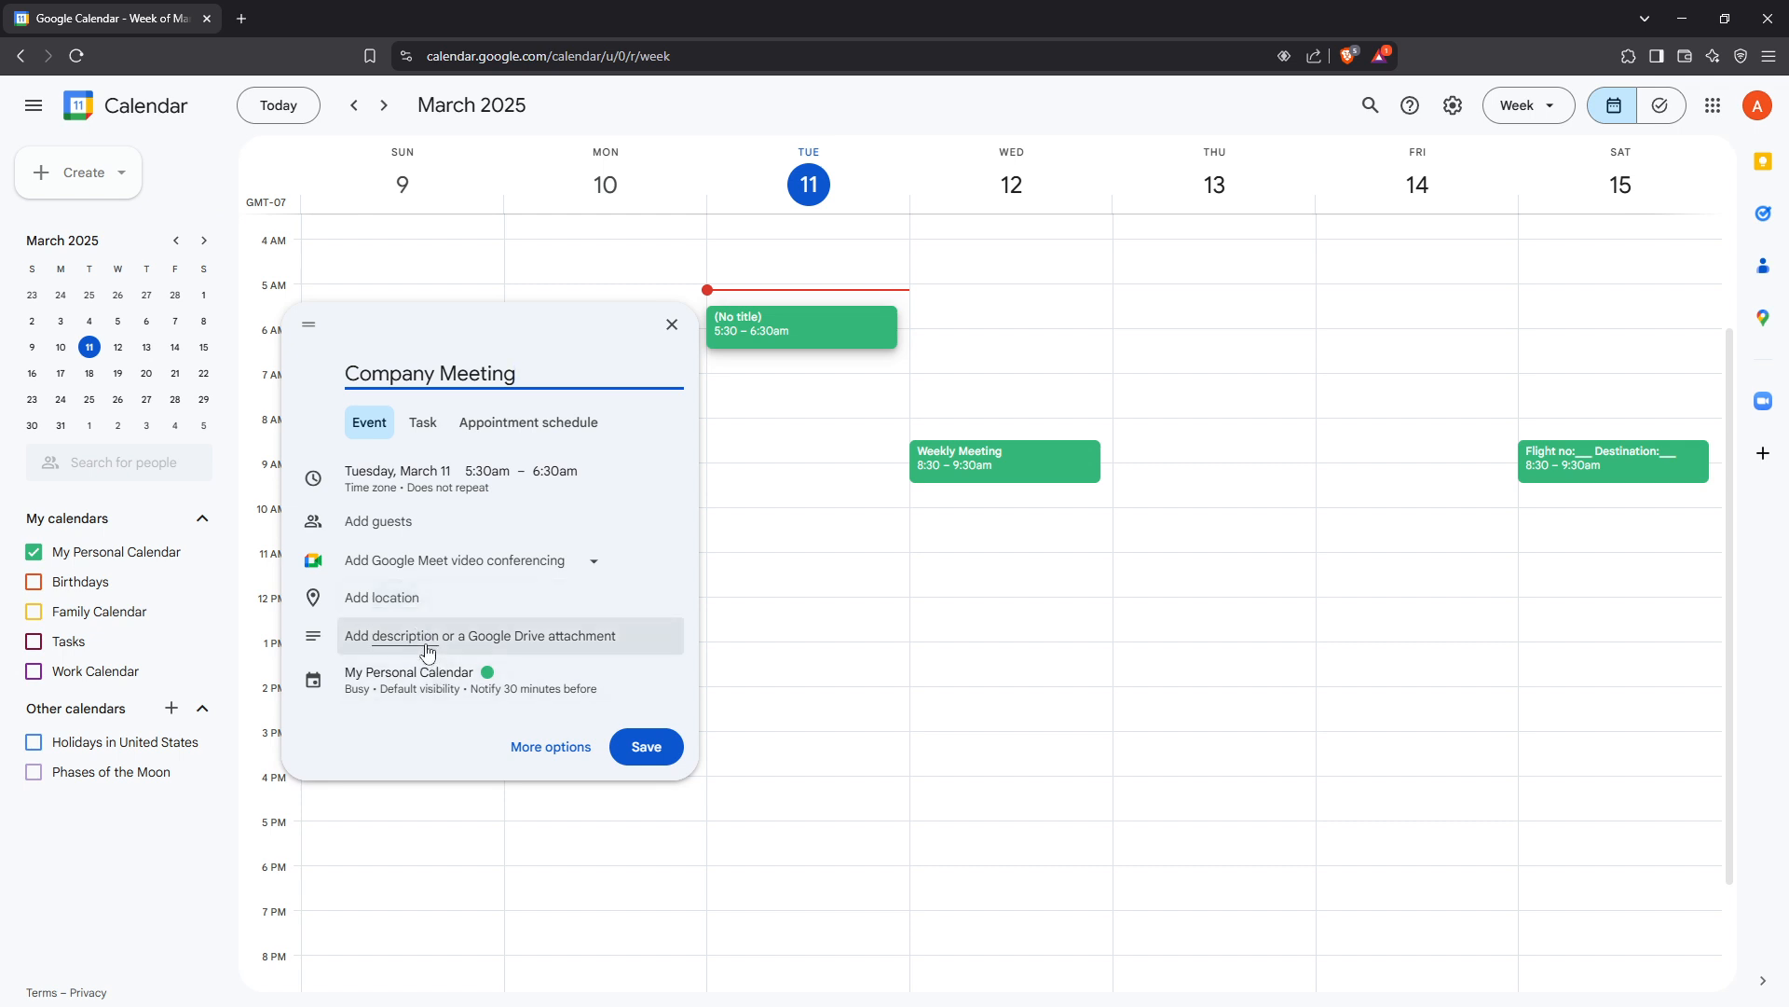
Expand the empty description editor on the Company Meeting draft
left_click(482, 635)
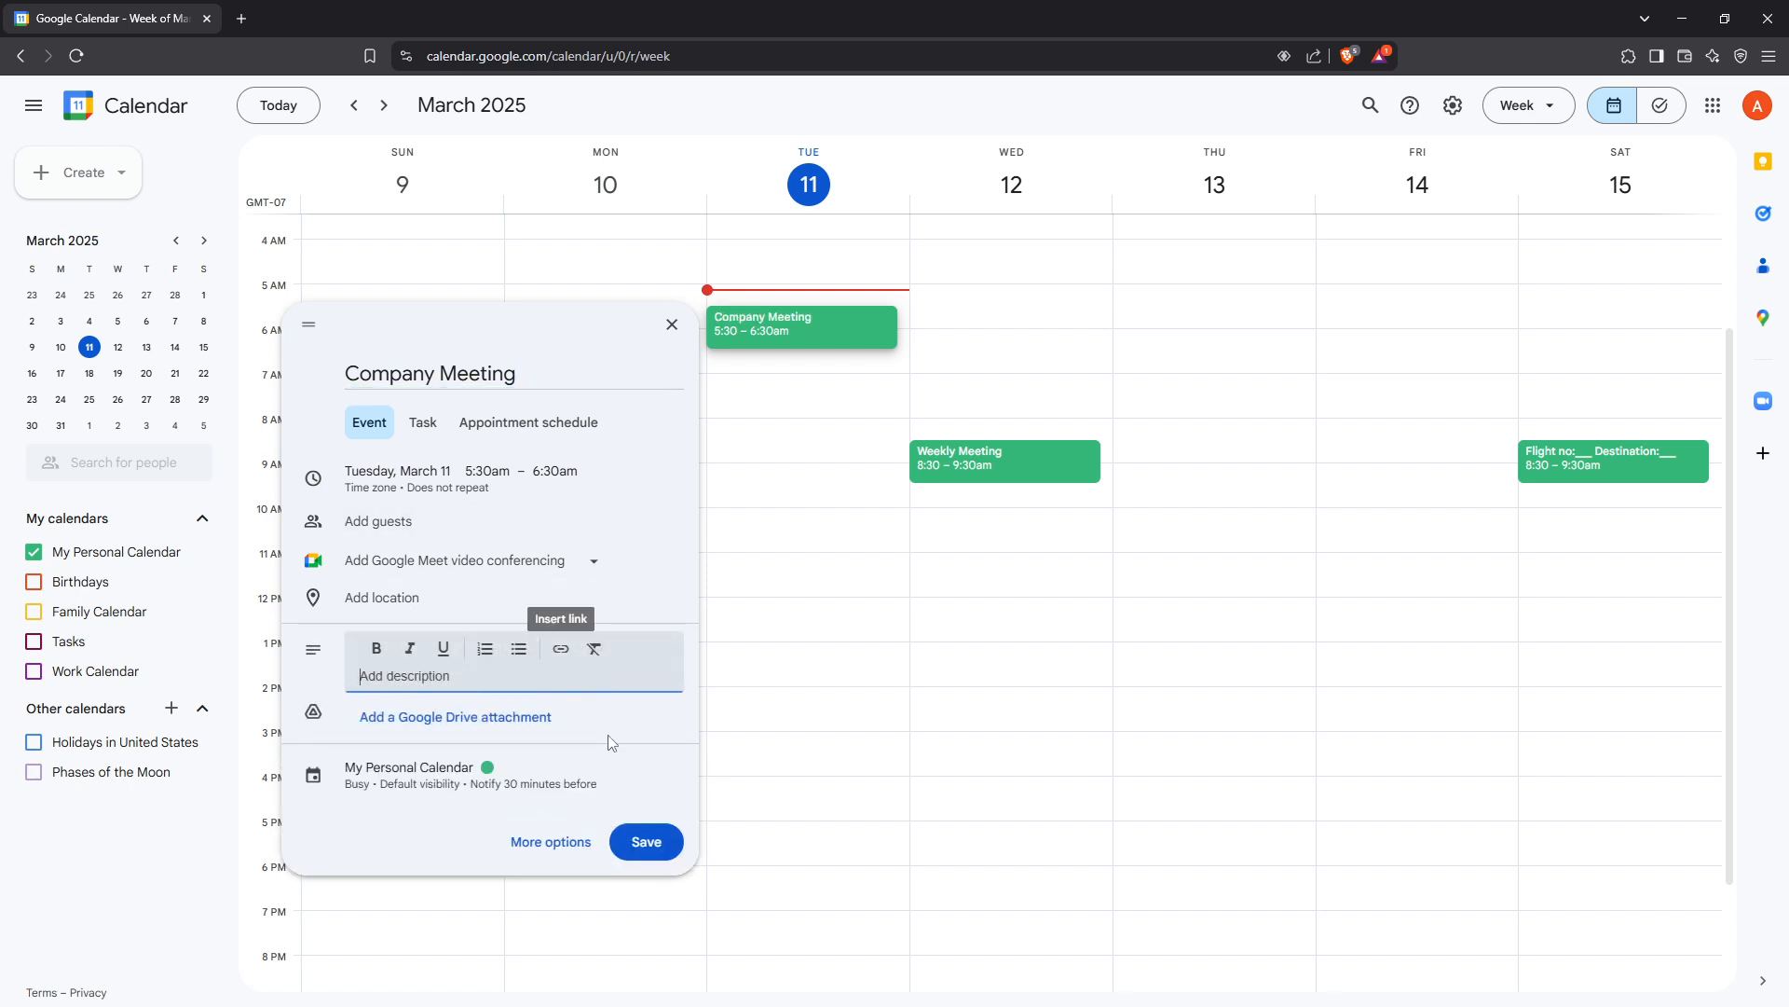
mouse_move(631, 606)
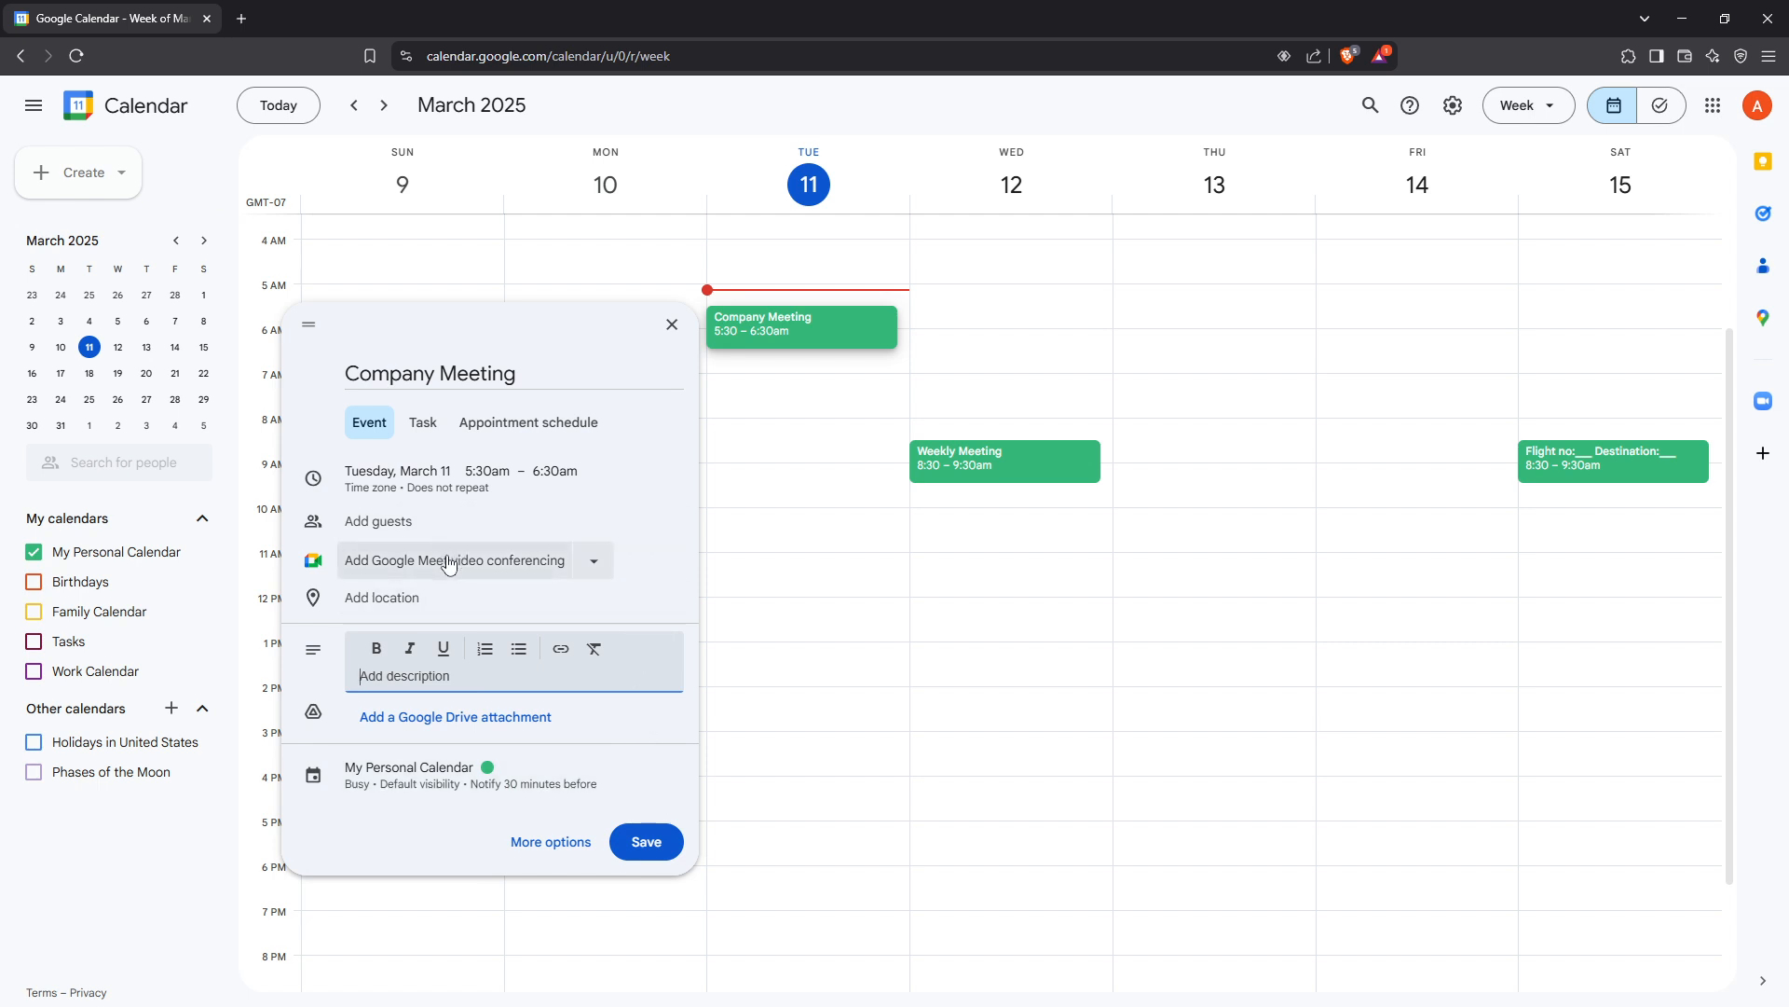
mouse_move(596, 569)
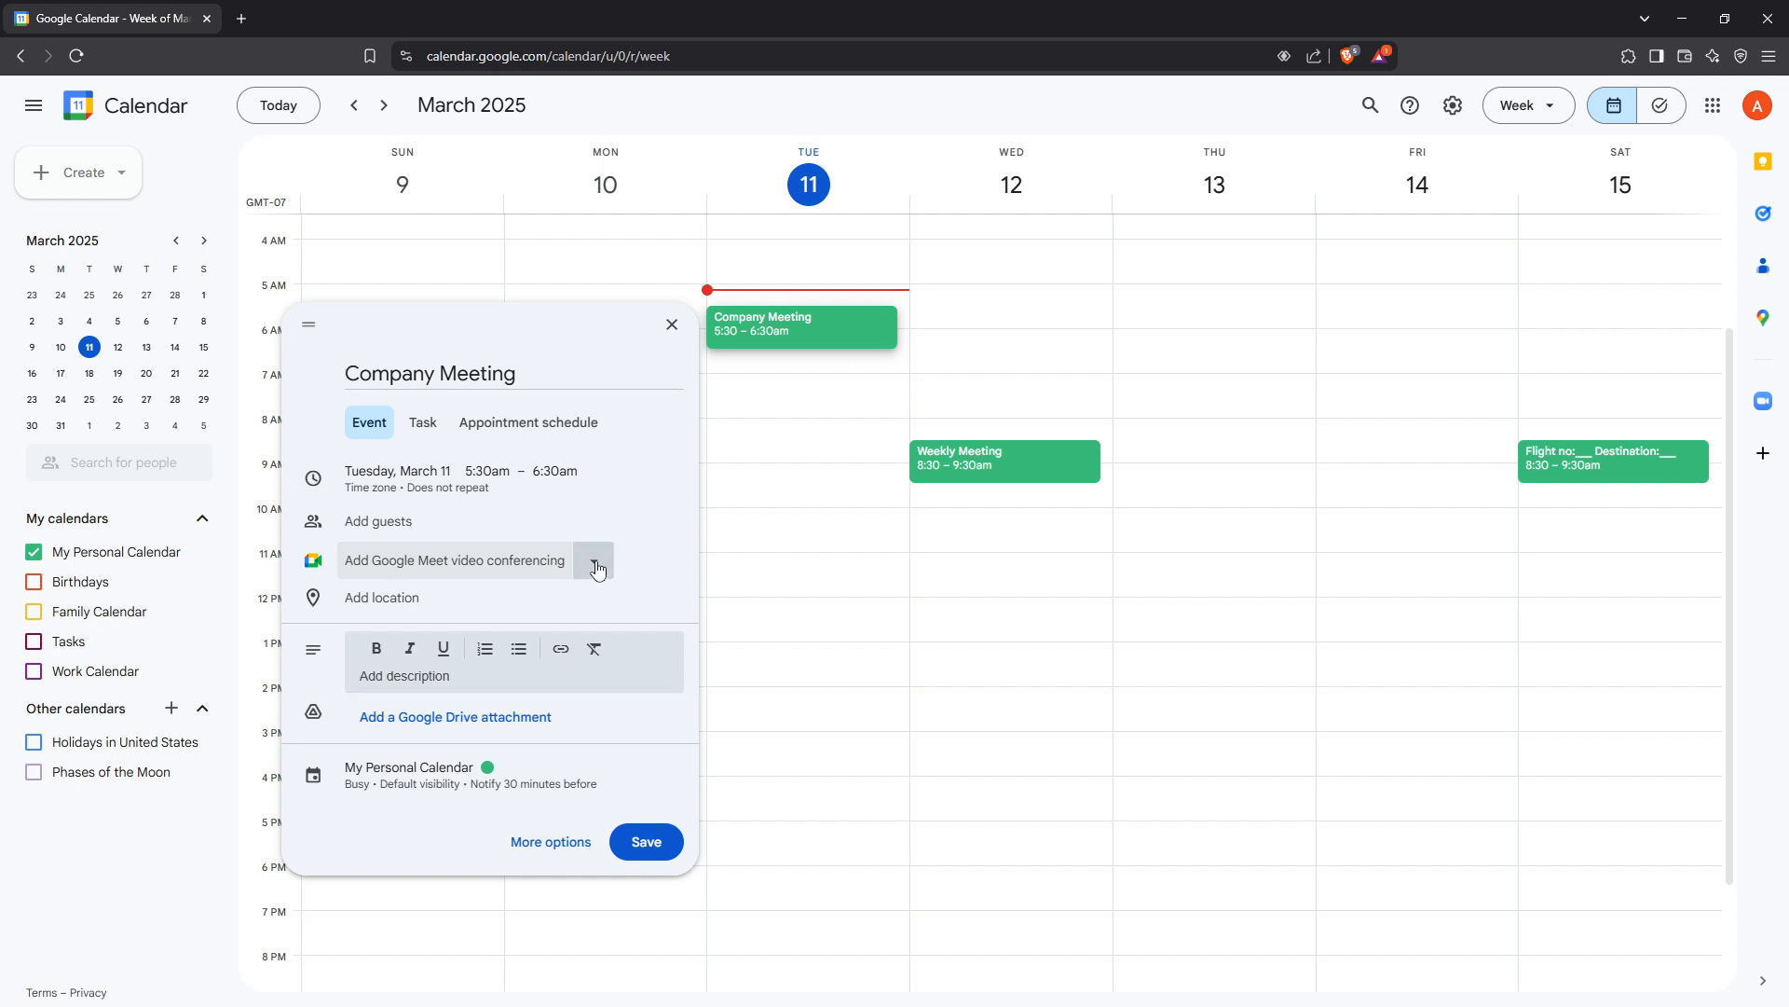
Choose Zoom Meeting from the conferencing add-ons dropdown for Company Meeting
left_click(593, 560)
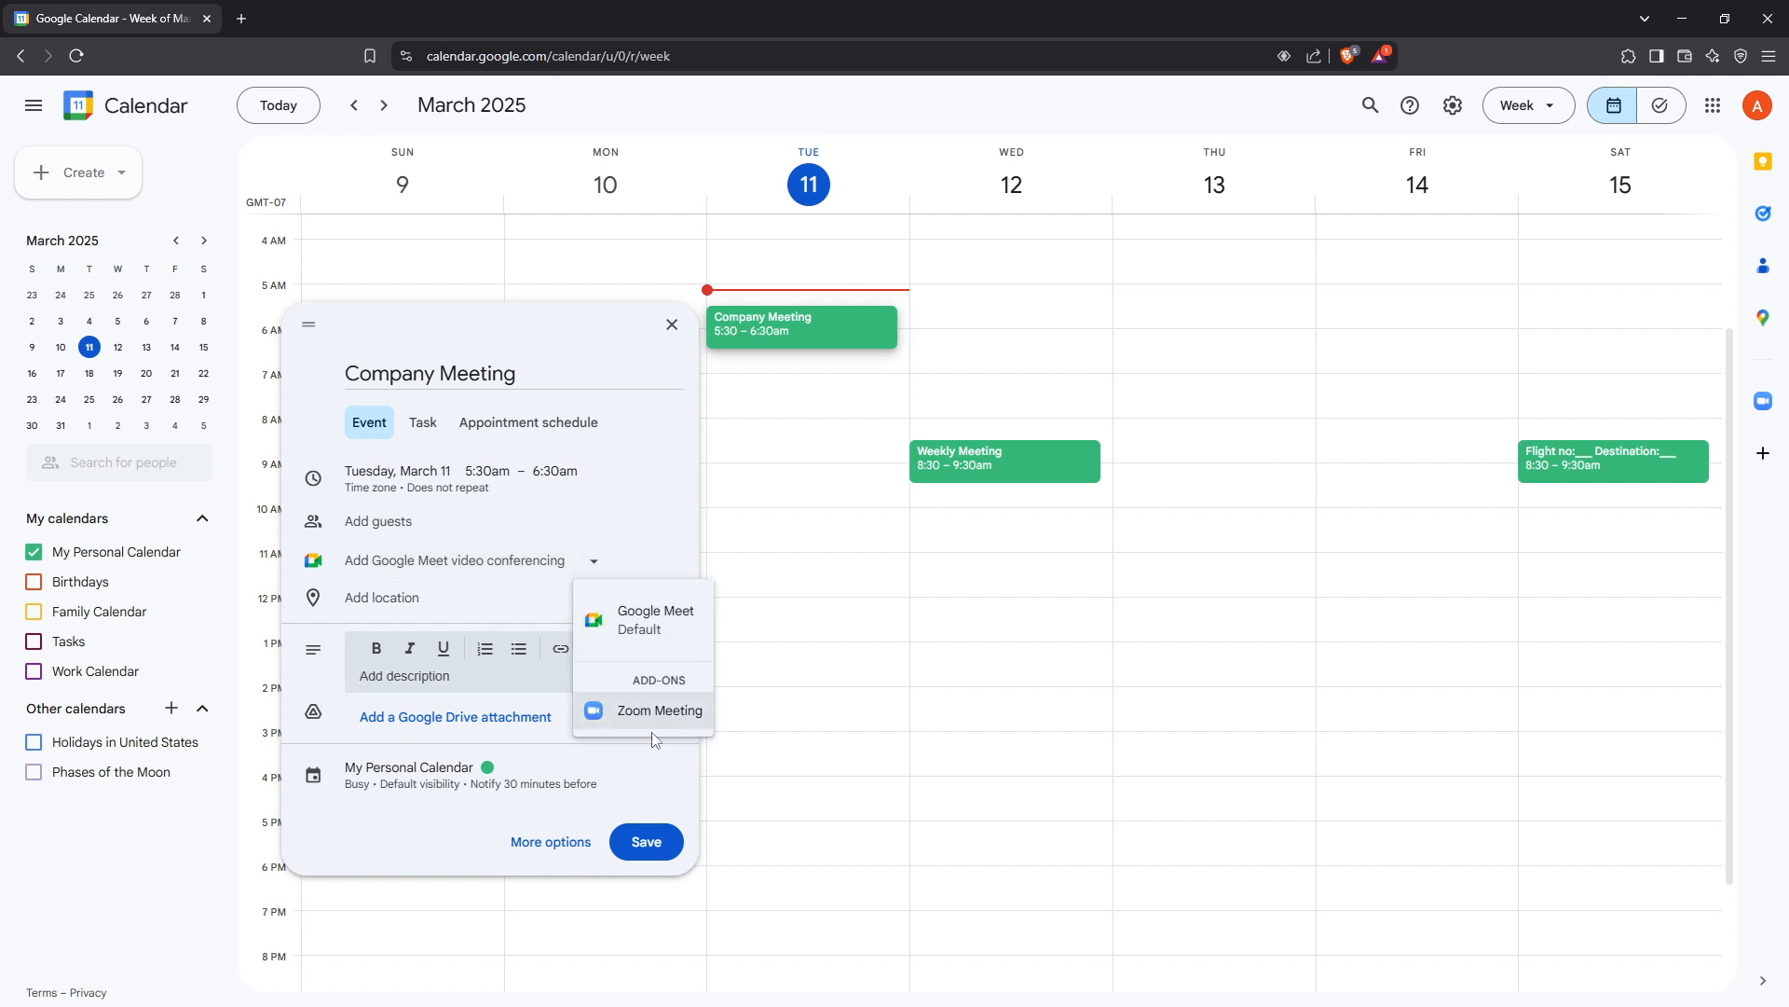
left_click(659, 710)
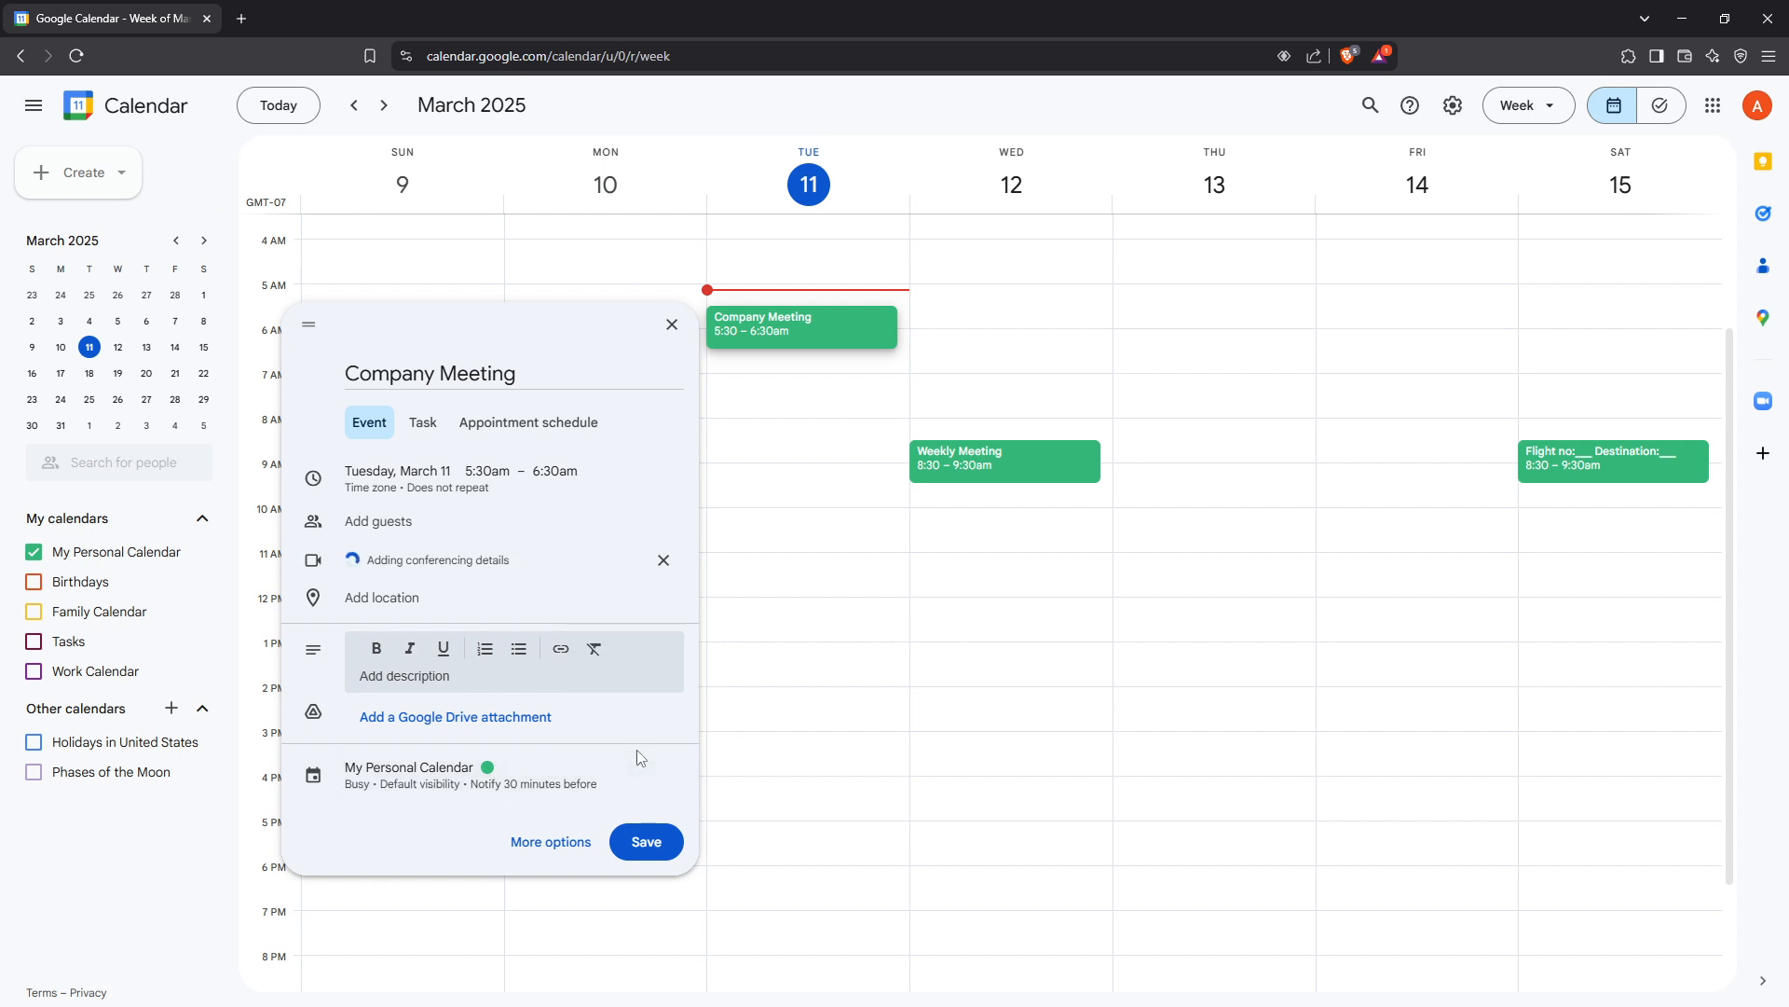
mouse_move(601, 779)
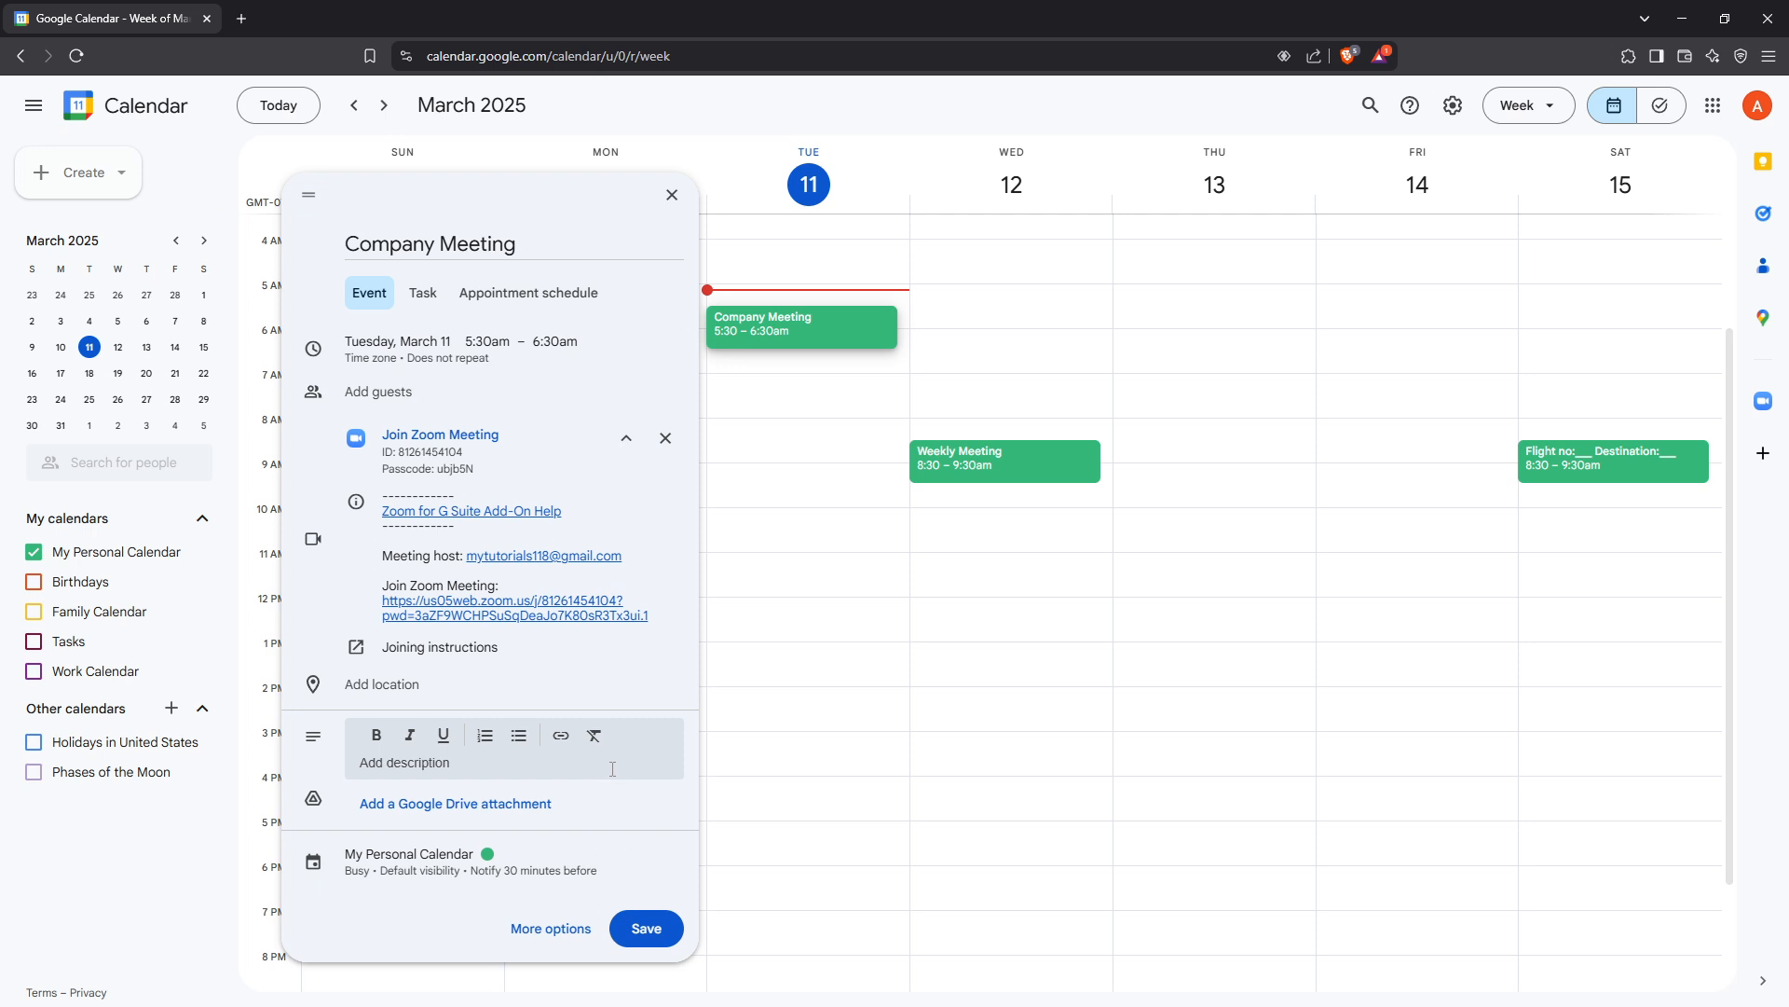
mouse_move(626, 817)
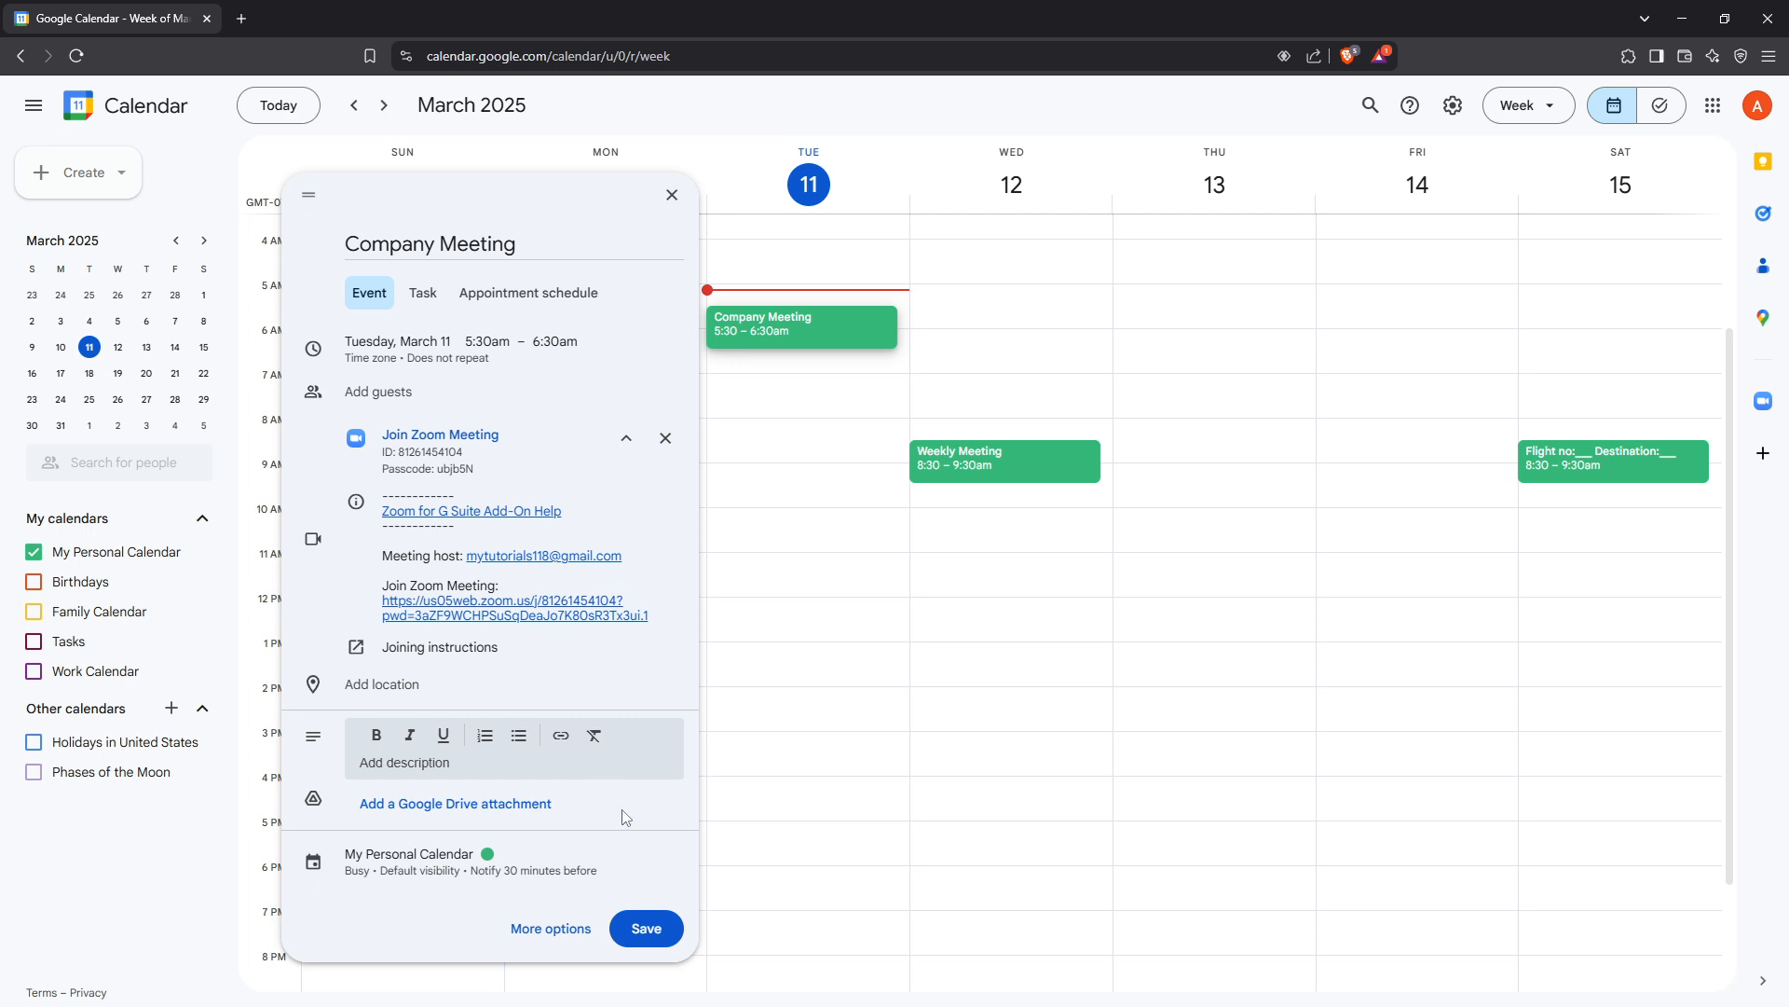
mouse_move(646, 929)
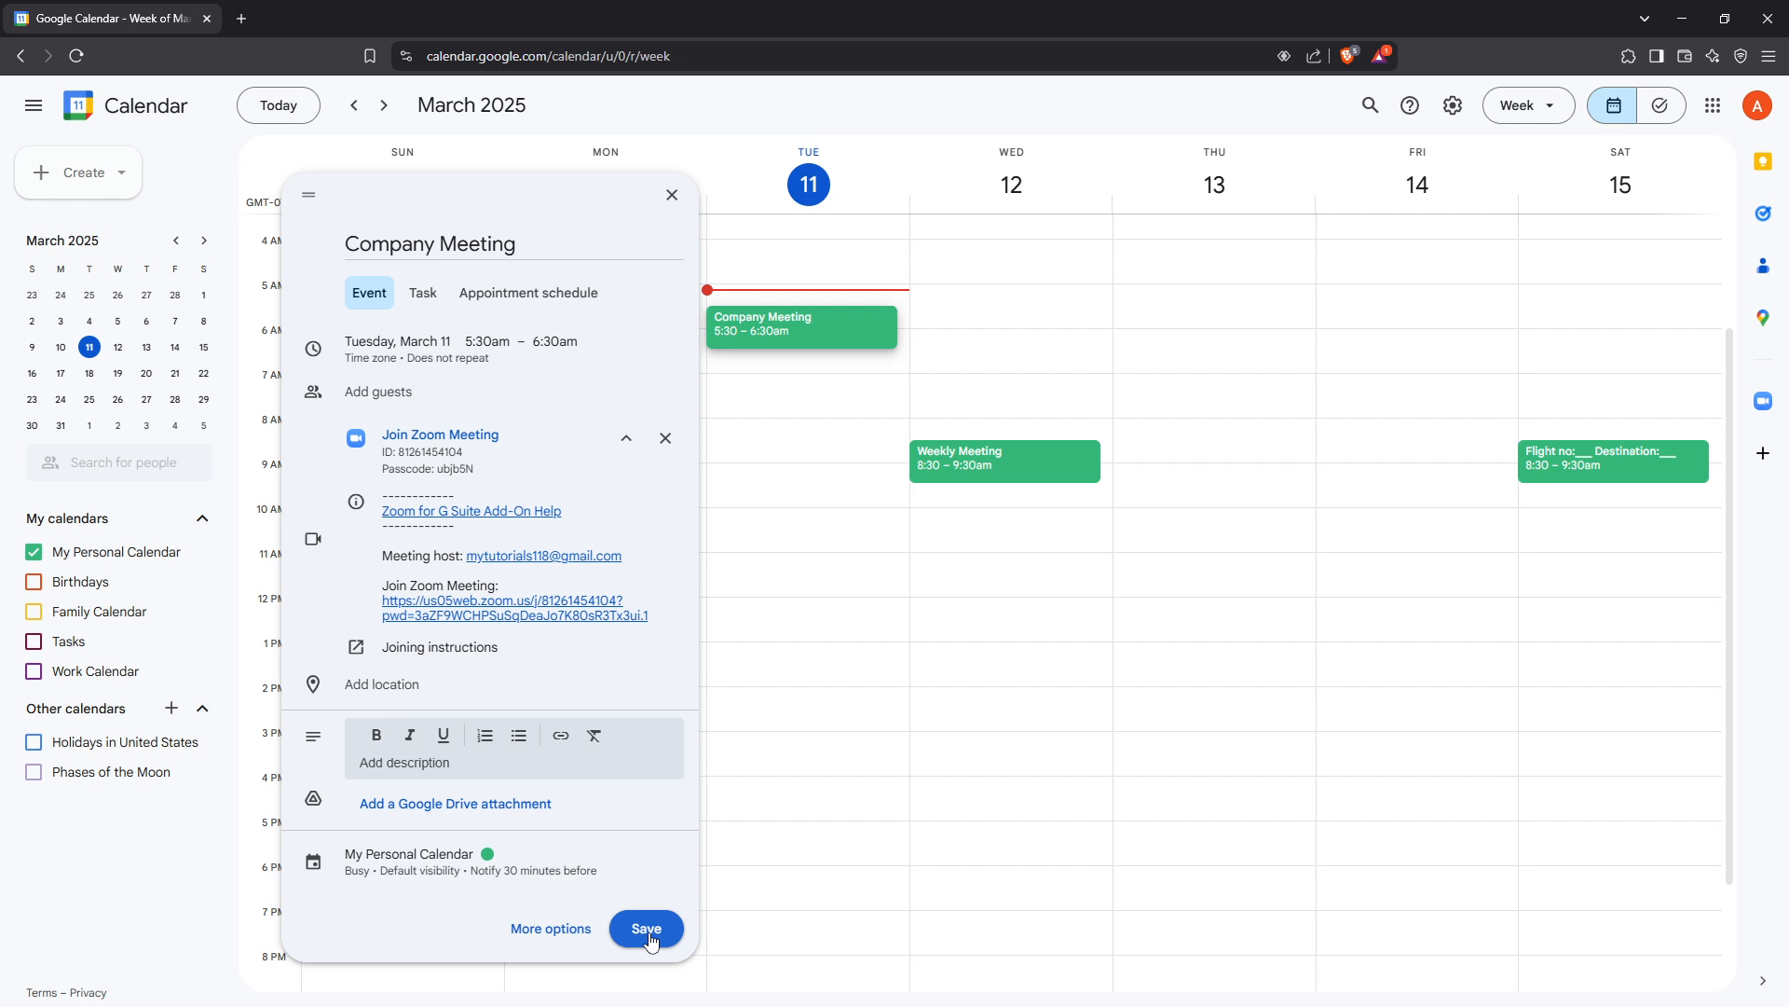
Save Company Meeting and view its Tuesday details popup with Zoom info
left_click(646, 928)
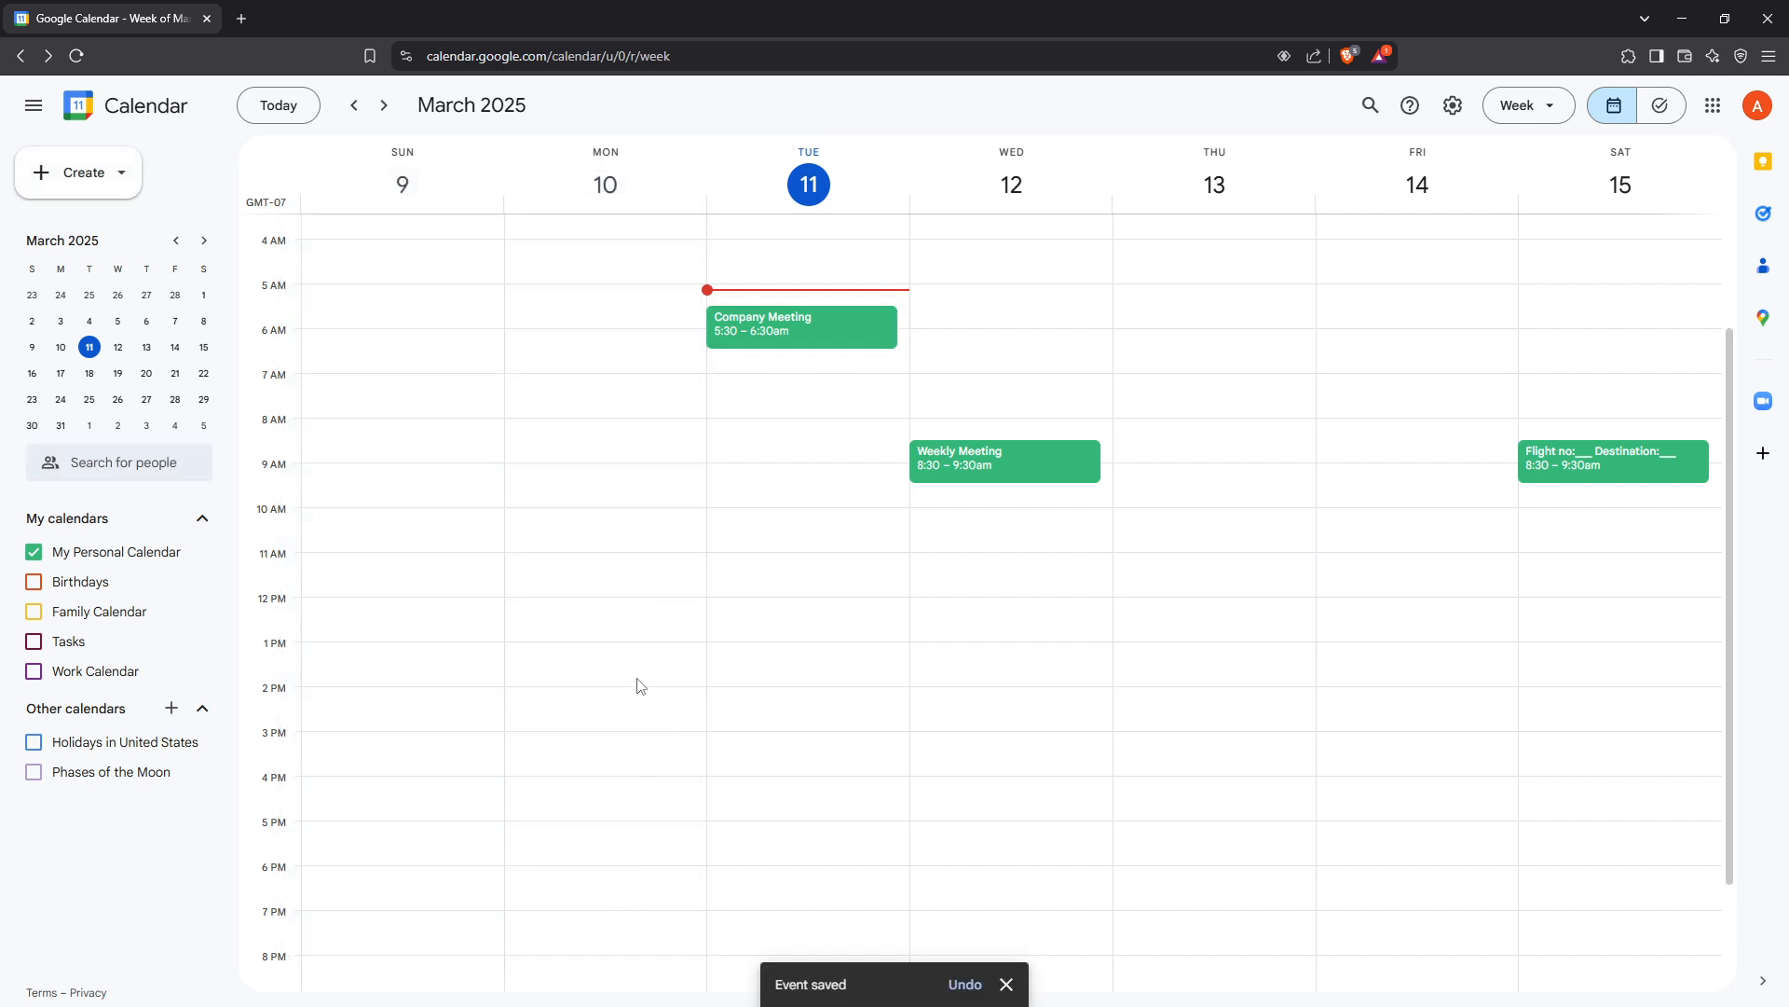
mouse_move(880, 734)
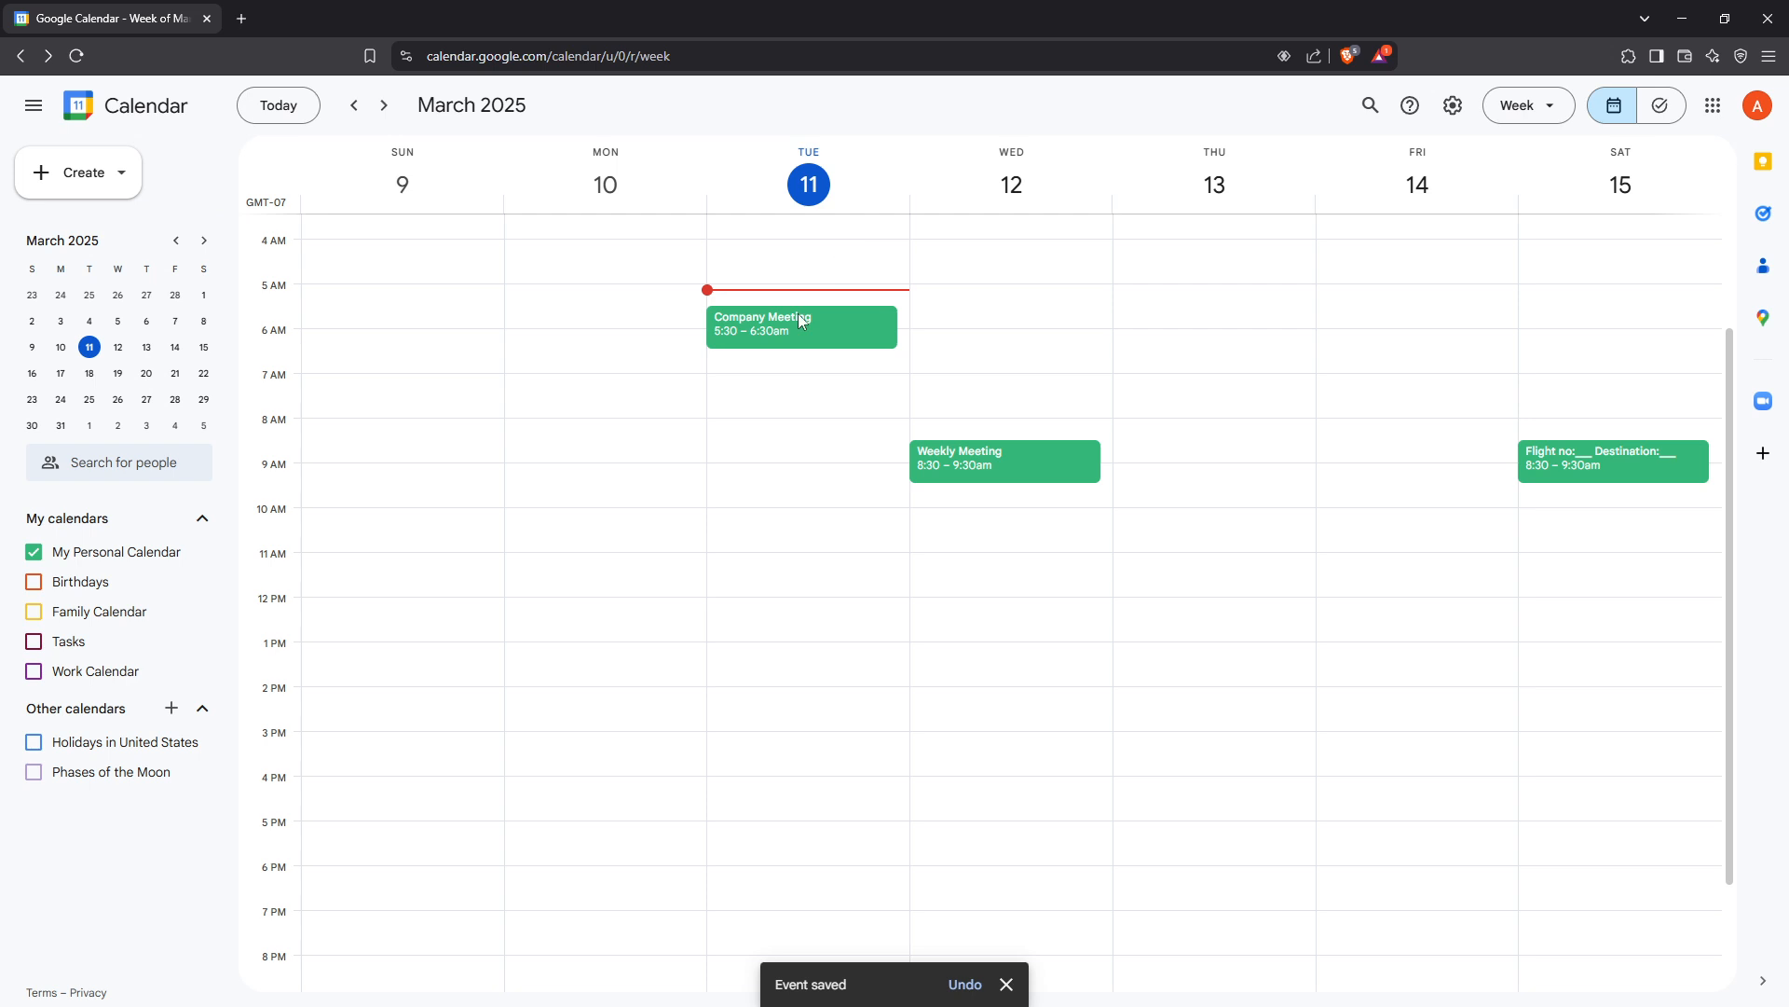
mouse_move(925, 331)
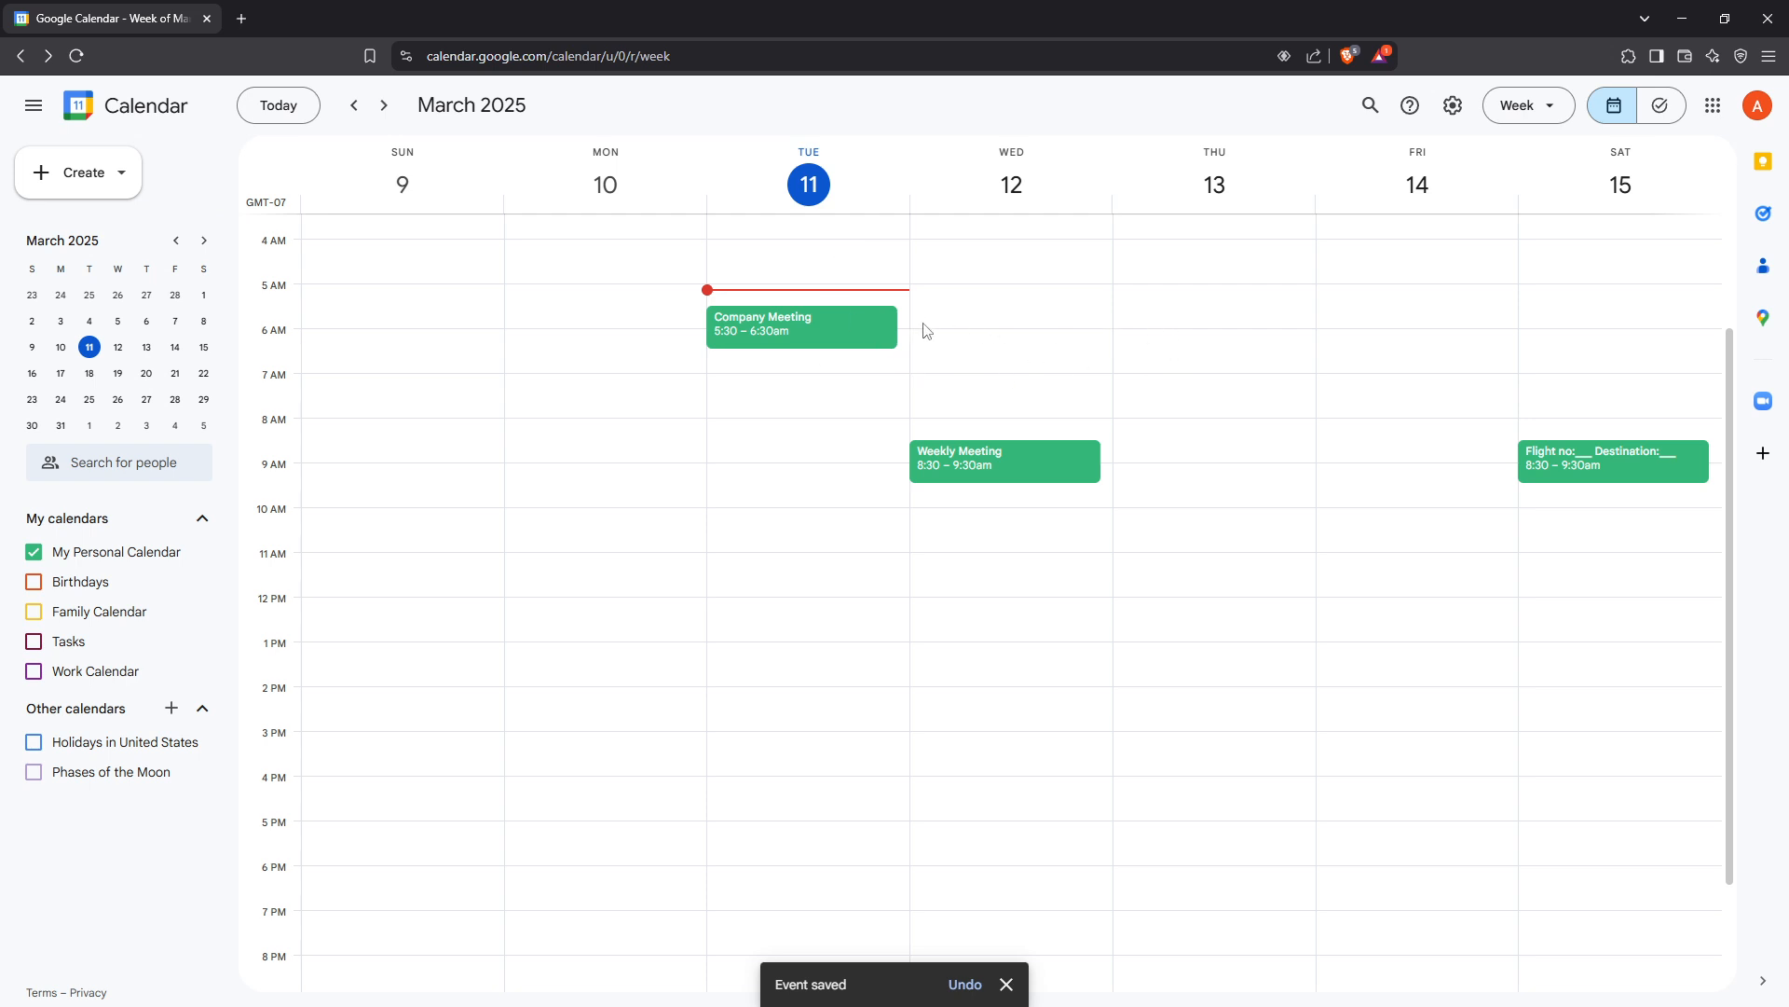
left_click(801, 324)
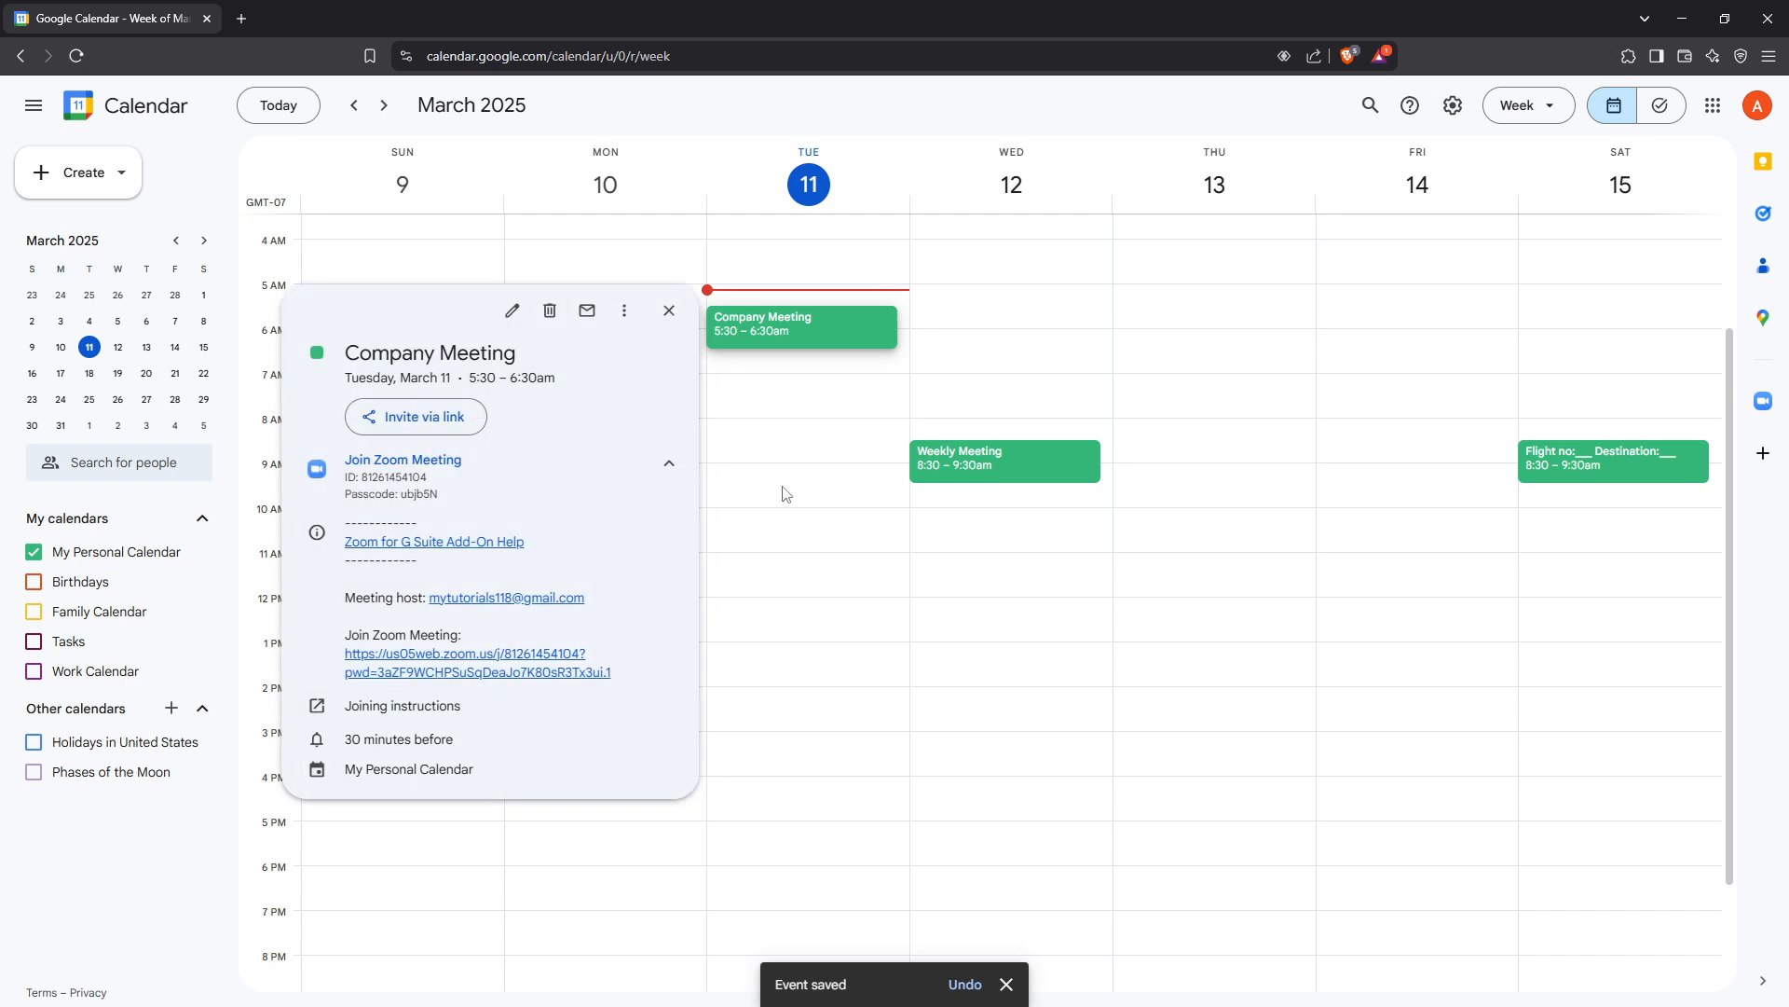
mouse_move(788, 491)
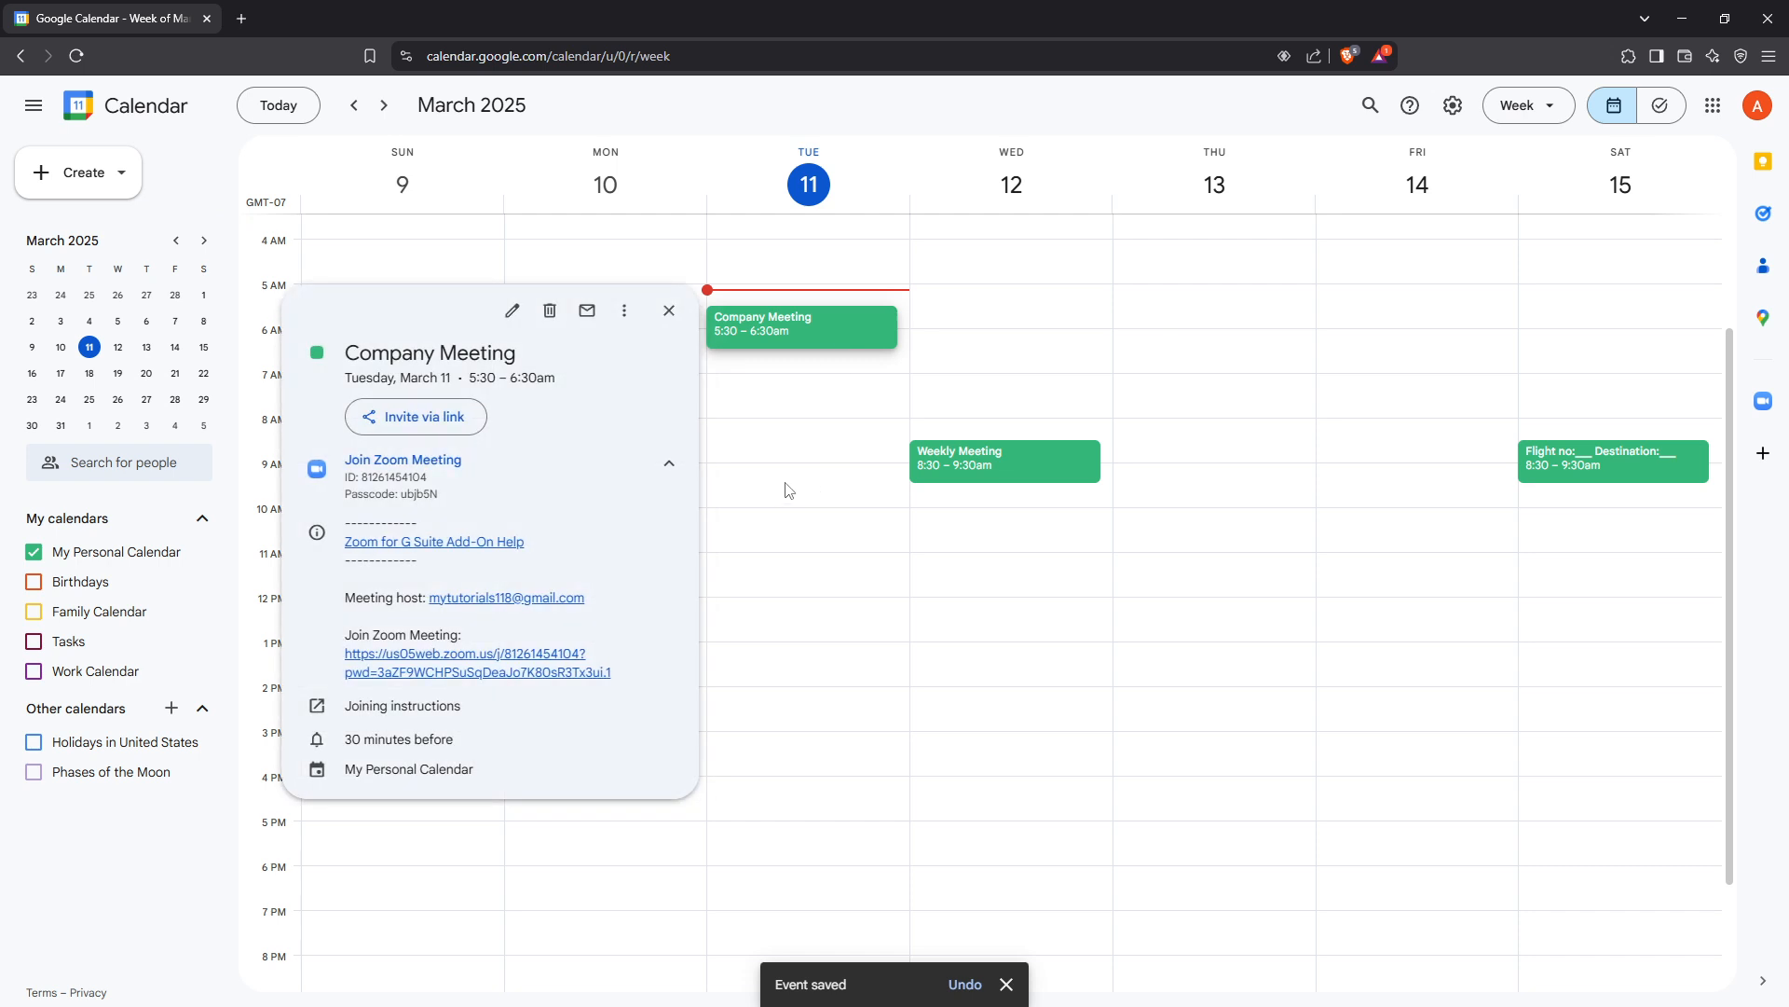